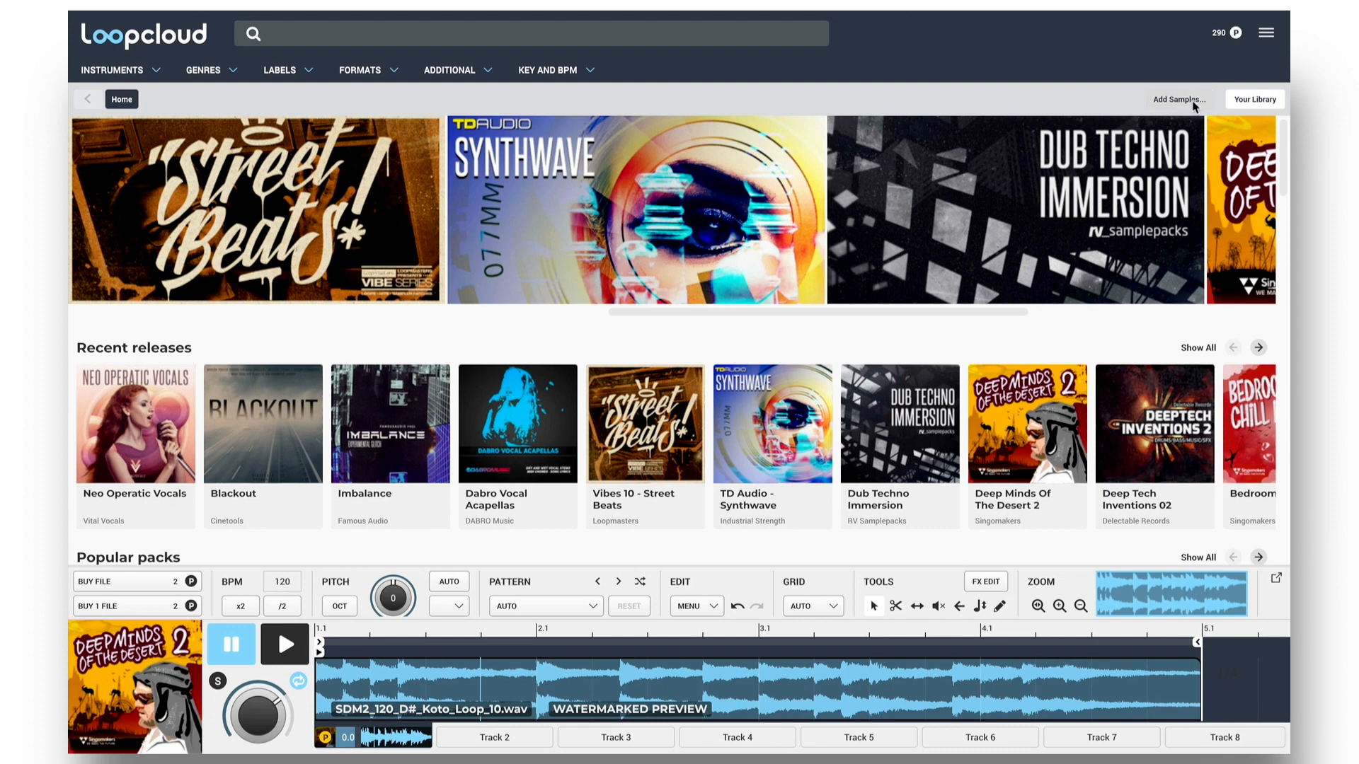
# - Add the SAMPLES folder from the WANG2 drive to the Loopcloud library
pyautogui.click(1177, 99)
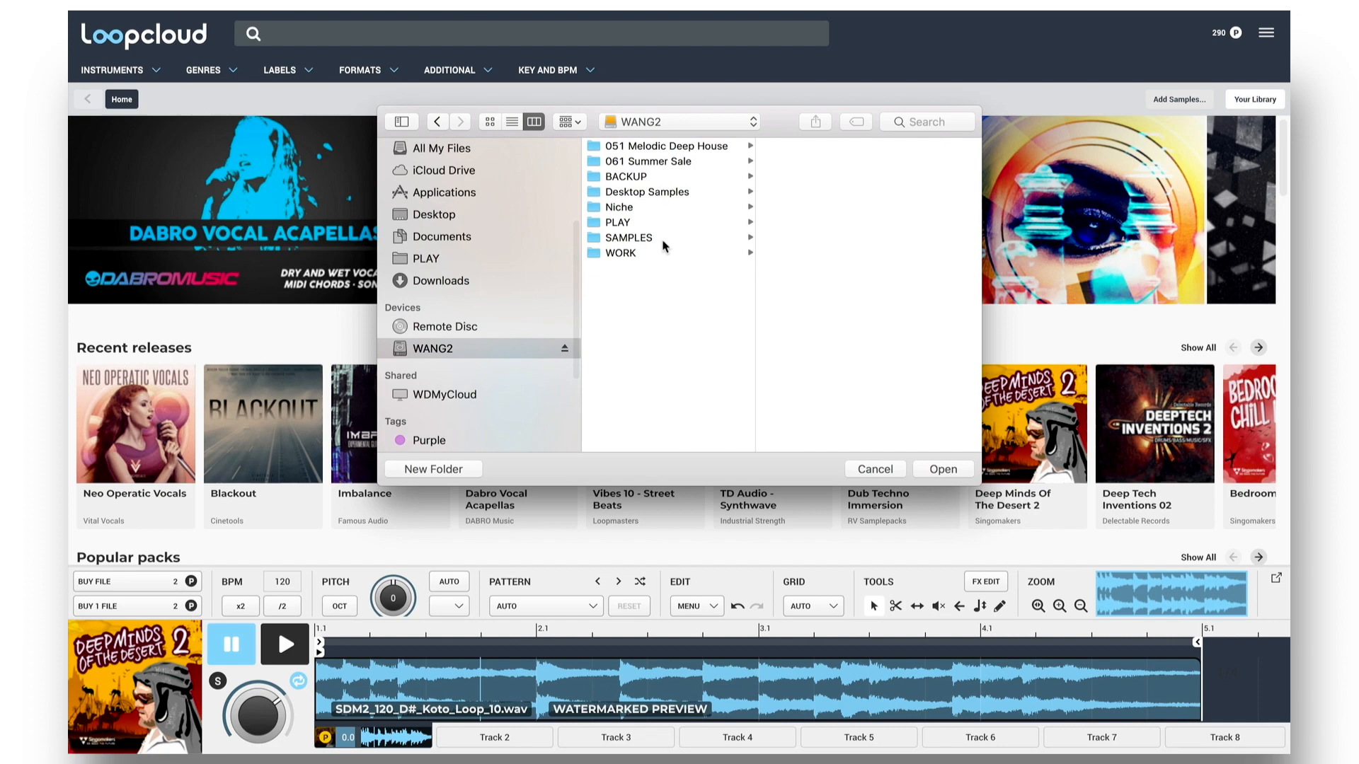
pyautogui.click(626, 238)
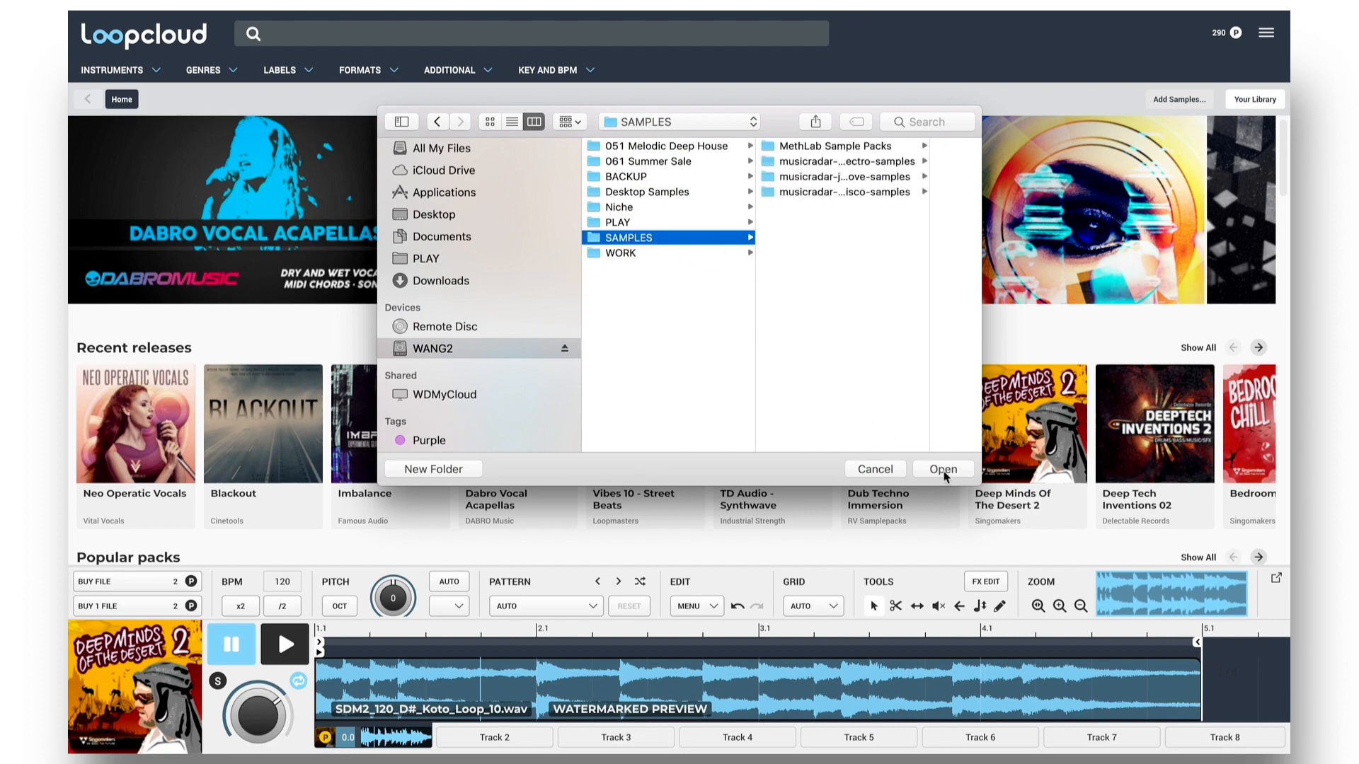
pyautogui.click(942, 468)
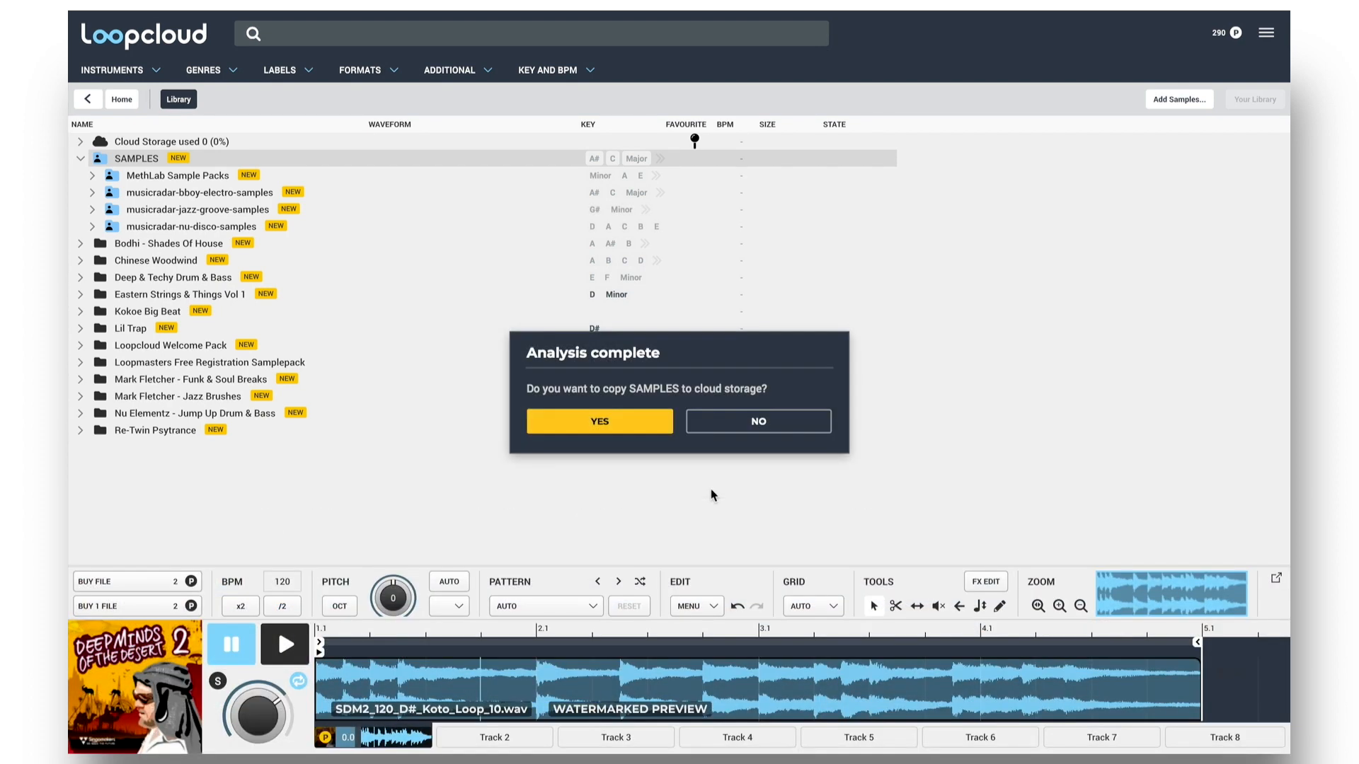
pyautogui.moveTo(674, 483)
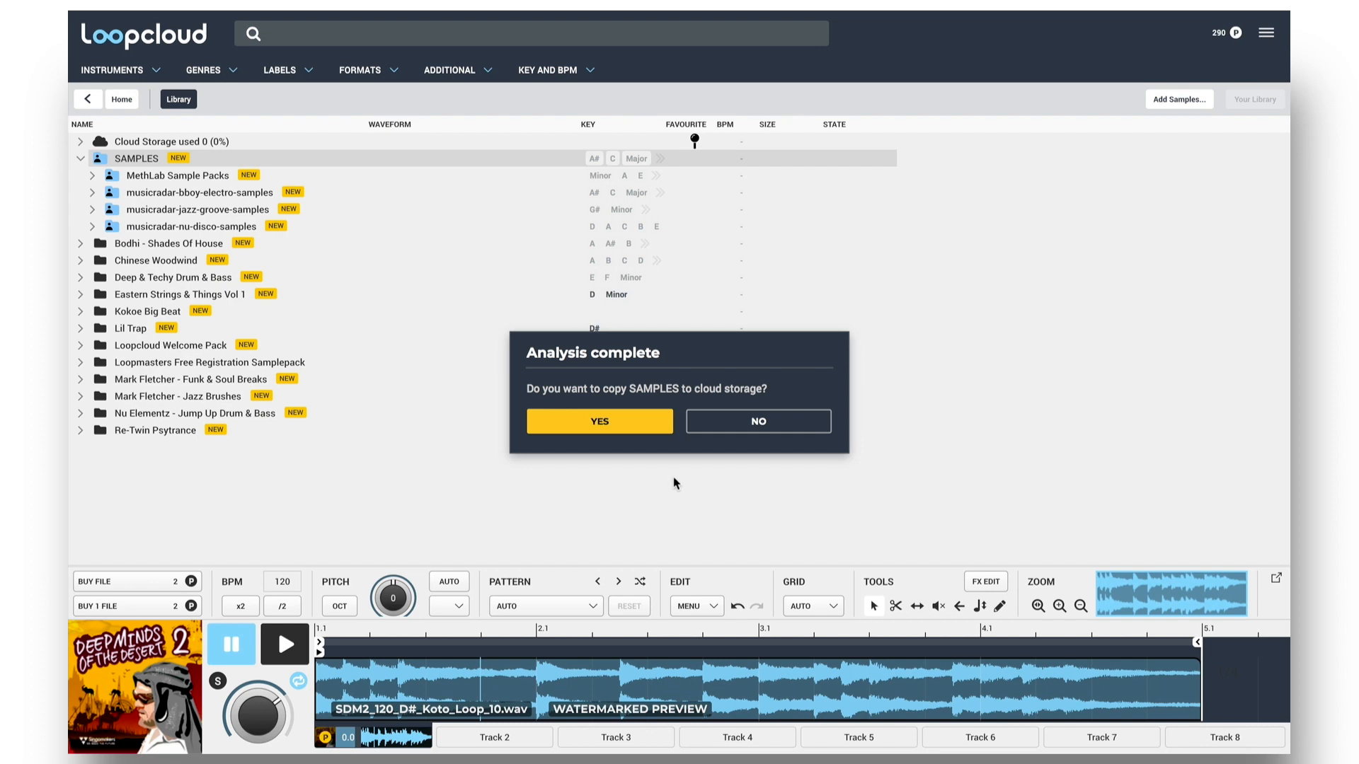
pyautogui.moveTo(644, 466)
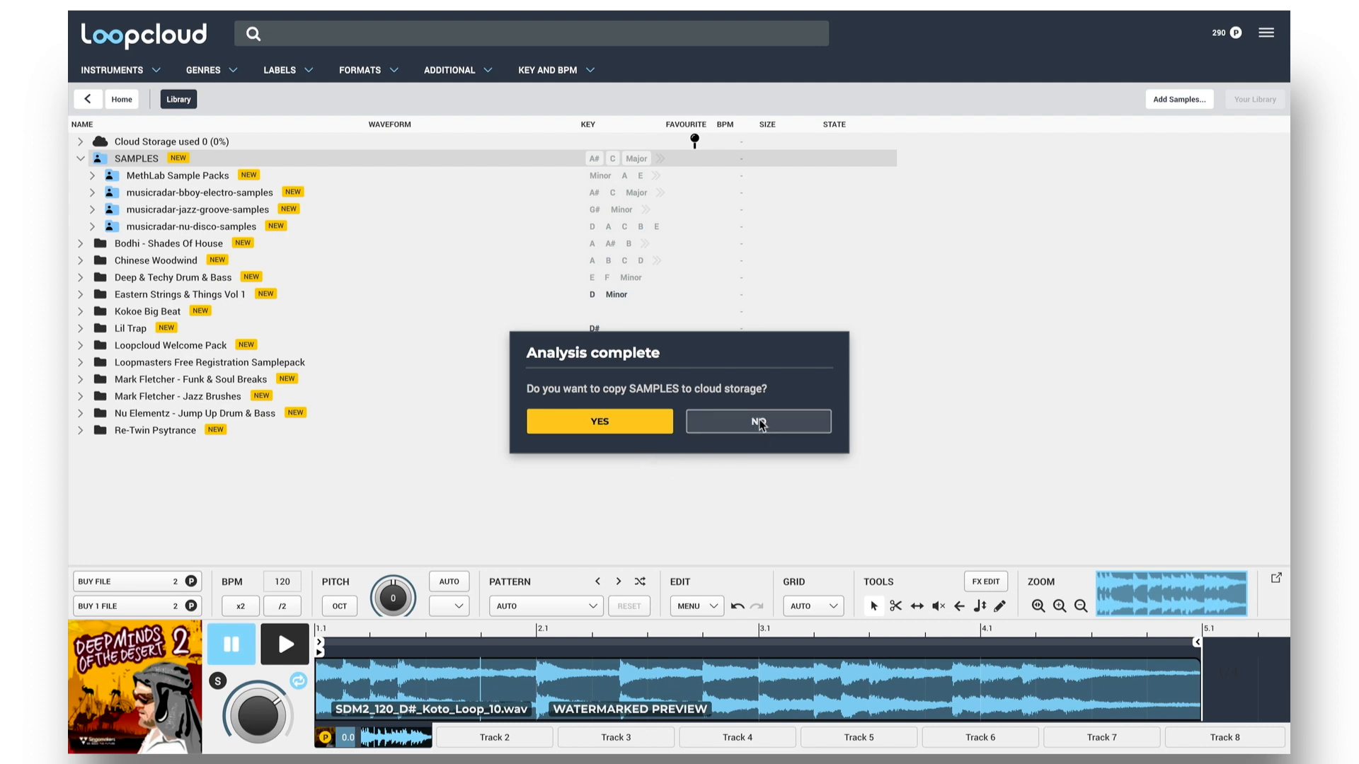
# - Decline the cloud-storage copy, then collapse, expand and re-collapse the SAMPLES folder
pyautogui.click(758, 421)
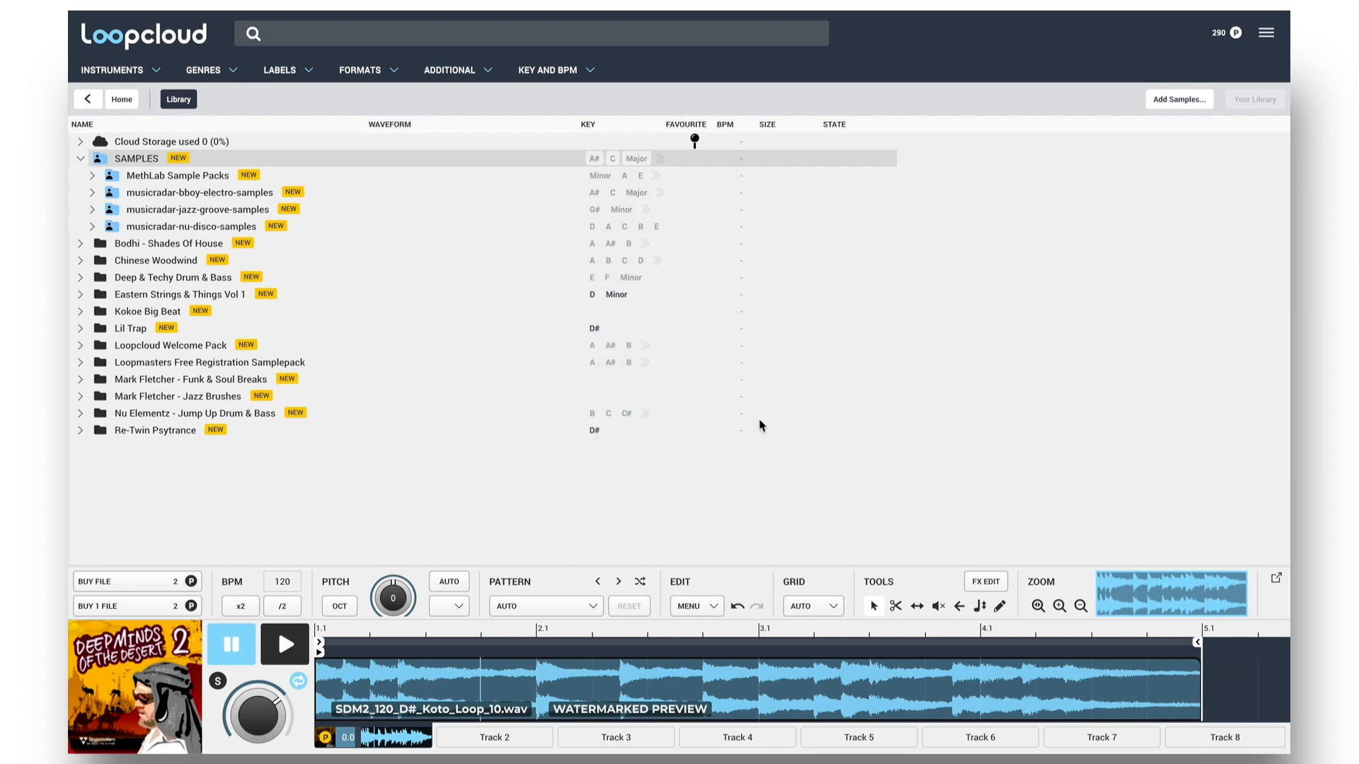
pyautogui.click(80, 158)
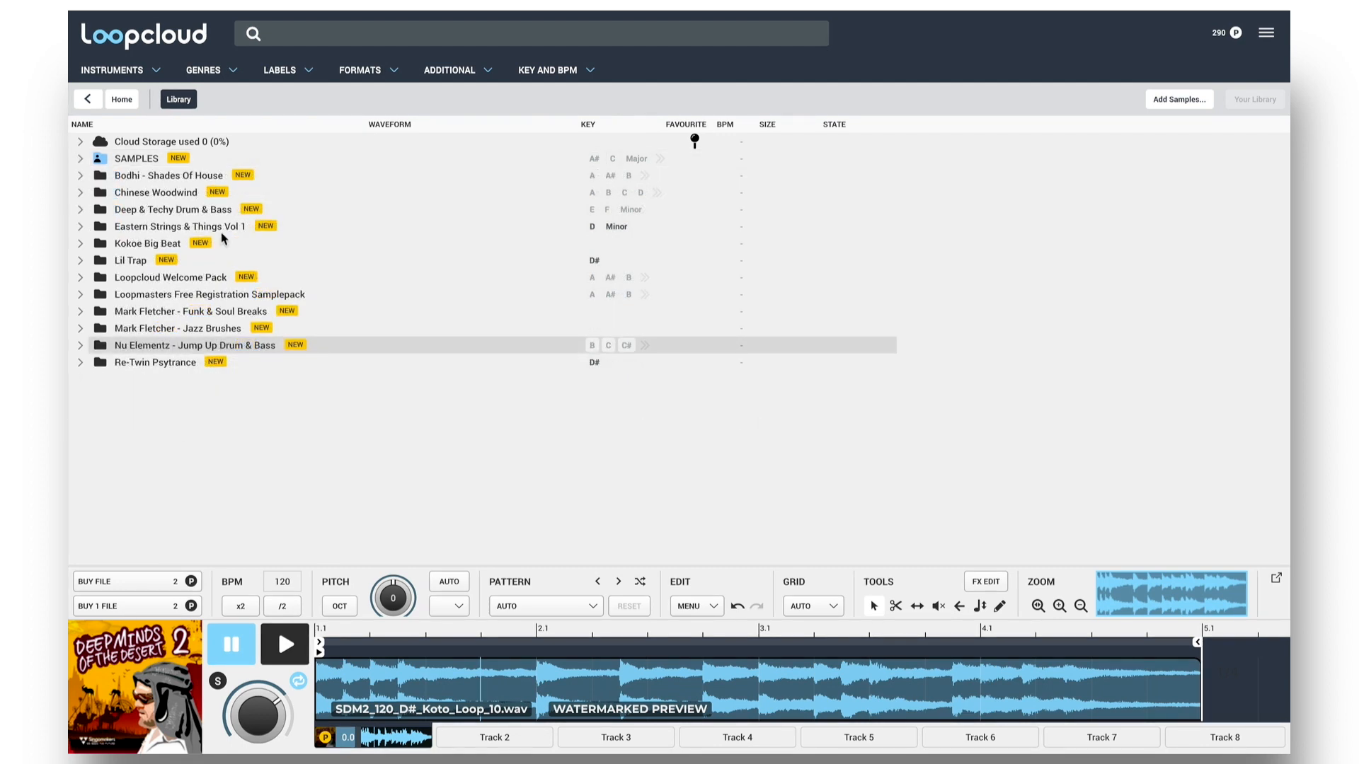
pyautogui.moveTo(130, 158)
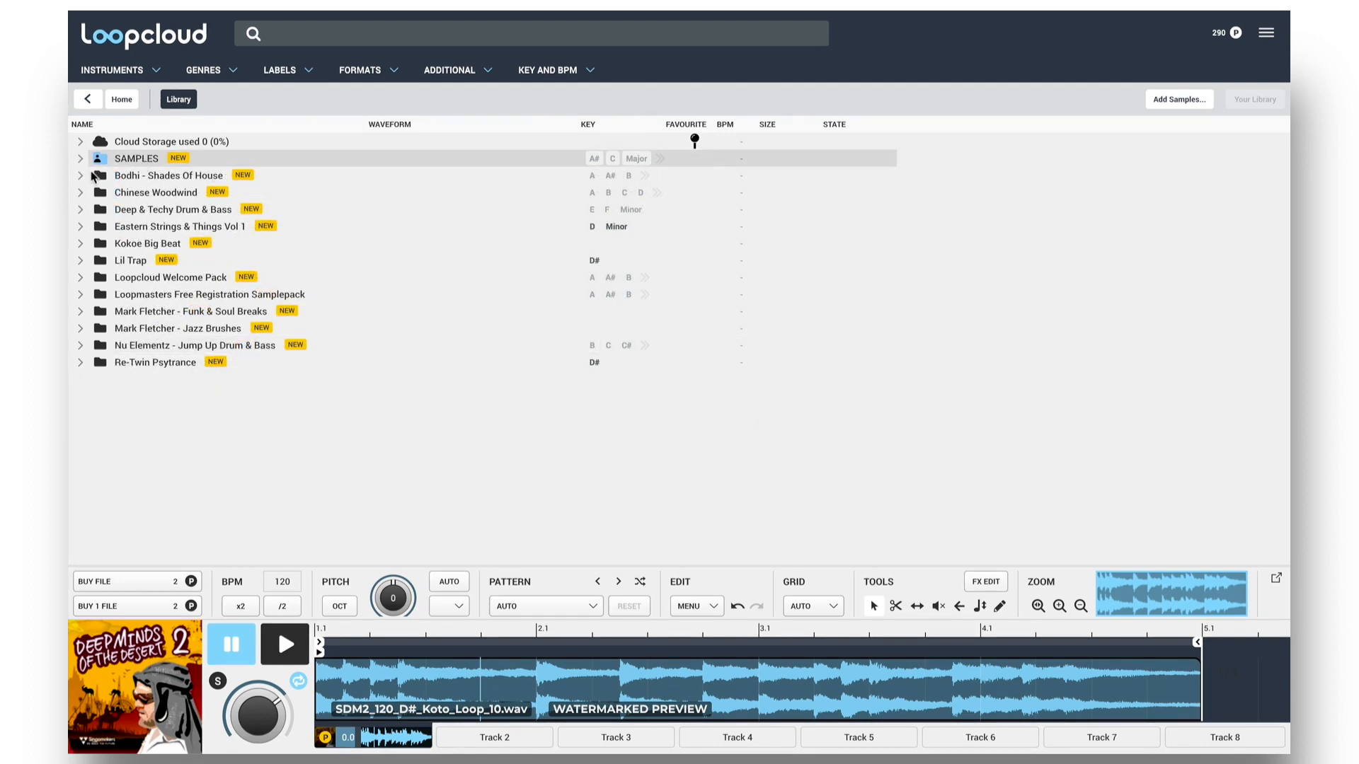
pyautogui.click(80, 158)
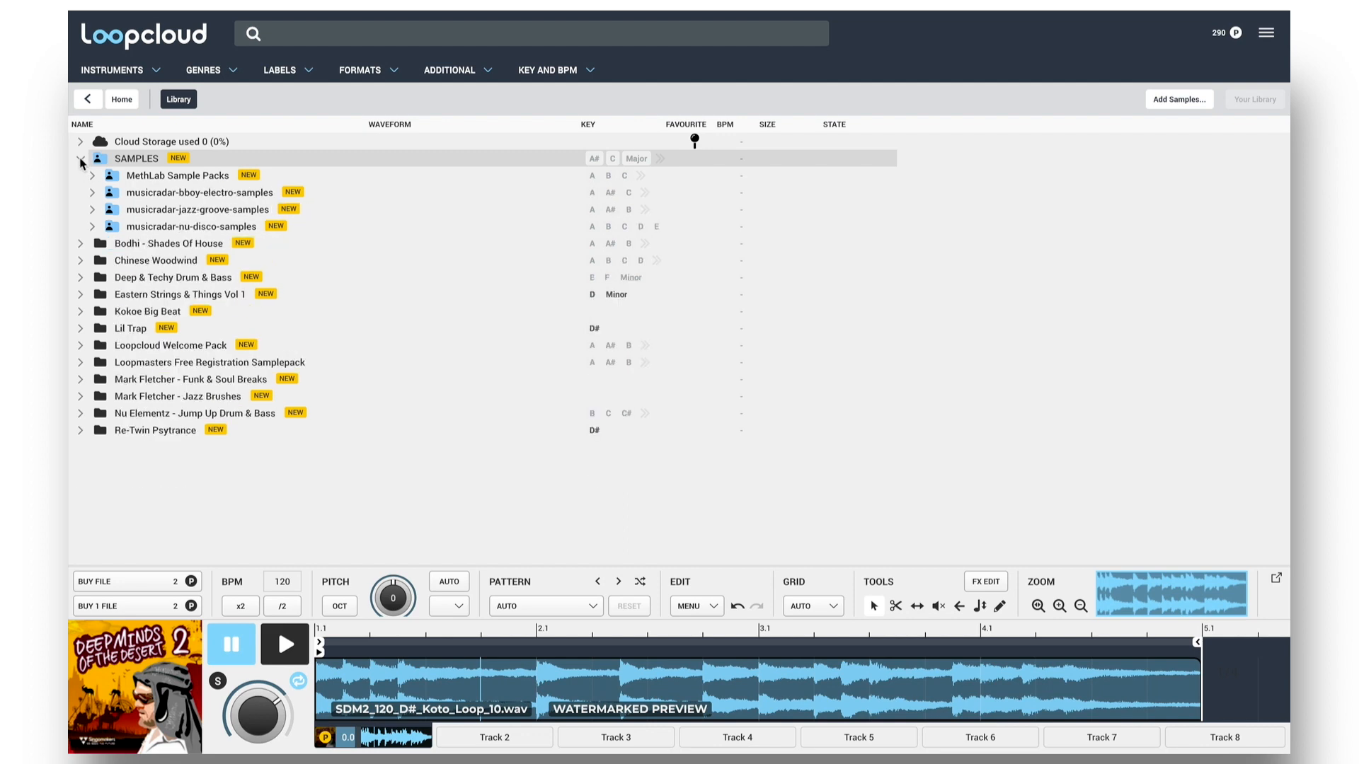
pyautogui.click(80, 163)
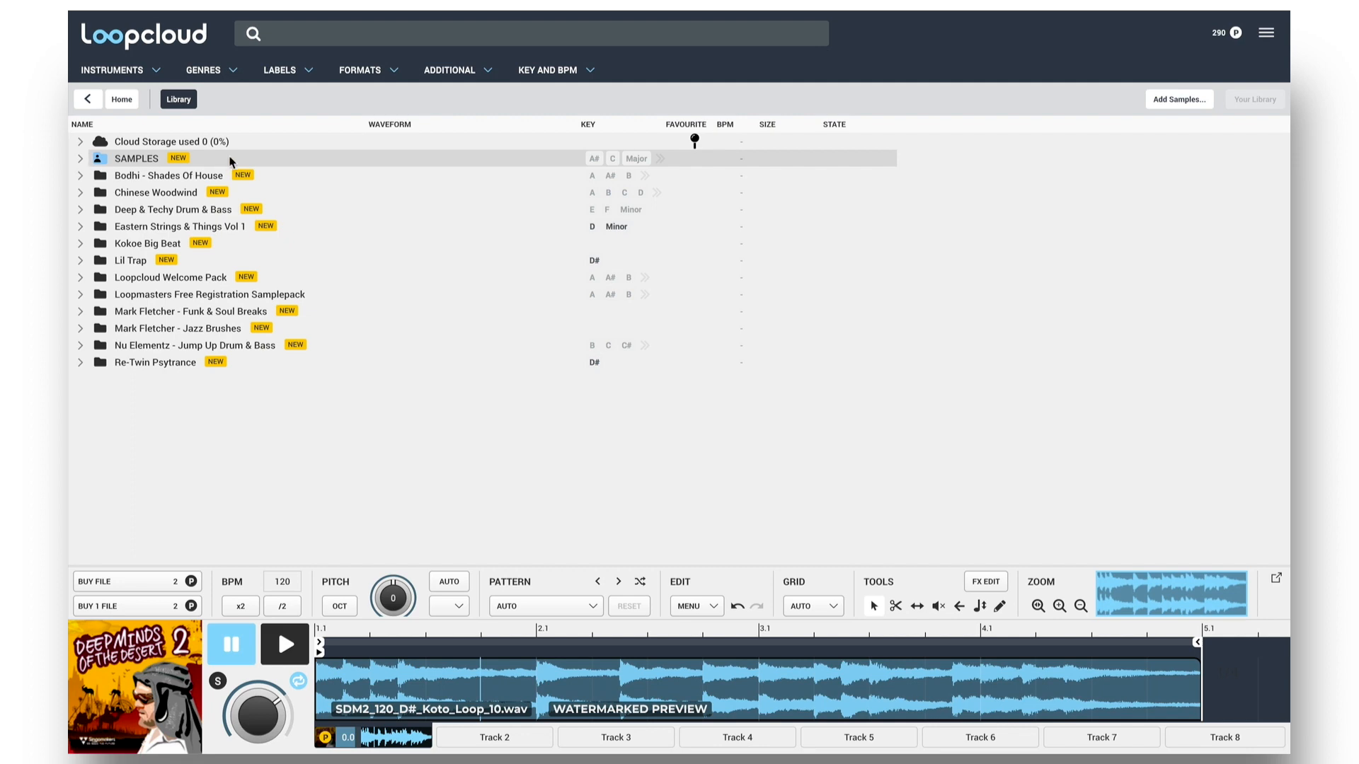
pyautogui.moveTo(189, 208)
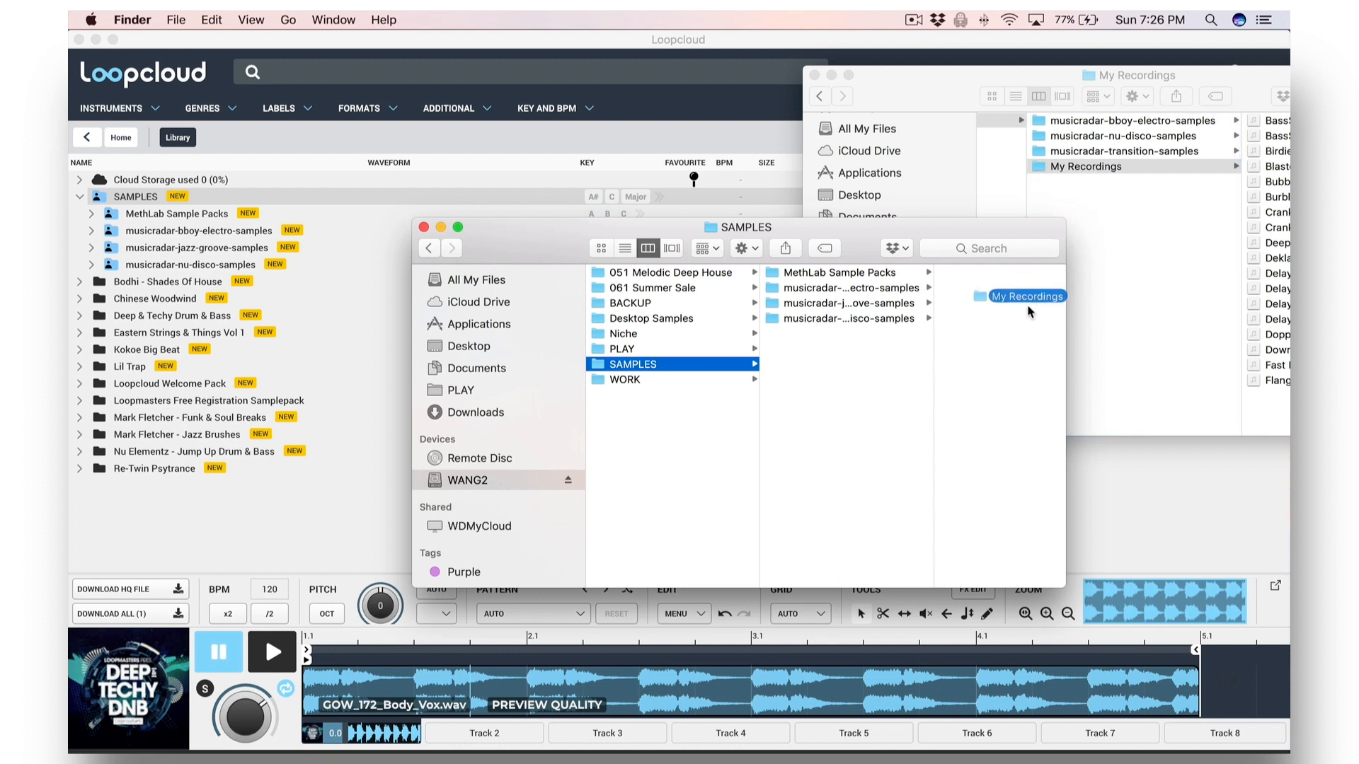
# - View the files in My Recordings inside SAMPLES
pyautogui.click(1027, 296)
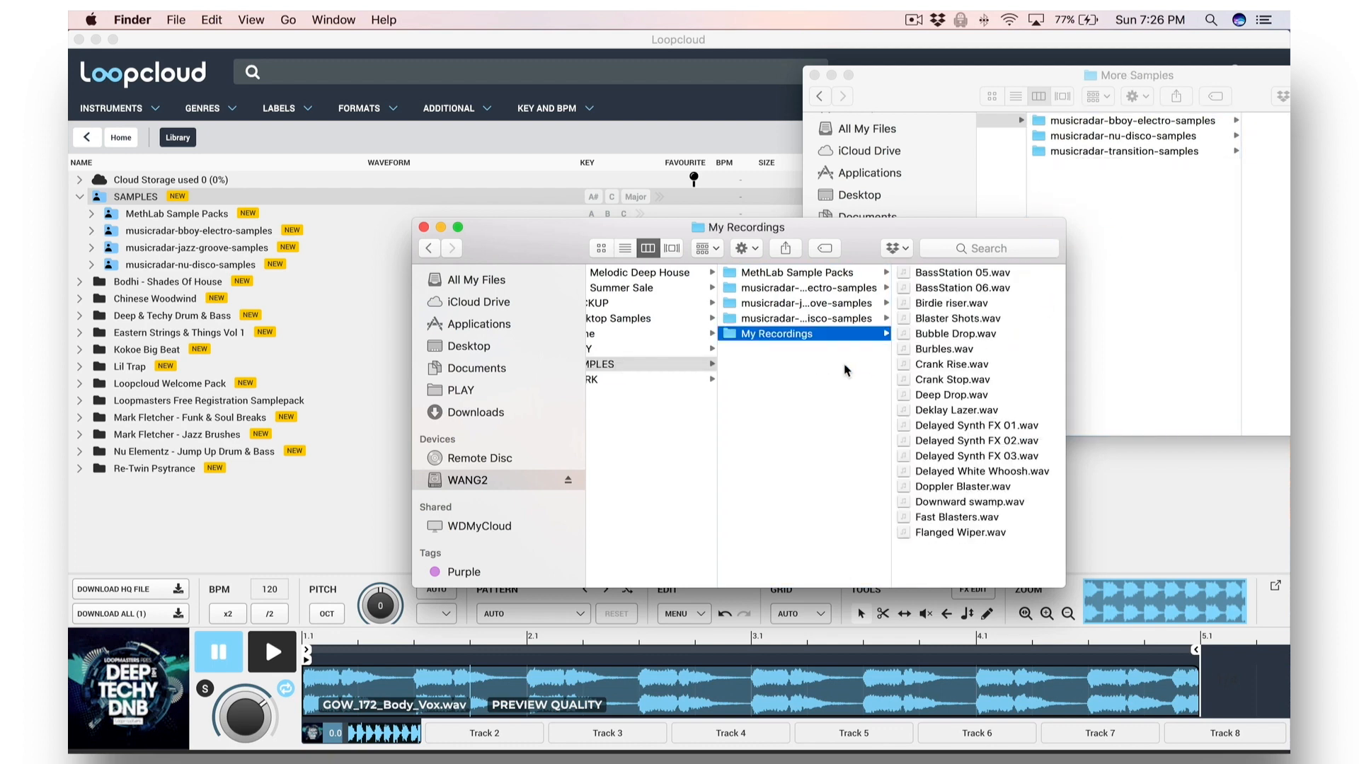
pyautogui.moveTo(317, 278)
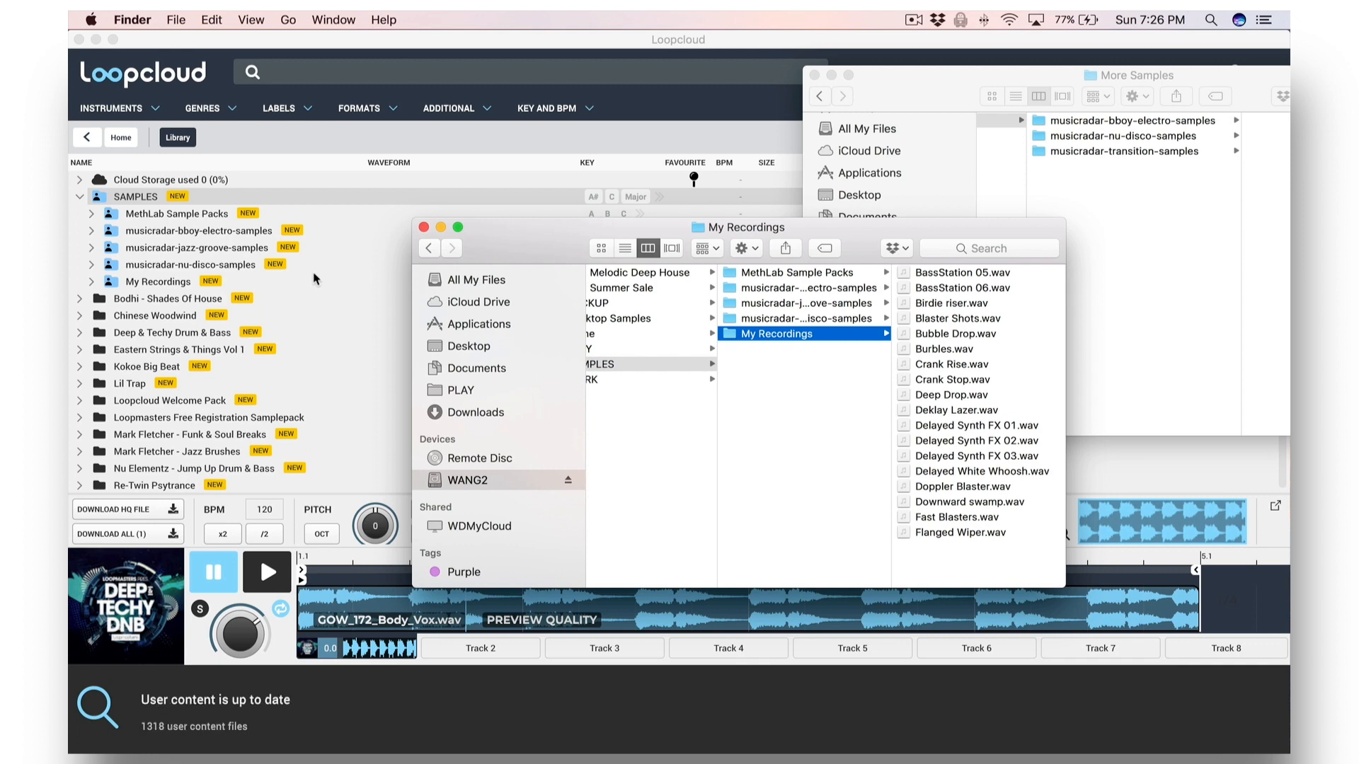
pyautogui.moveTo(771, 339)
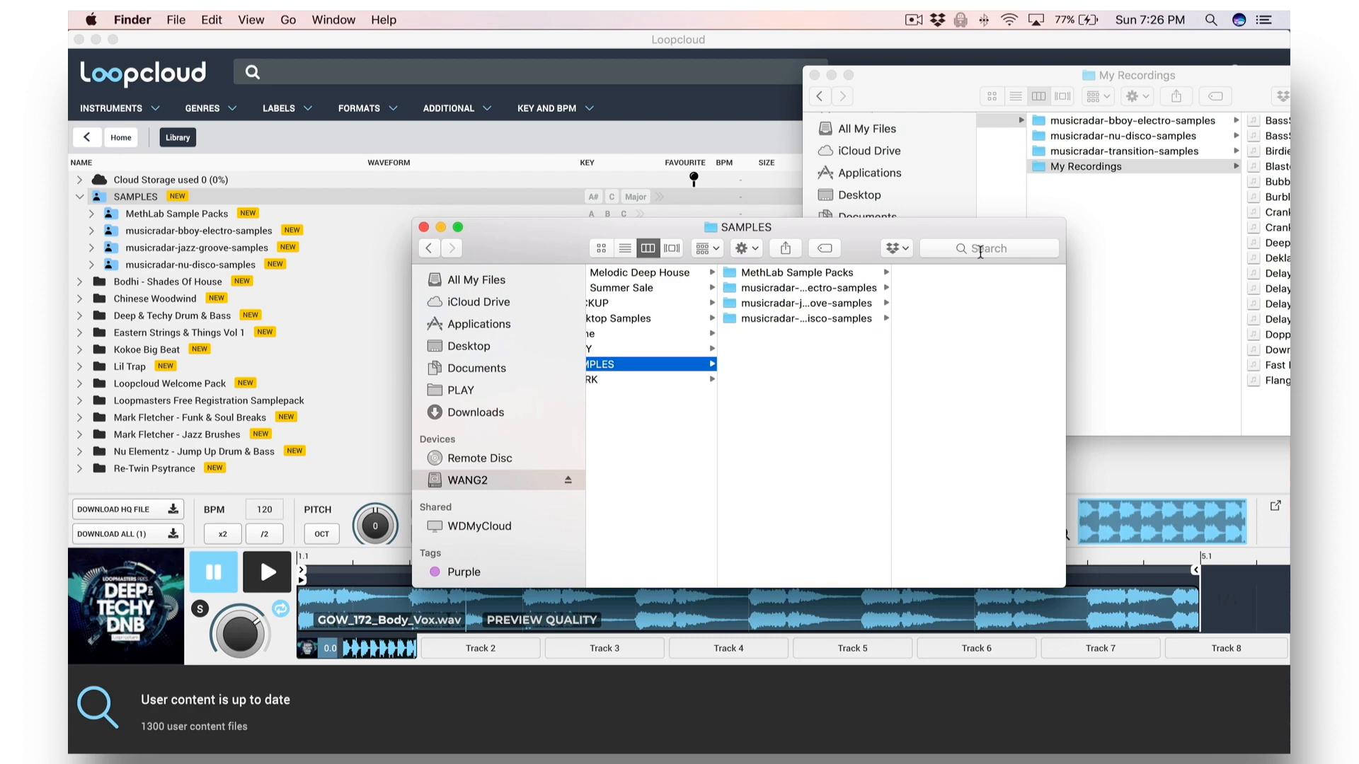
pyautogui.moveTo(351, 299)
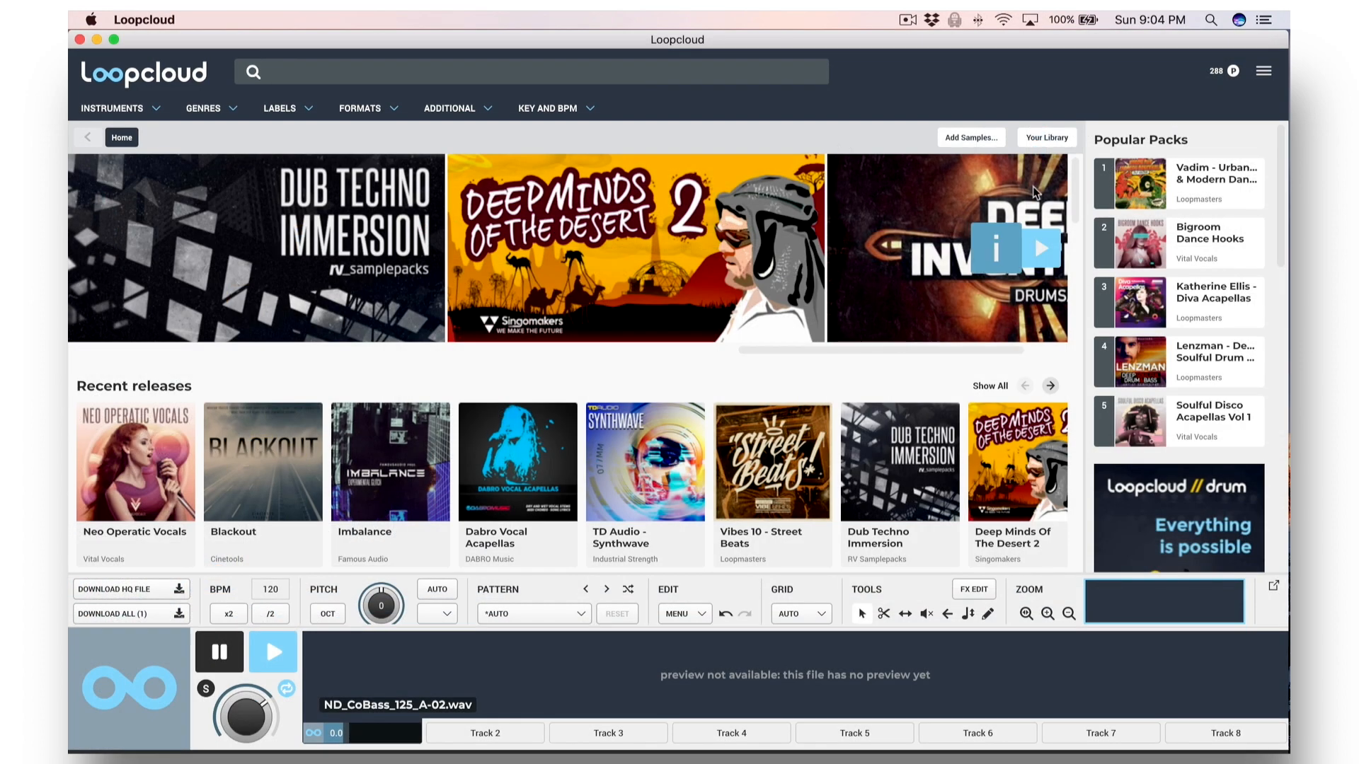
# - Open the library and select Audeka_MethLab_Break_01 and another break-and-pad sample
pyautogui.click(1045, 136)
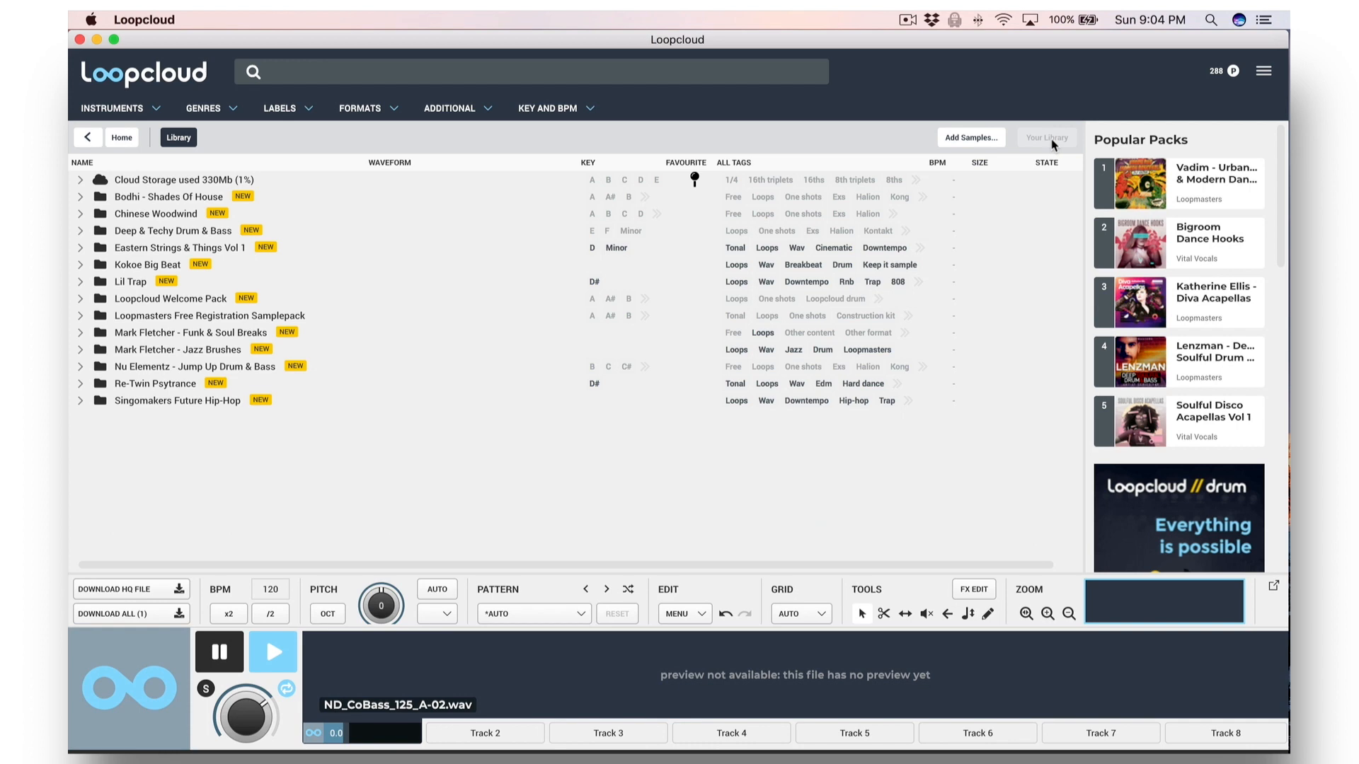
pyautogui.click(970, 136)
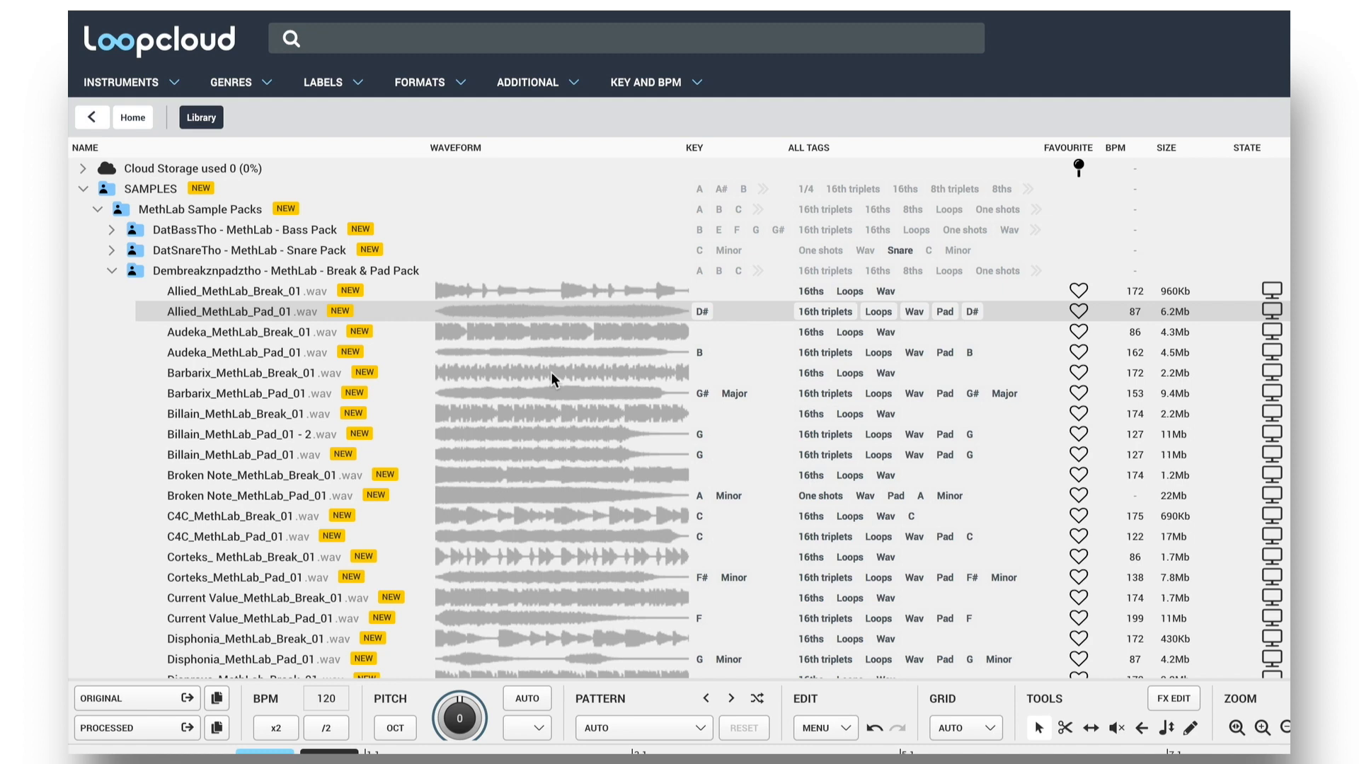
pyautogui.moveTo(945, 312)
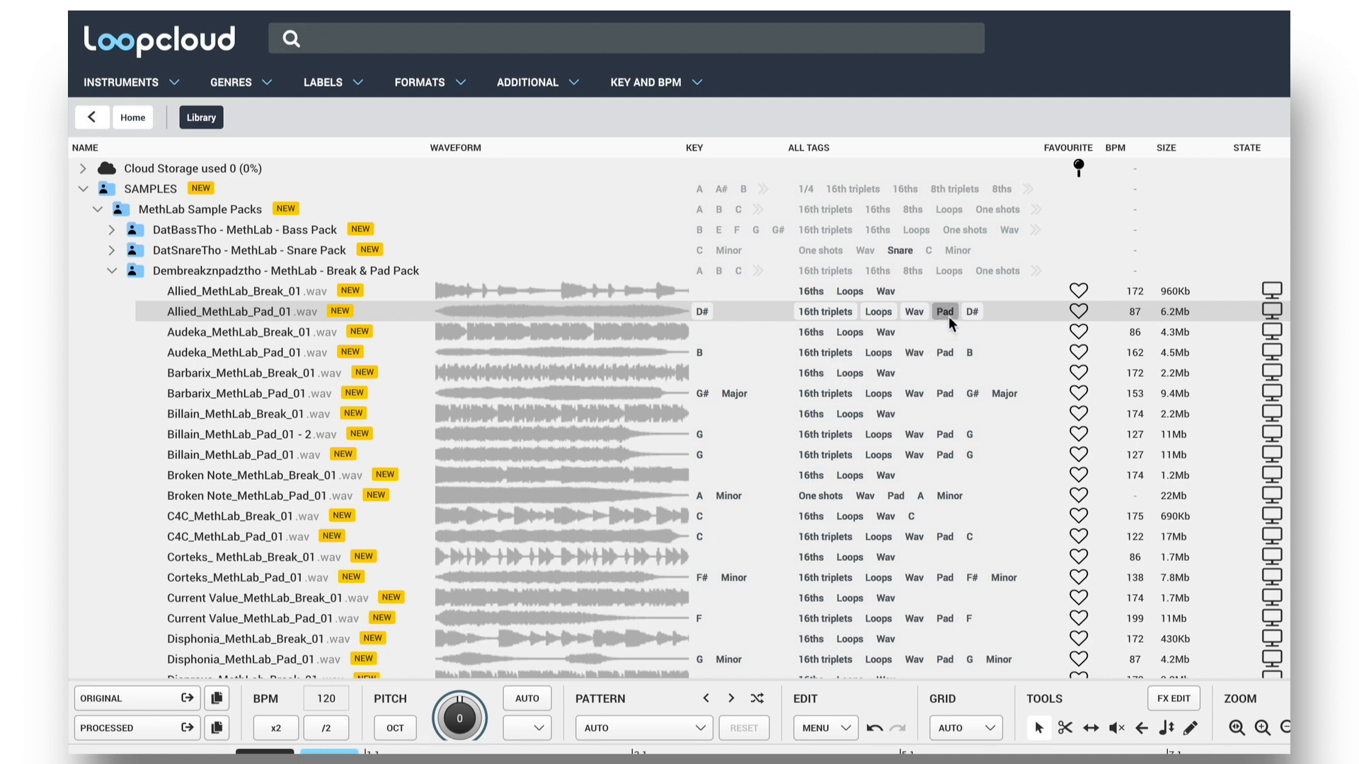
pyautogui.moveTo(979, 331)
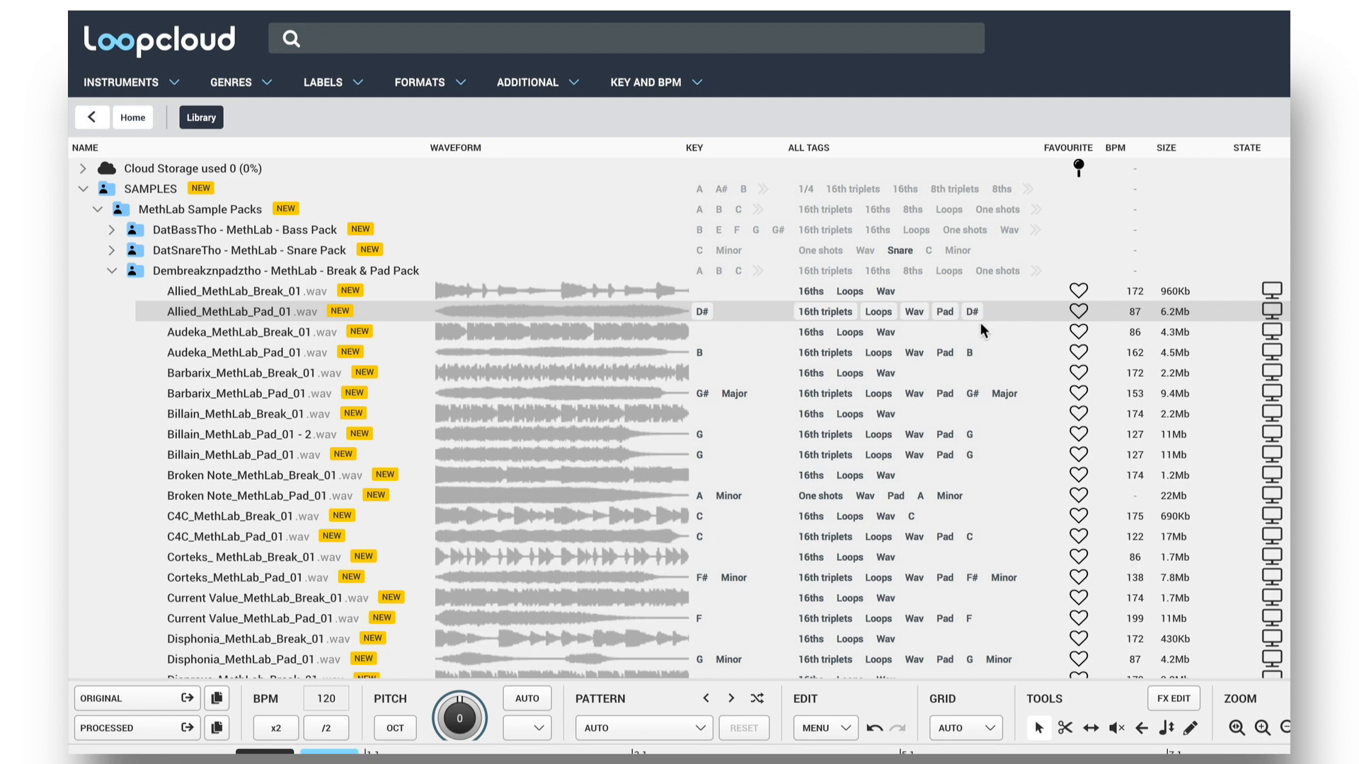
pyautogui.click(251, 332)
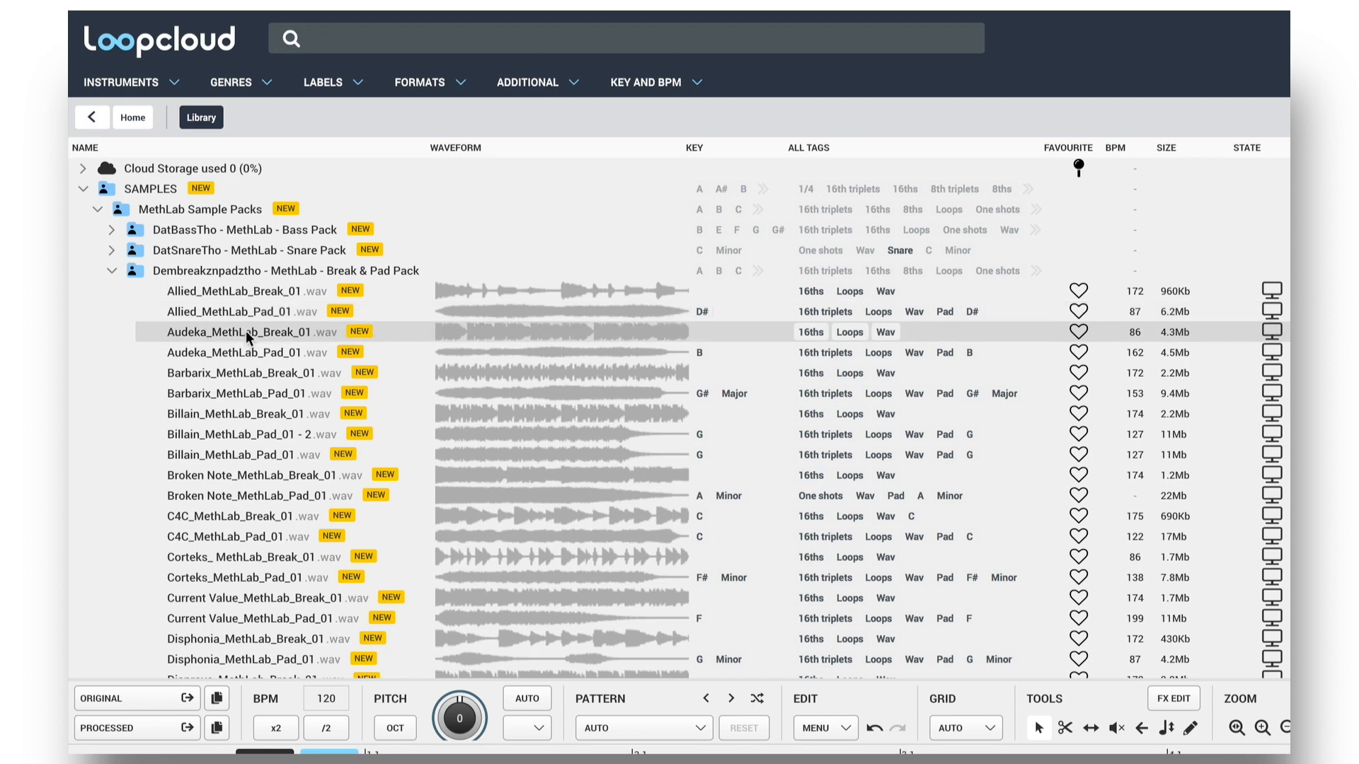
pyautogui.moveTo(914, 358)
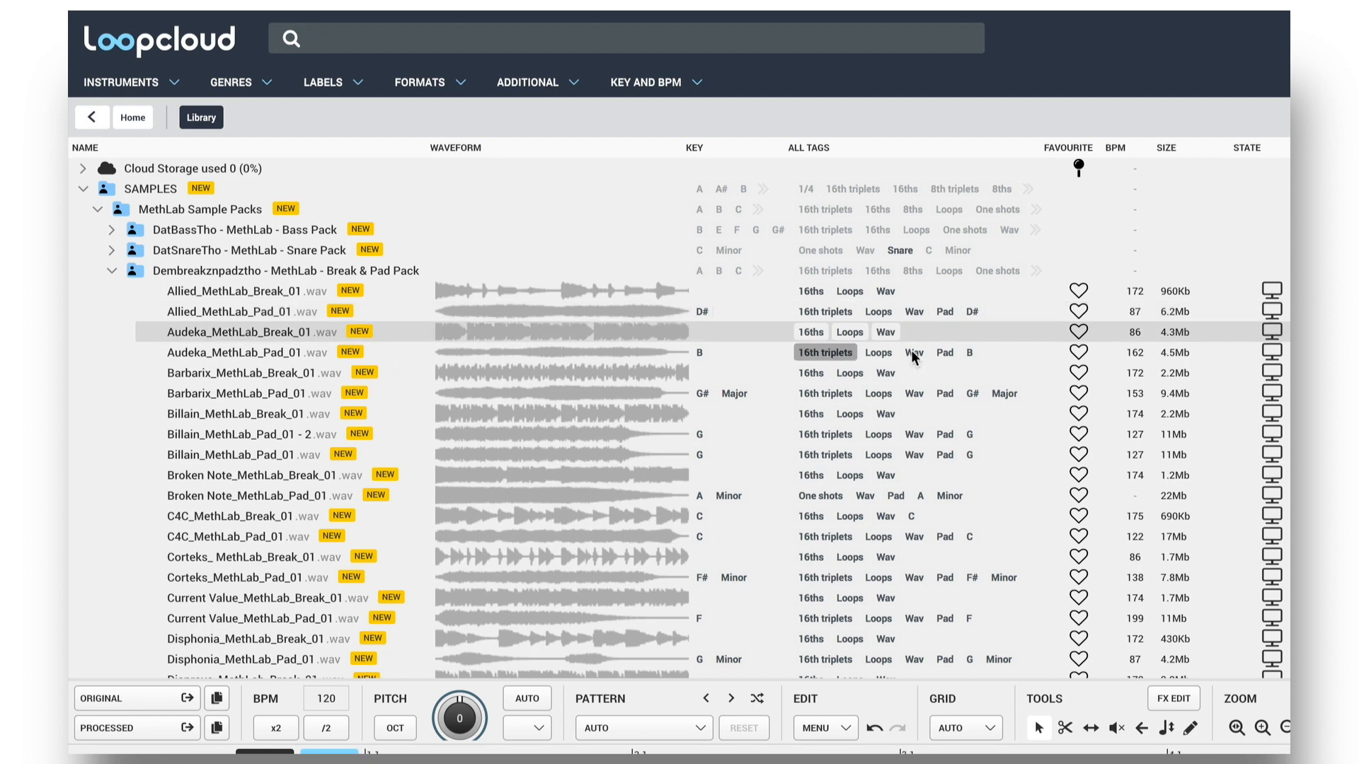
pyautogui.moveTo(1144, 345)
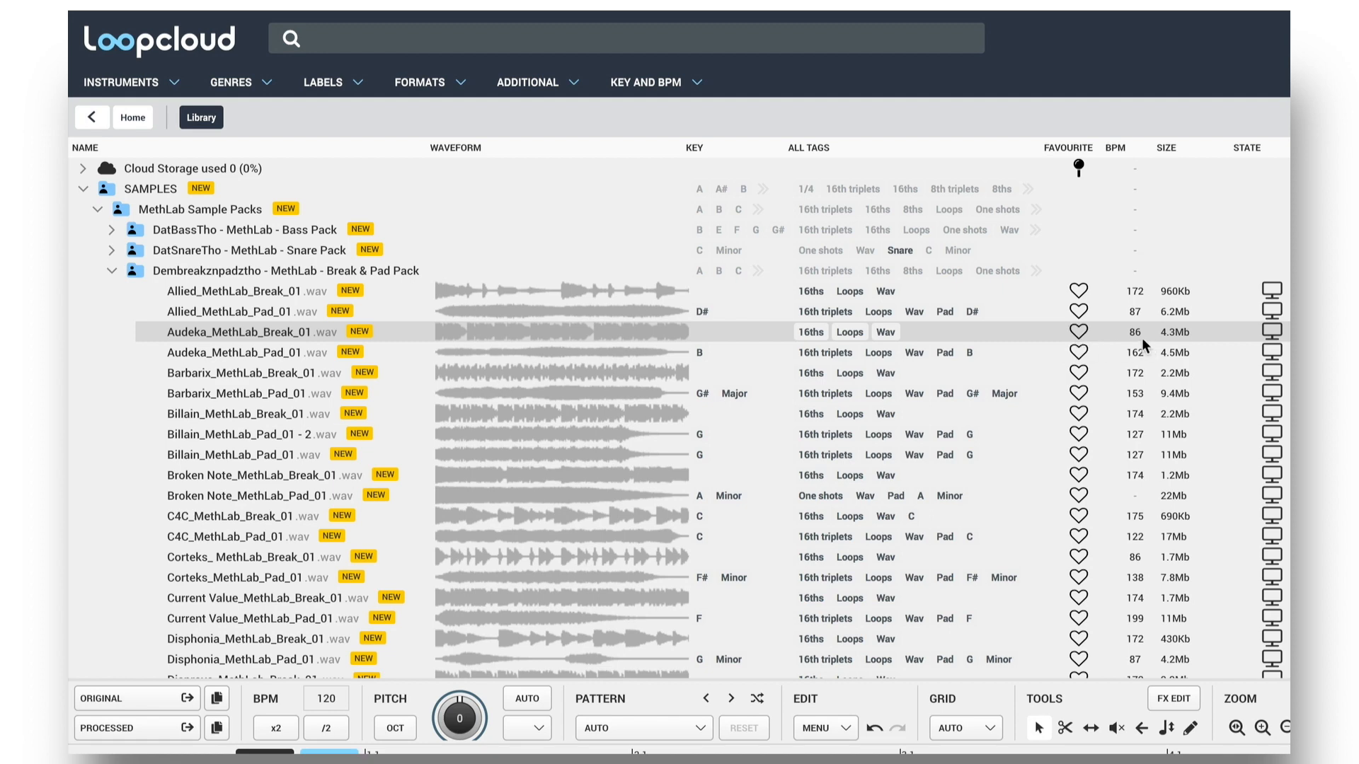
pyautogui.moveTo(524, 376)
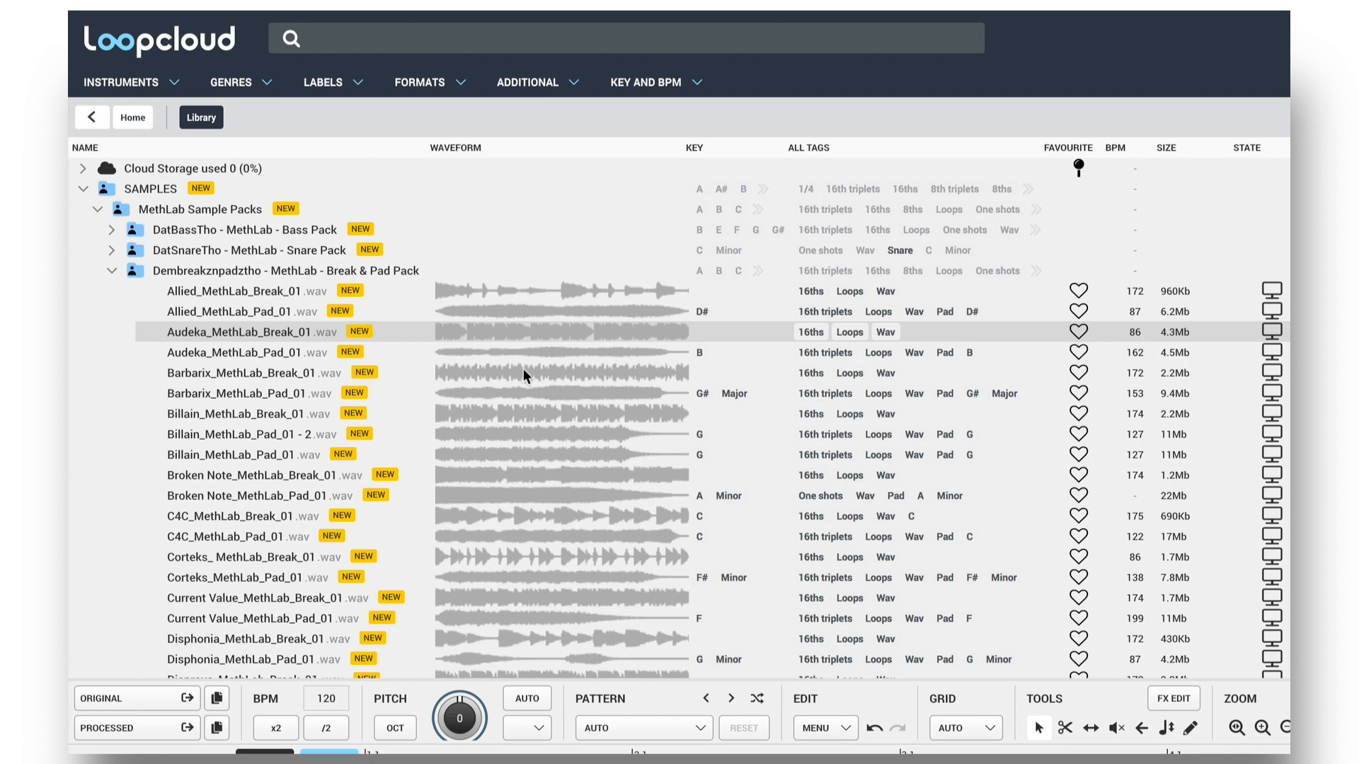
pyautogui.moveTo(209, 354)
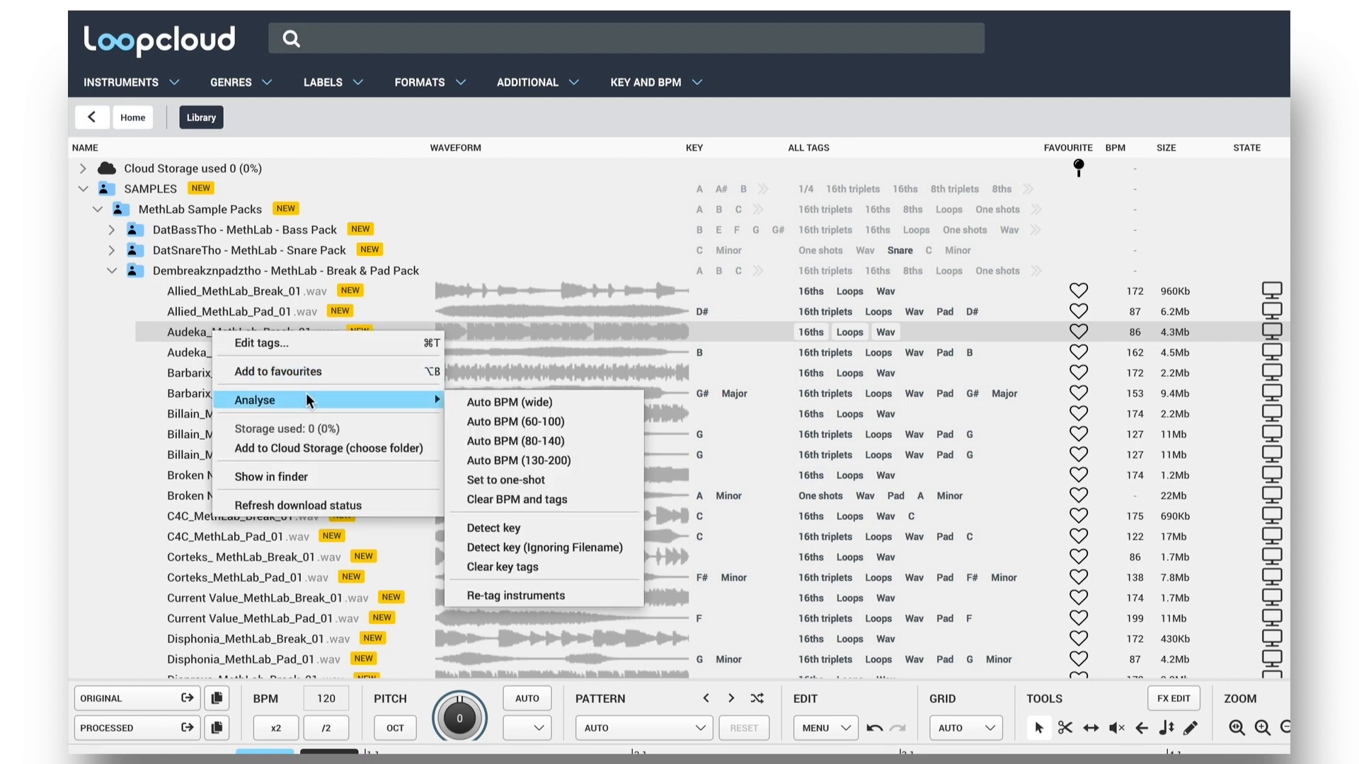
pyautogui.moveTo(547, 460)
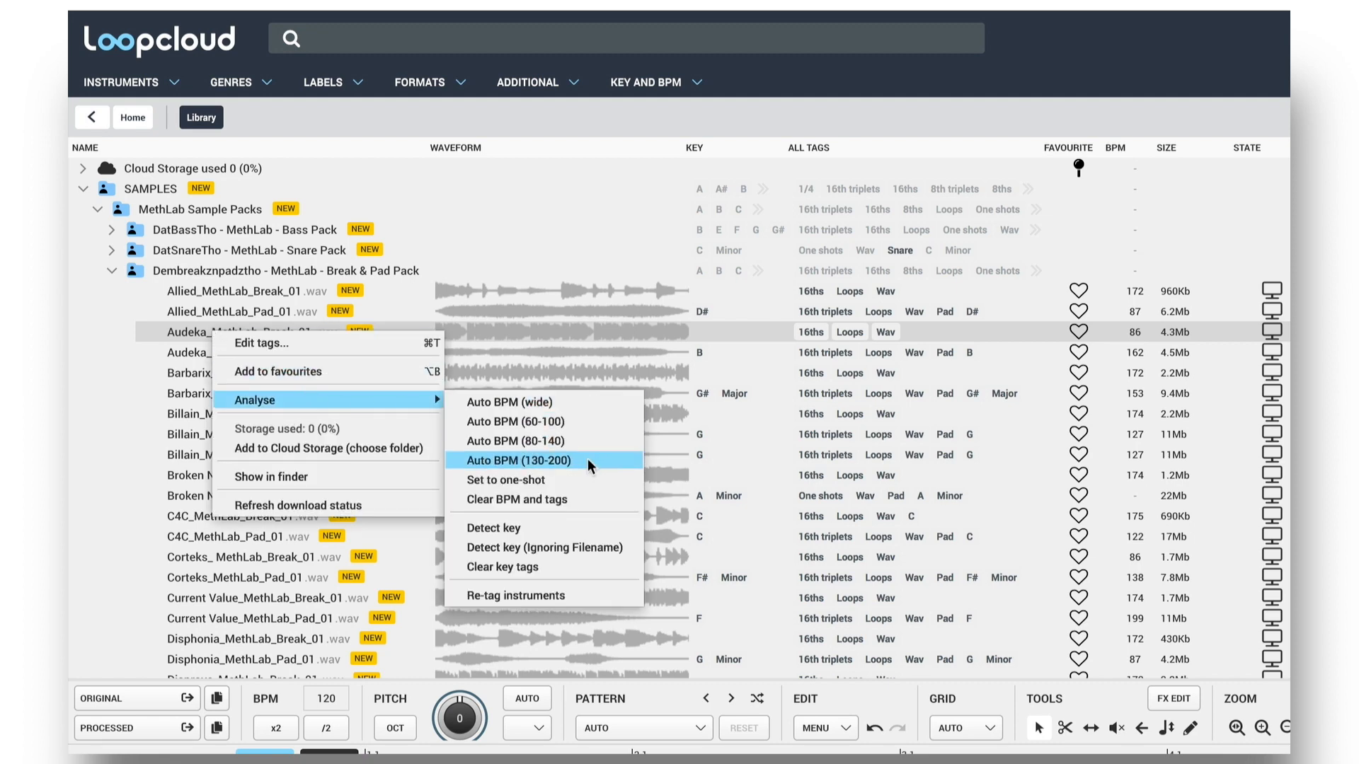
pyautogui.click(521, 460)
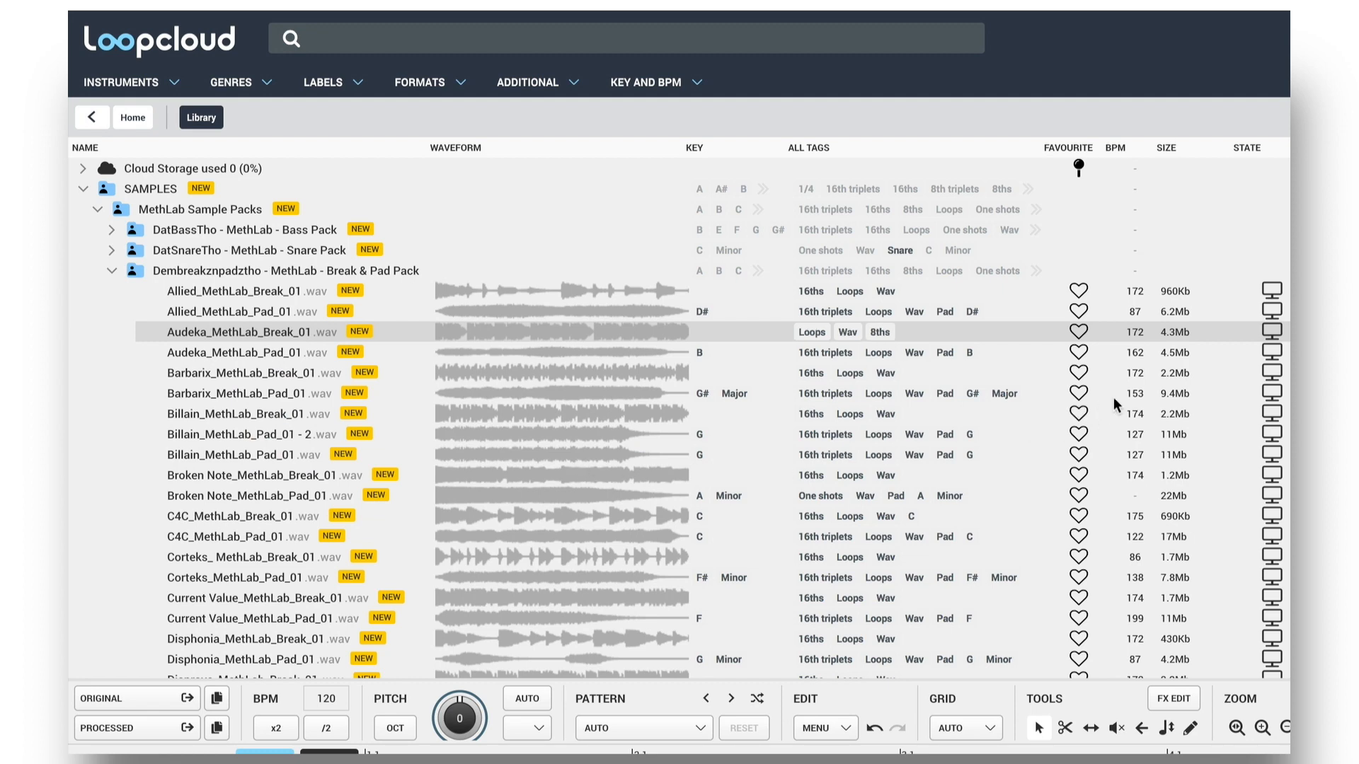
pyautogui.moveTo(1155, 347)
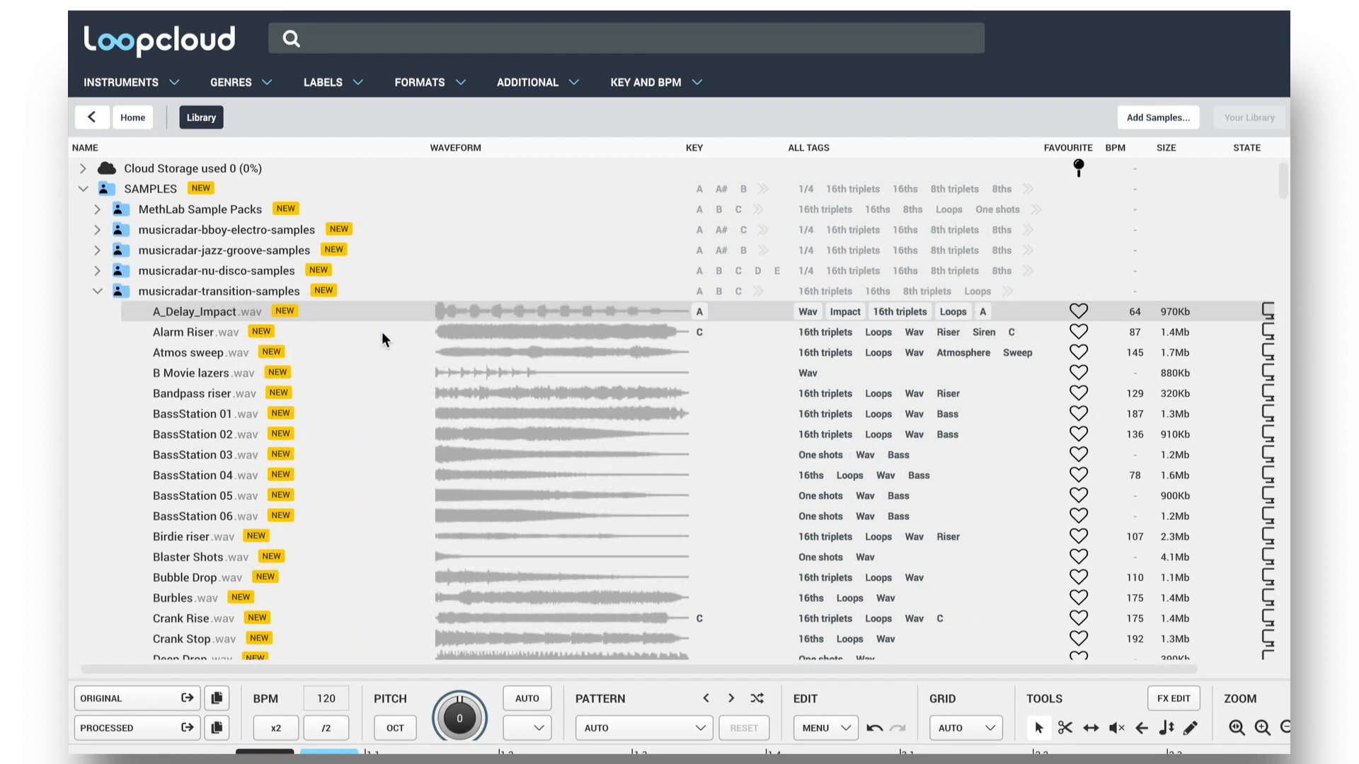
pyautogui.moveTo(211, 335)
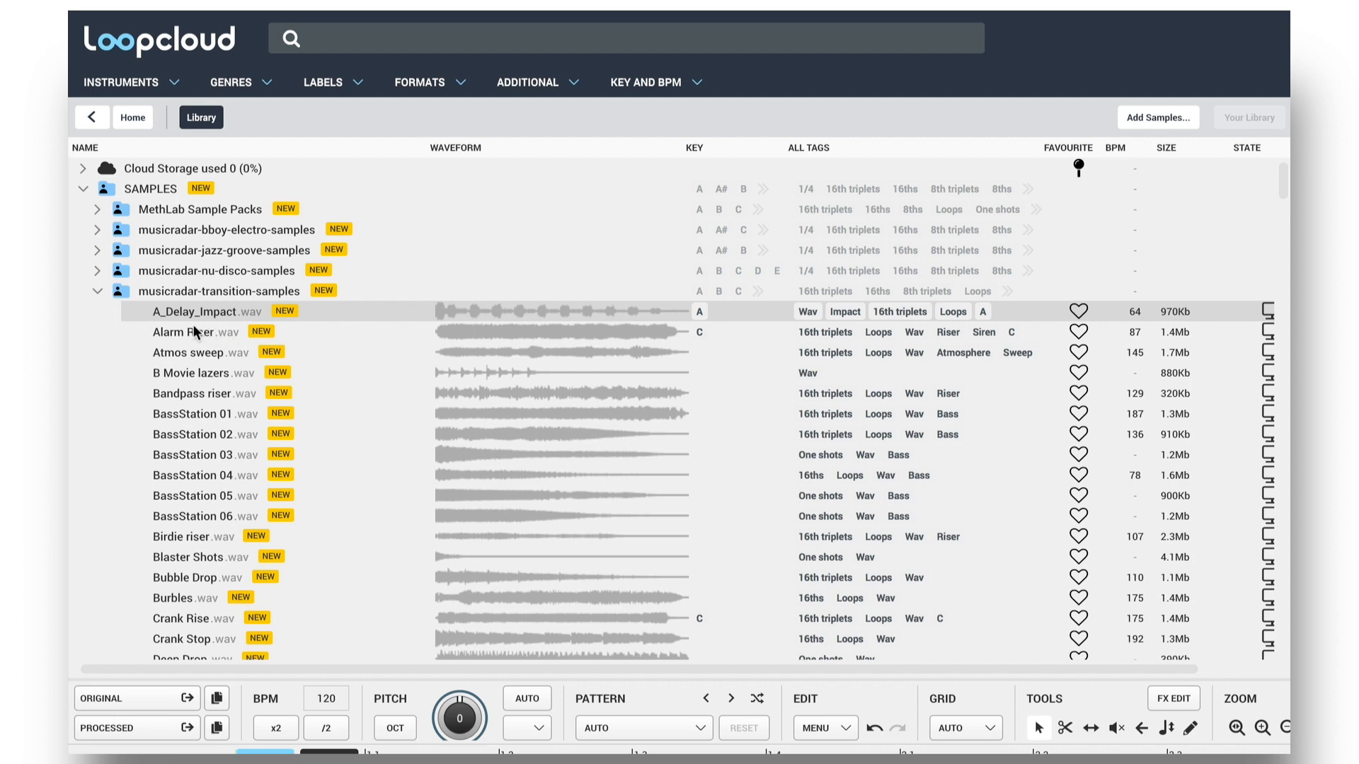
pyautogui.moveTo(700, 333)
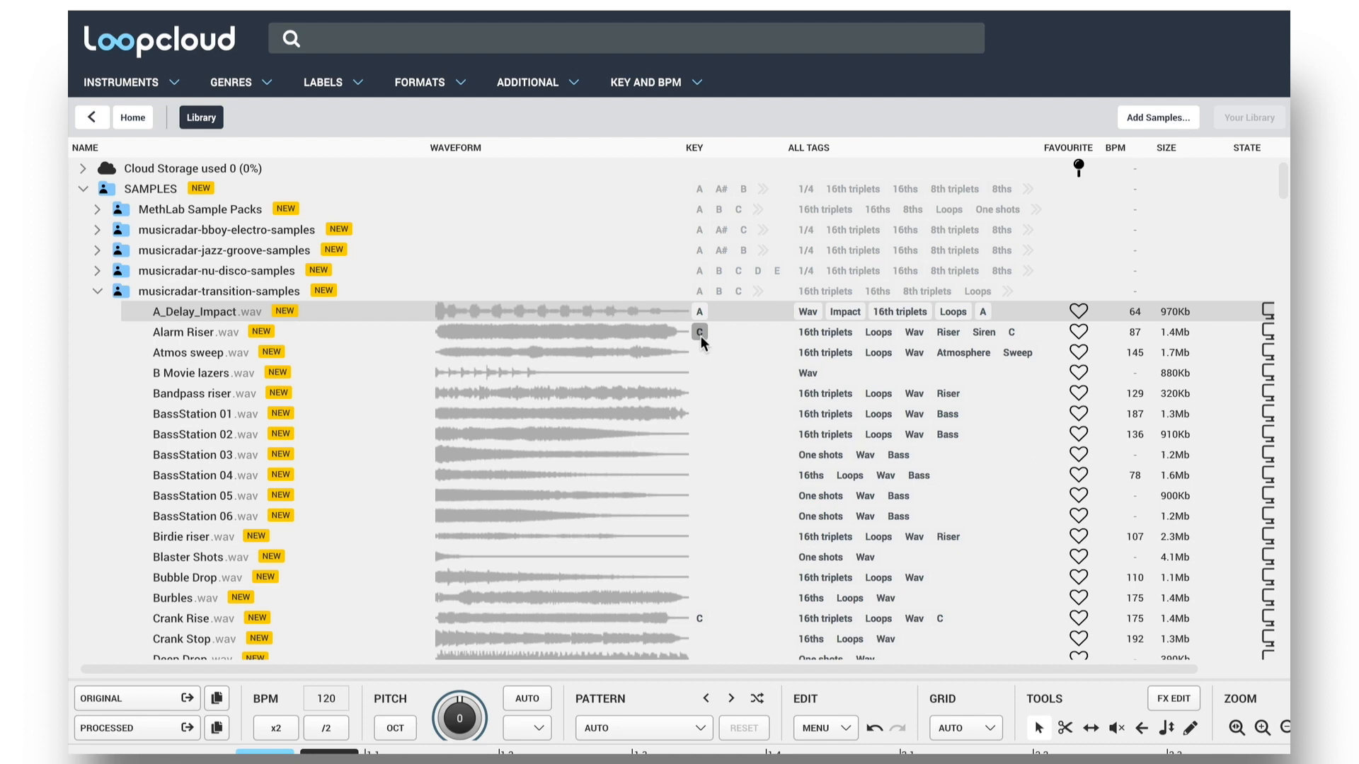
pyautogui.moveTo(613, 321)
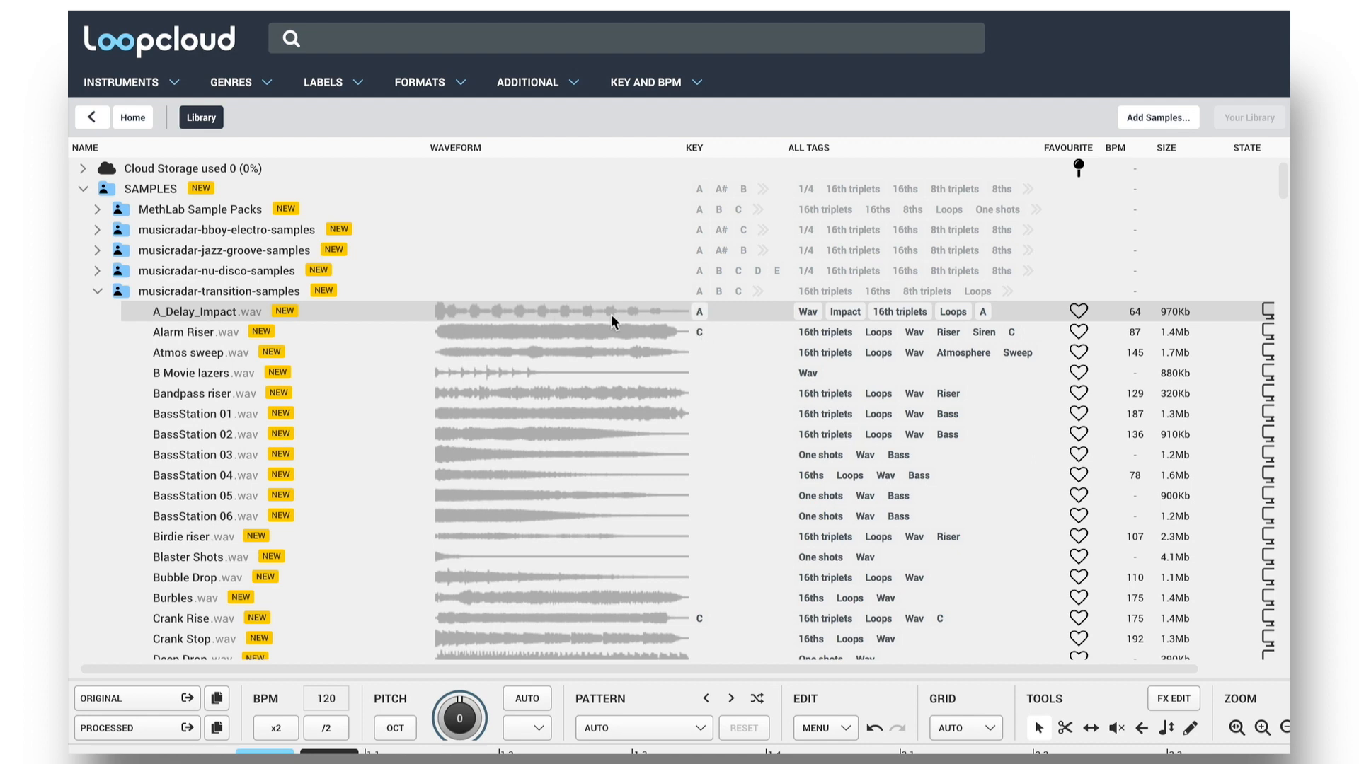
pyautogui.moveTo(198, 327)
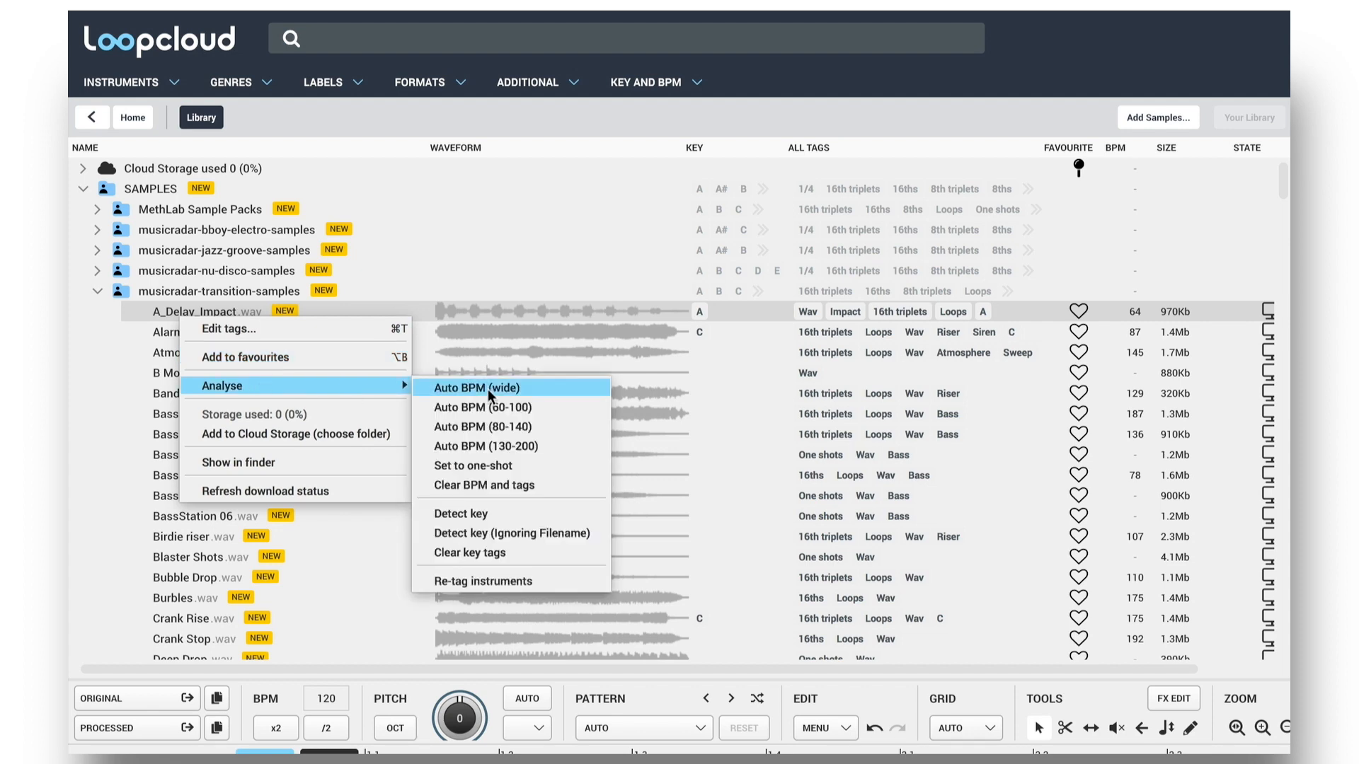
# - Clear A_Delay_Impact's BPM and tags, set it as a one-shot, and open the transition folder's menu
pyautogui.click(482, 387)
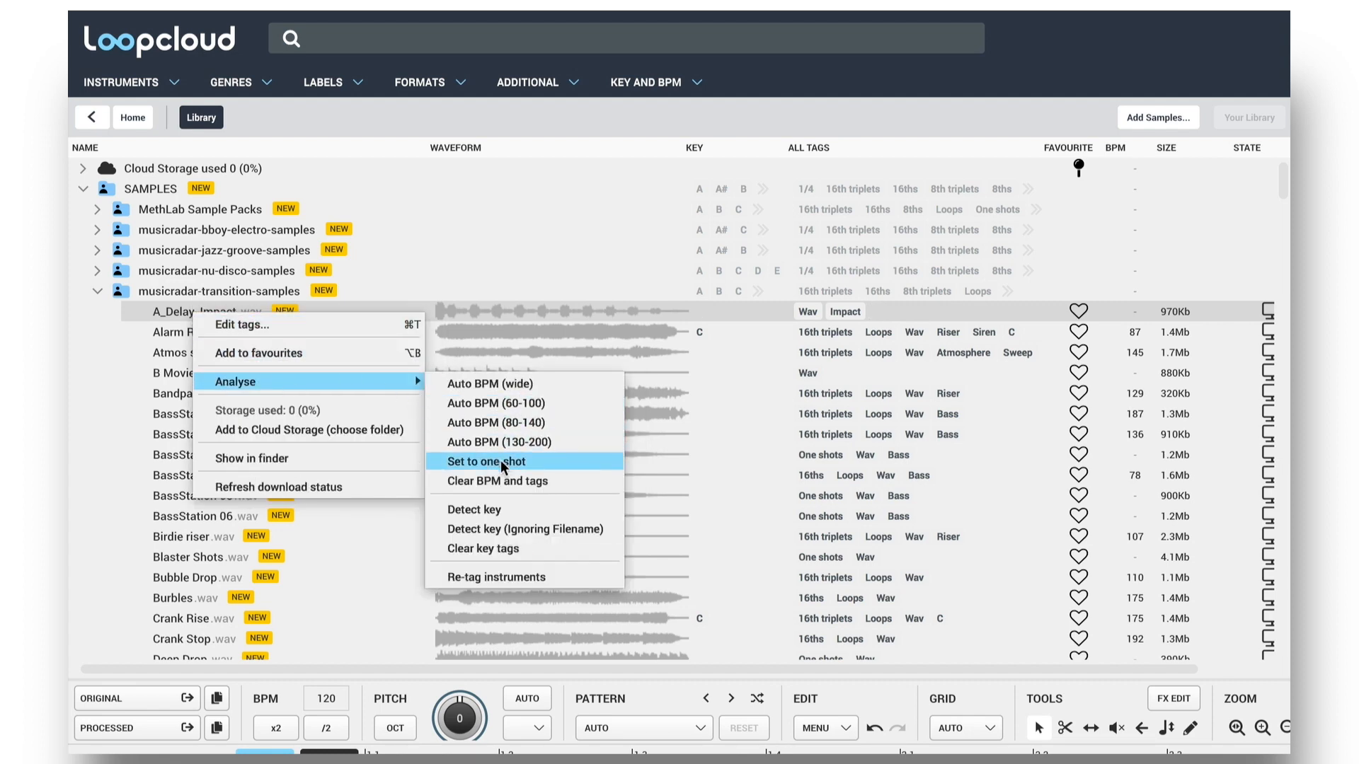
pyautogui.click(487, 461)
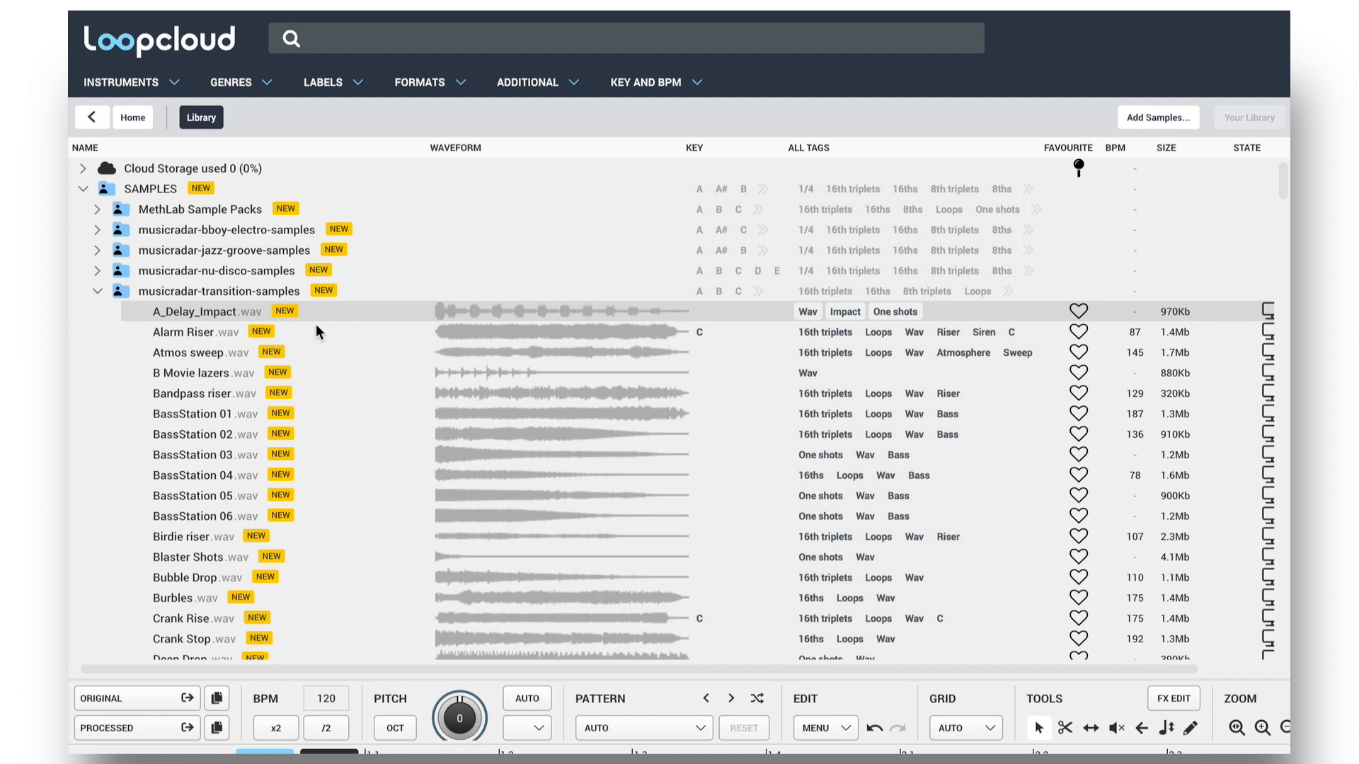
pyautogui.rightClick(219, 291)
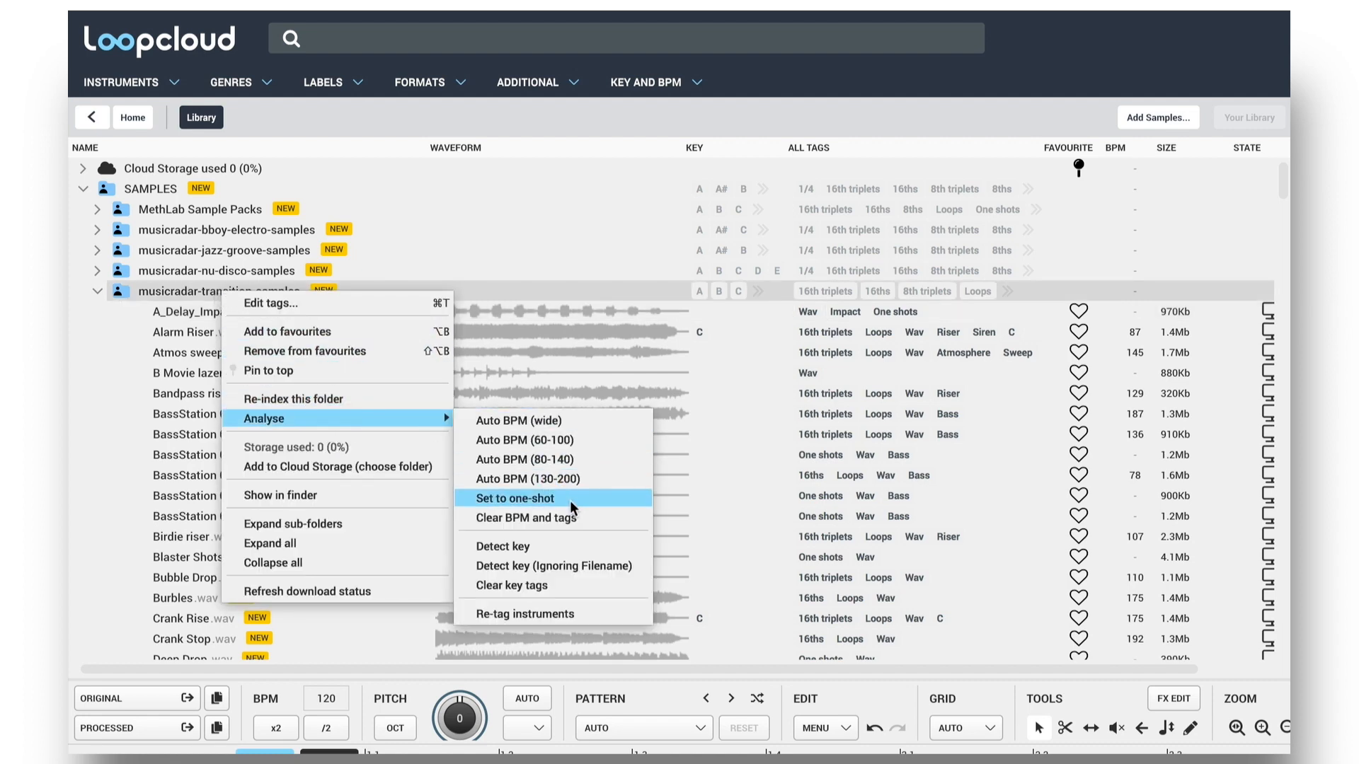
# - Set all 250 transition samples to one-shot, then review and close the keyboard shortcuts preferences
pyautogui.click(514, 499)
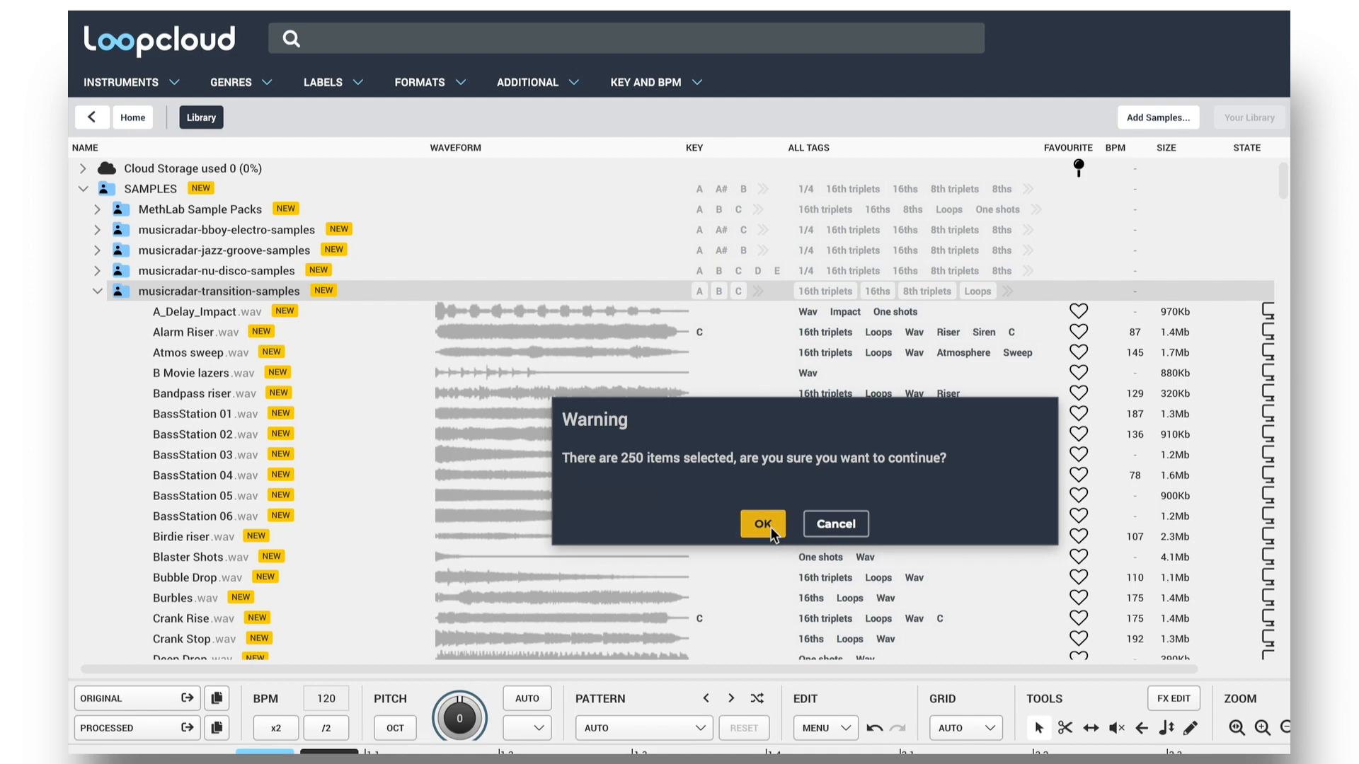
pyautogui.click(762, 524)
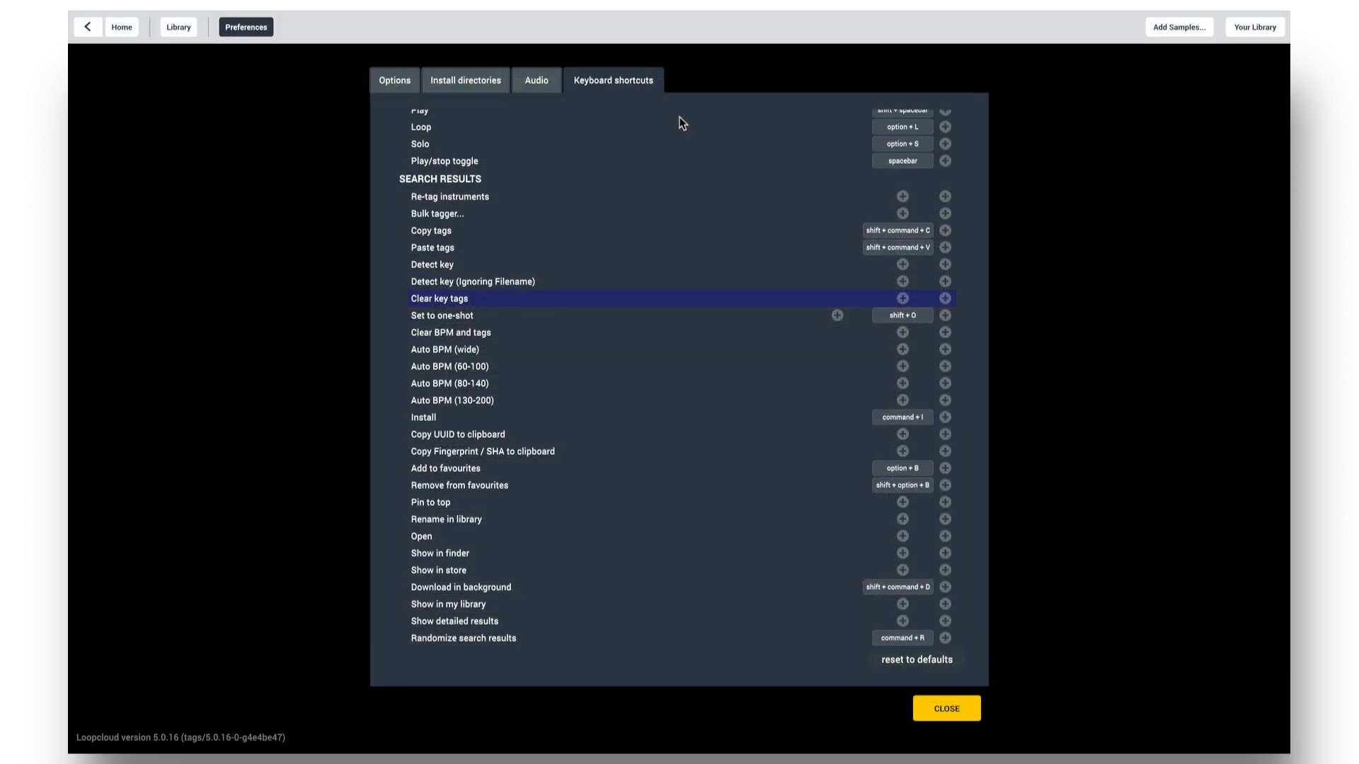
pyautogui.moveTo(481, 323)
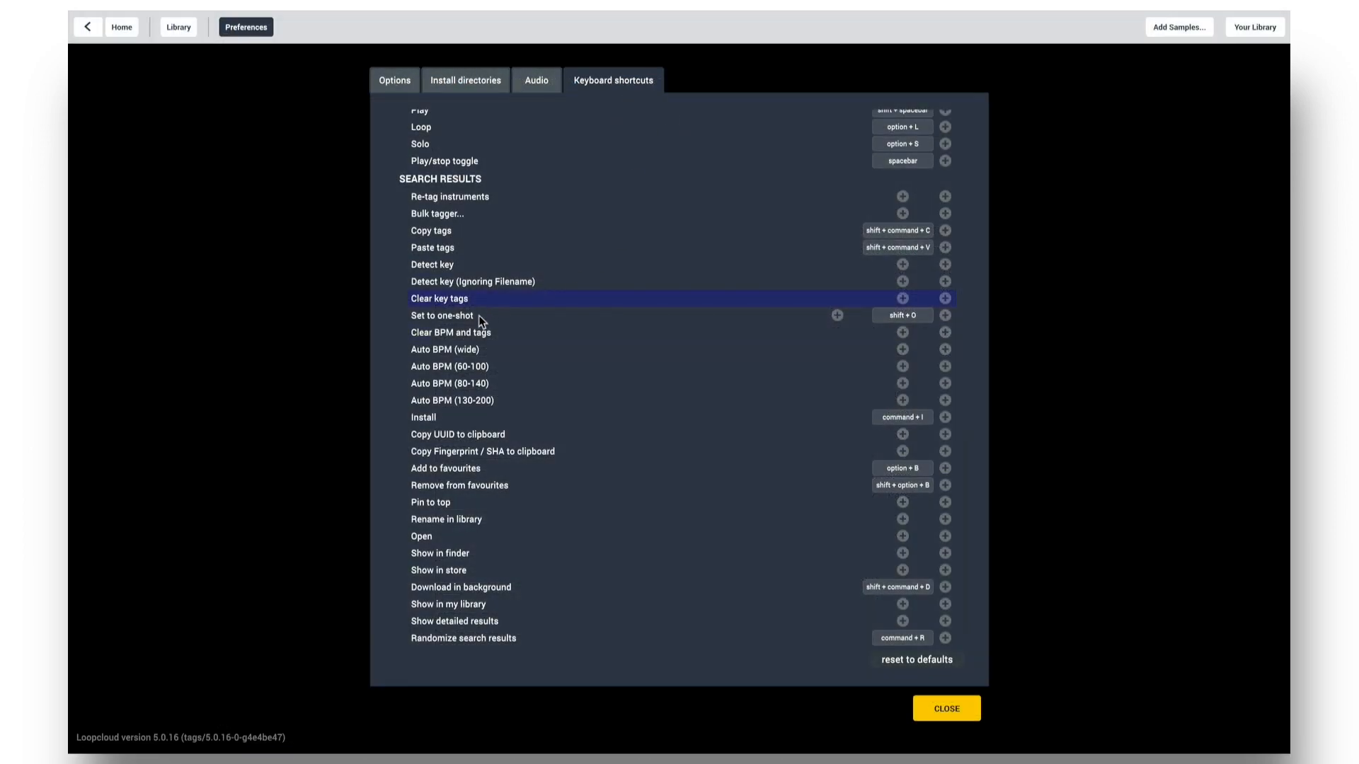
pyautogui.scroll(-3)
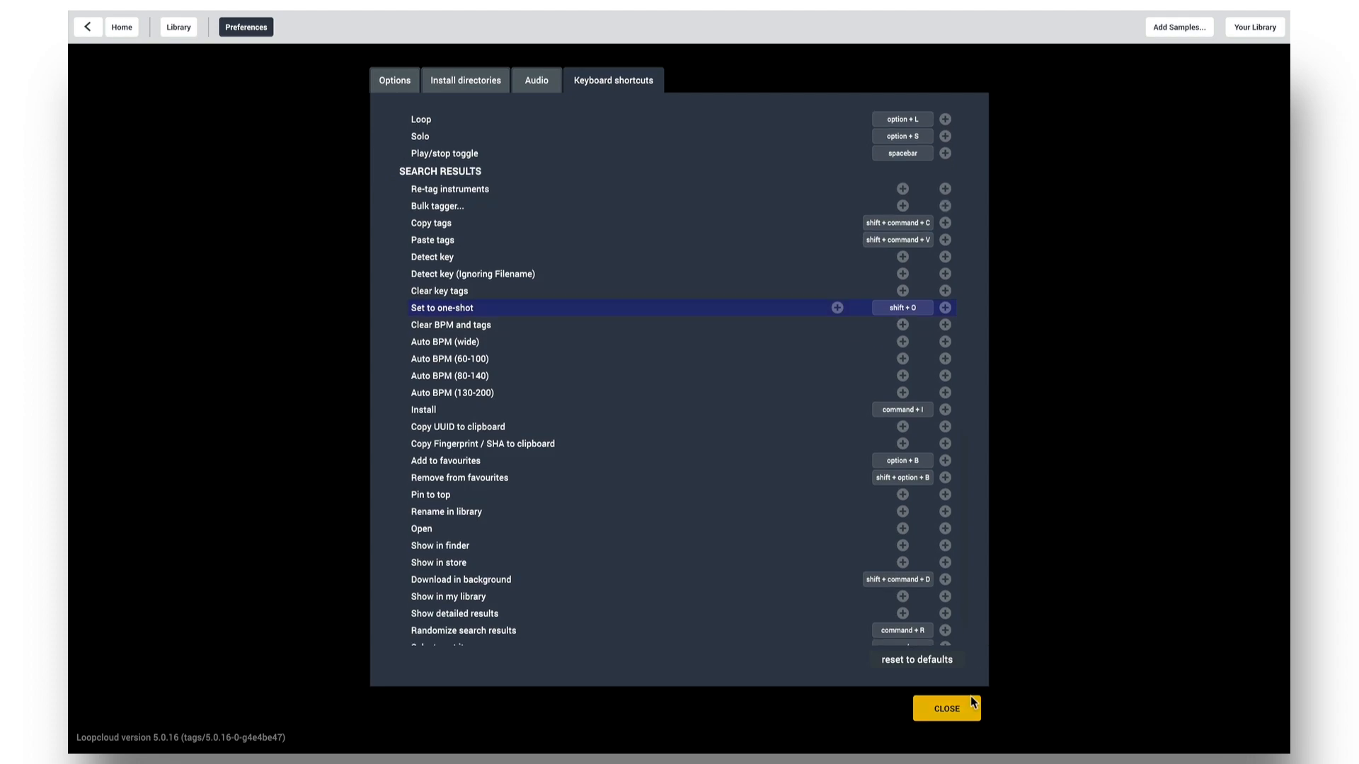
pyautogui.click(946, 708)
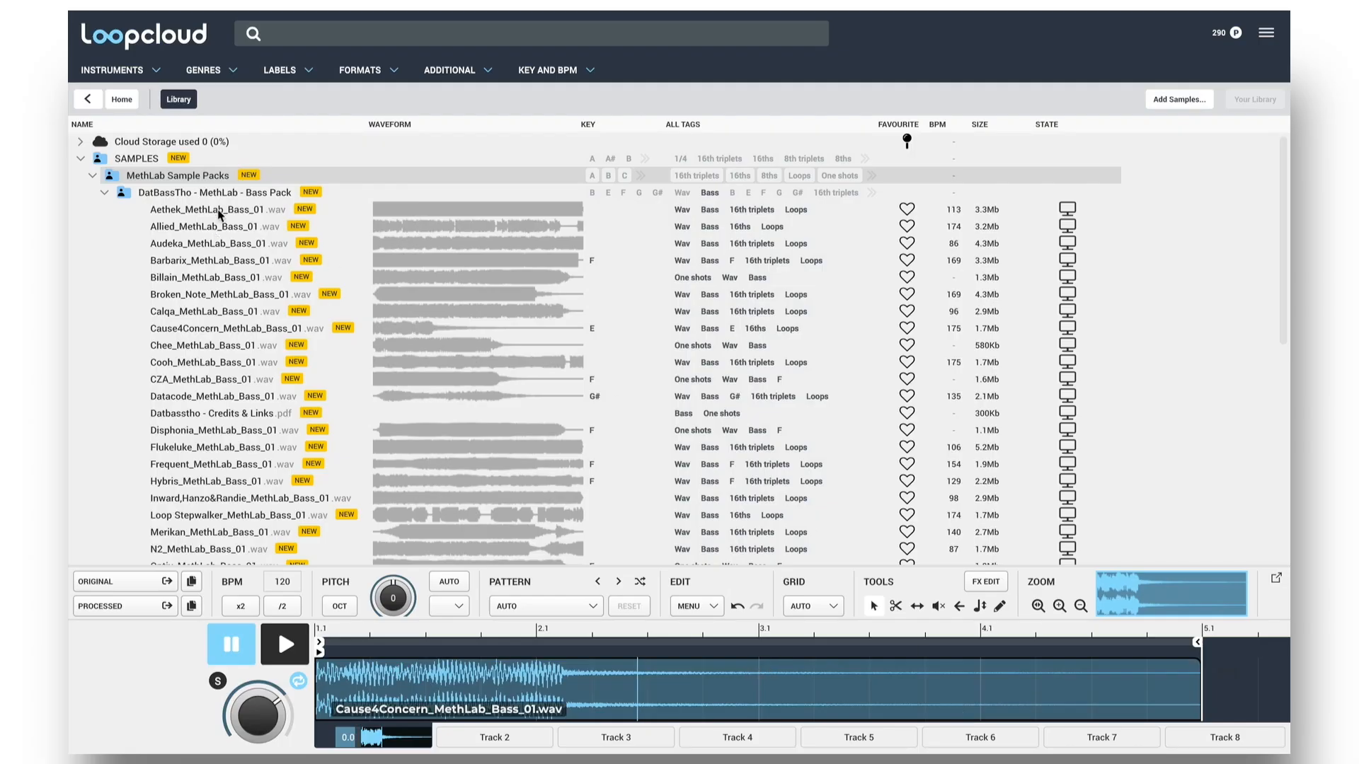
# - Select the DatBassTho MethLab Bass Pack folder for retagging
pyautogui.click(217, 192)
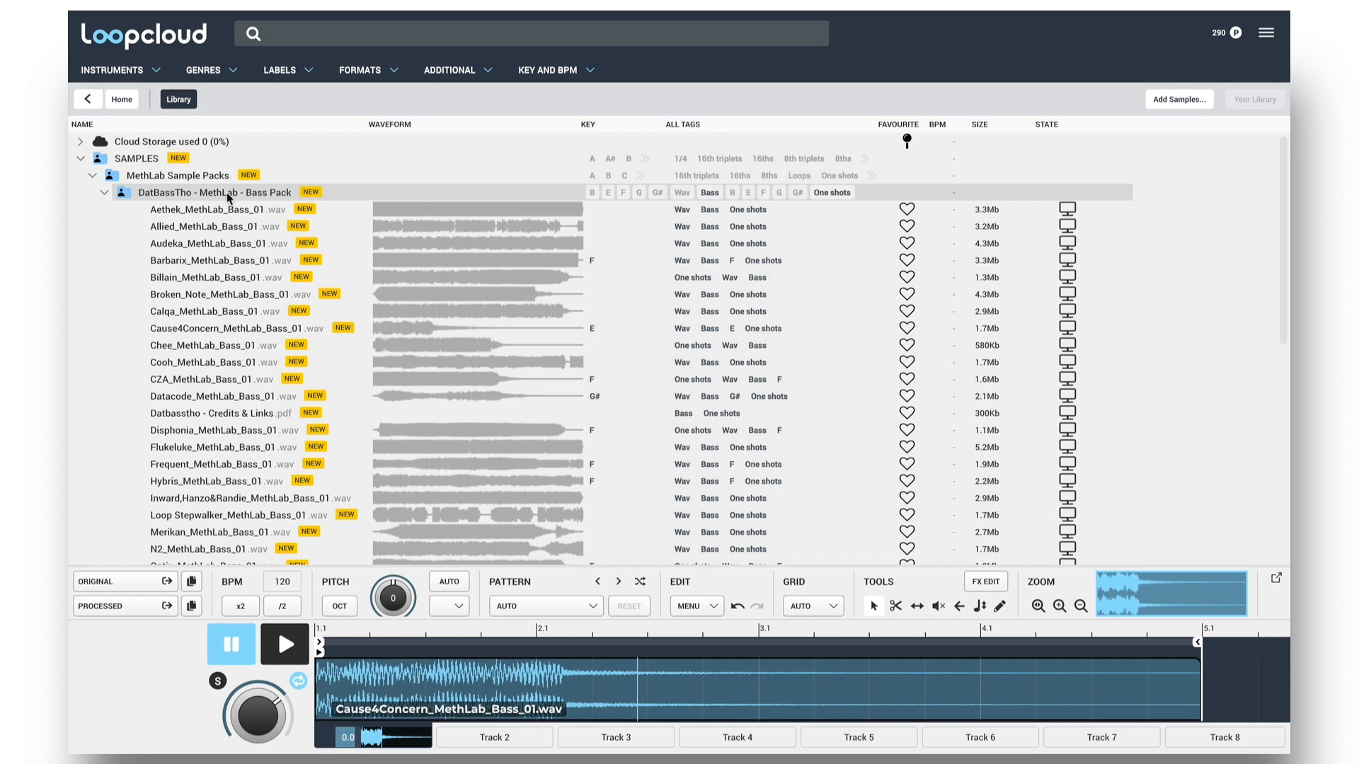
pyautogui.moveTo(842, 455)
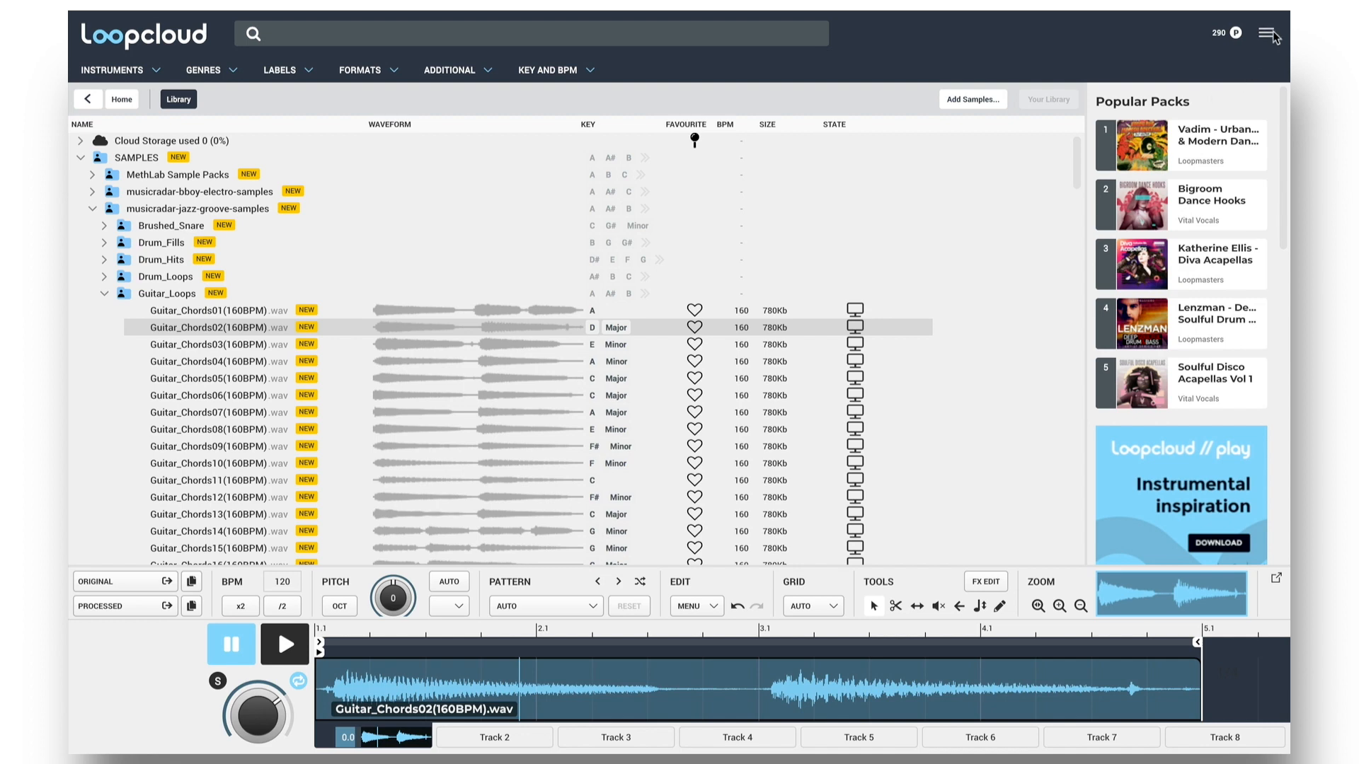
# - Show the tag editor and inspect the tags of Guitar_Chords04 and Guitar_Chords01
pyautogui.click(1266, 33)
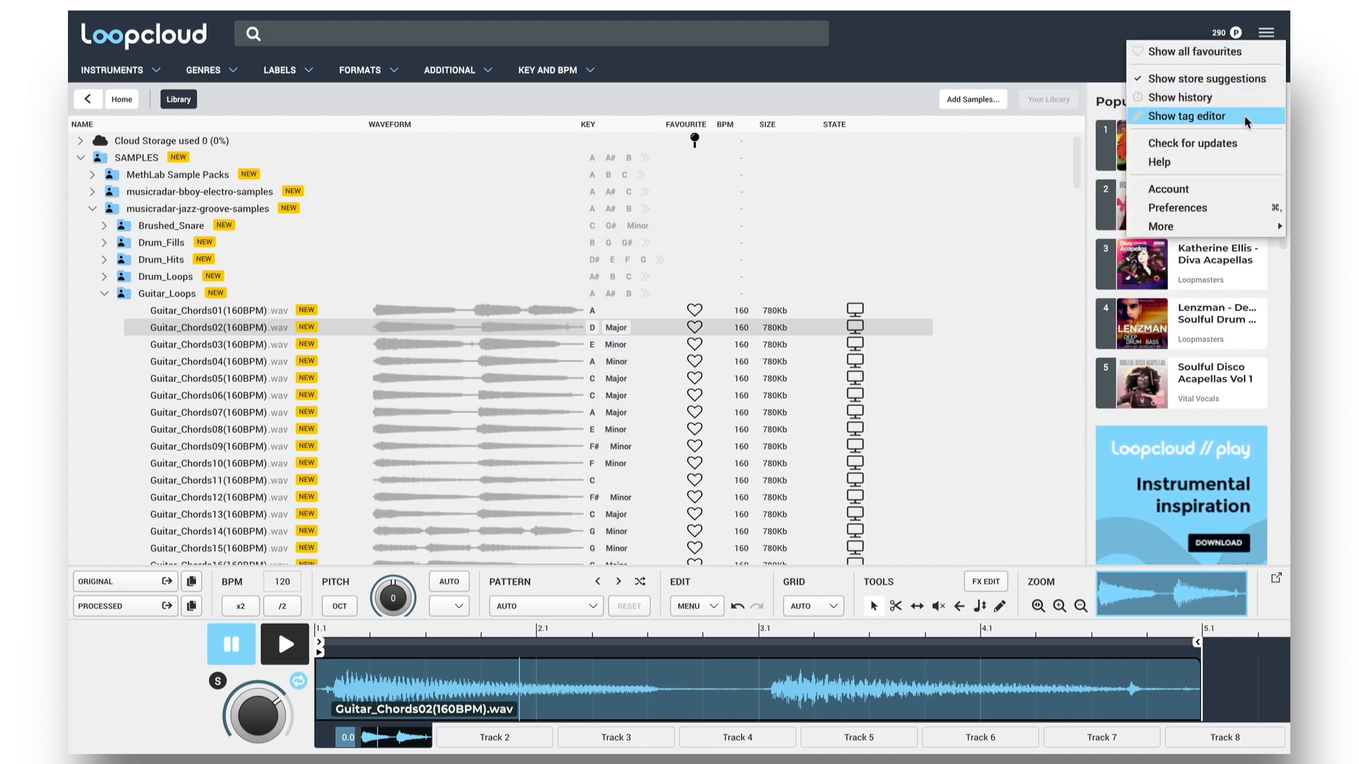
pyautogui.click(1186, 116)
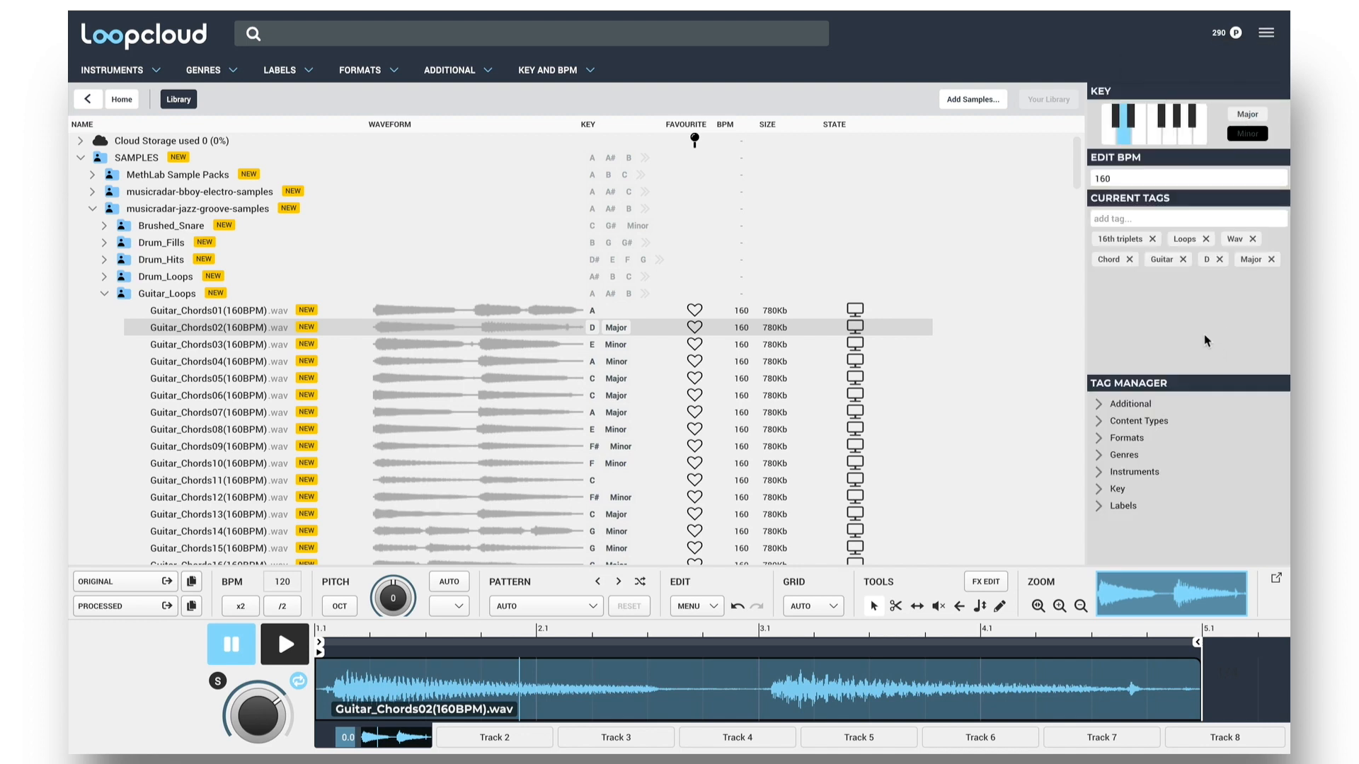
pyautogui.moveTo(268, 358)
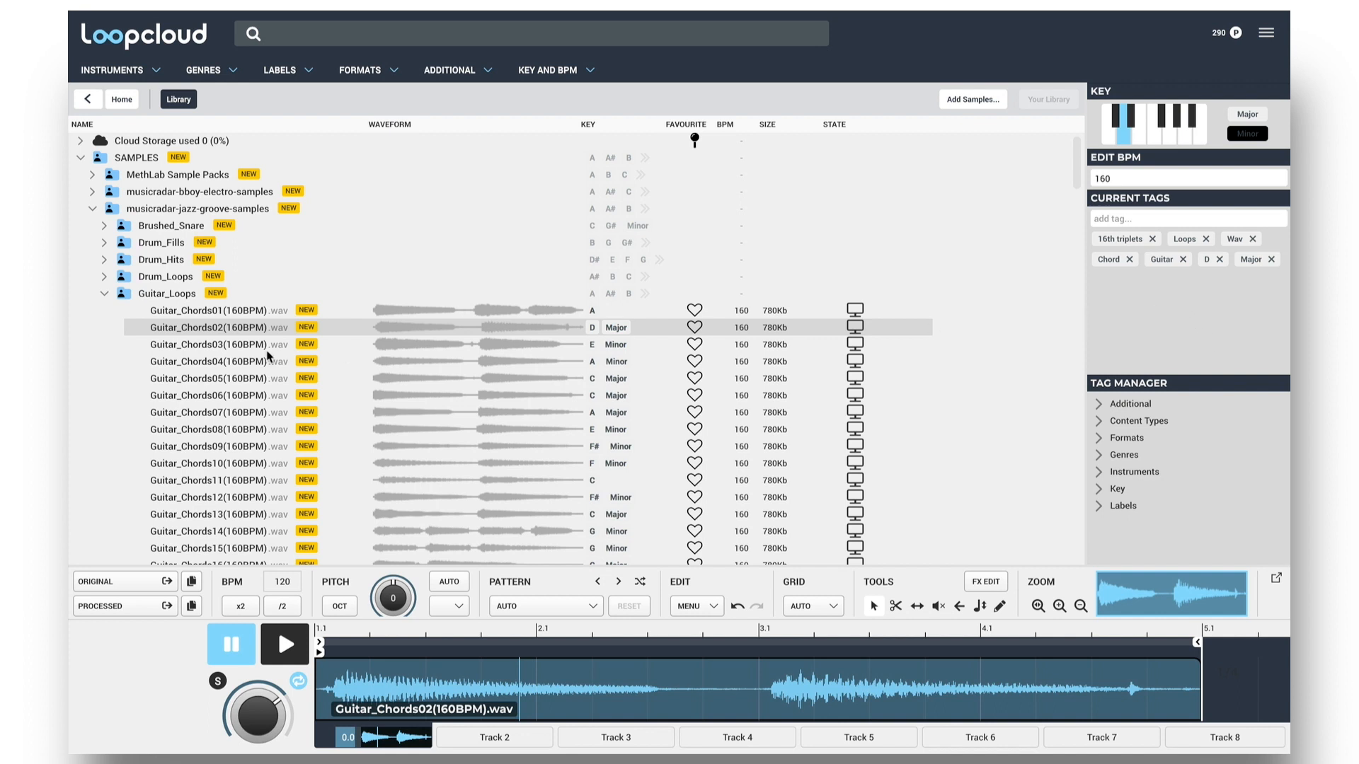
pyautogui.click(217, 362)
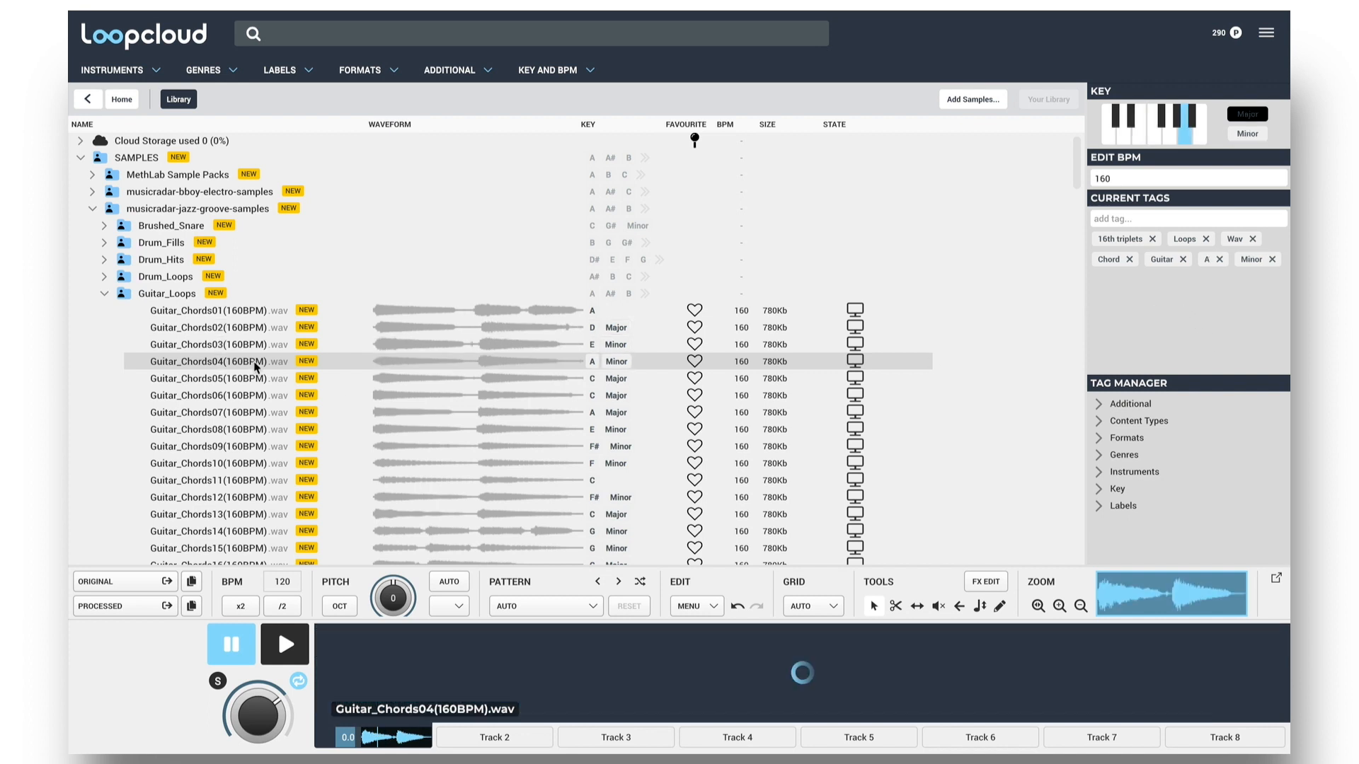
pyautogui.click(219, 309)
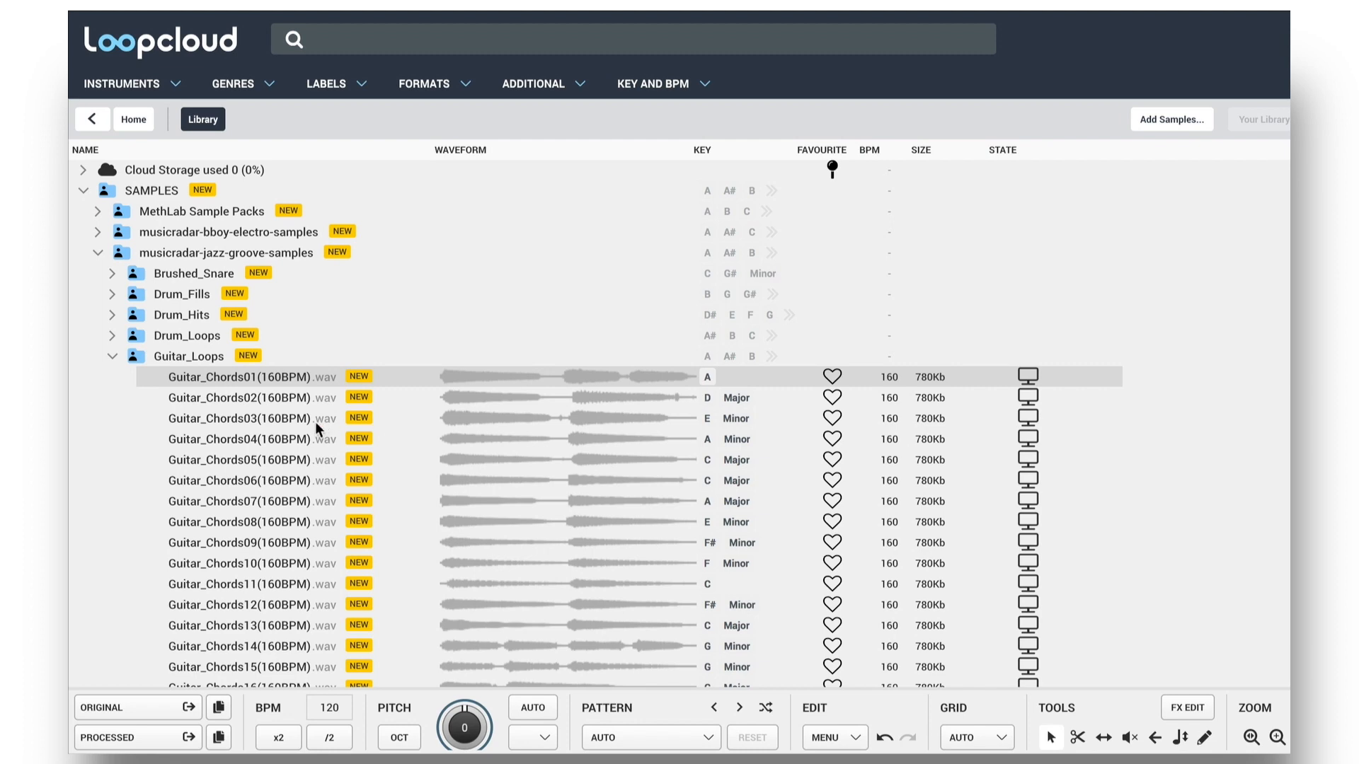
pyautogui.moveTo(279, 392)
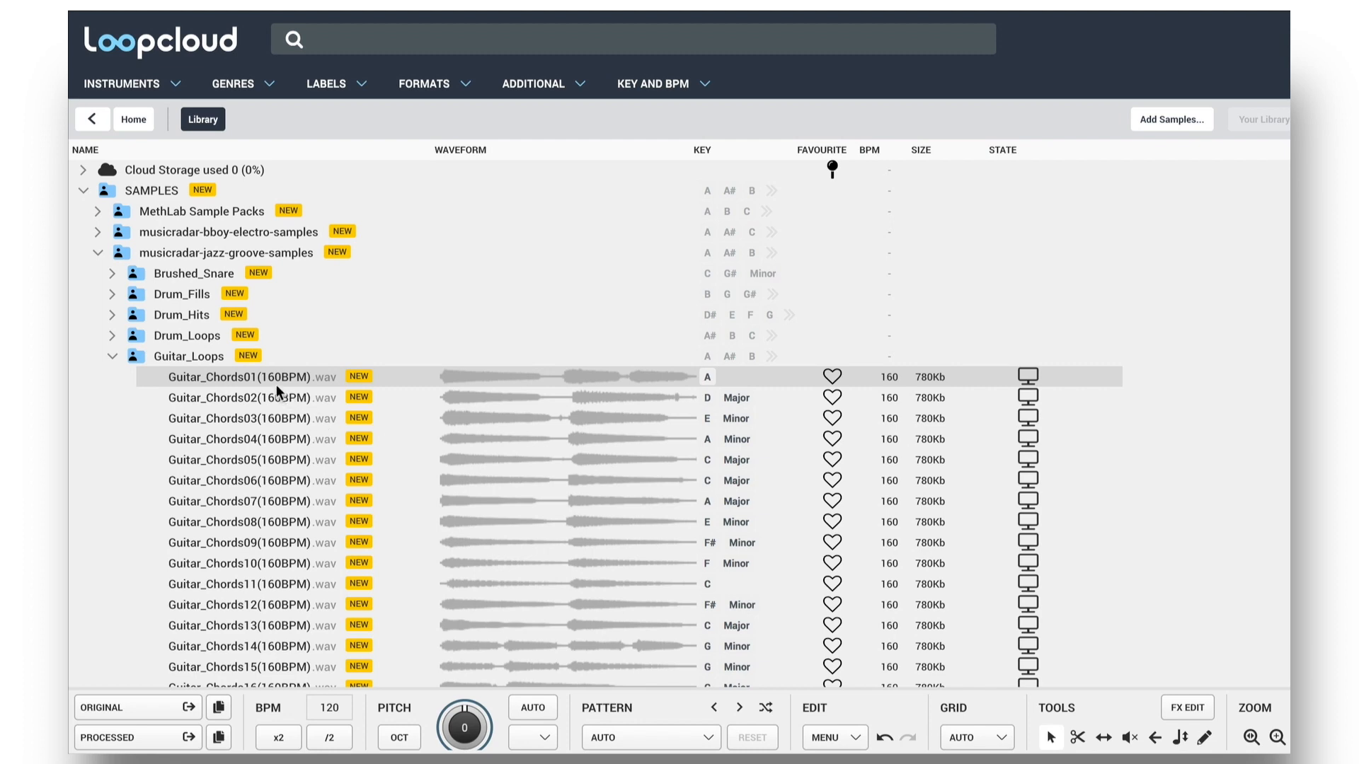
pyautogui.moveTo(213, 390)
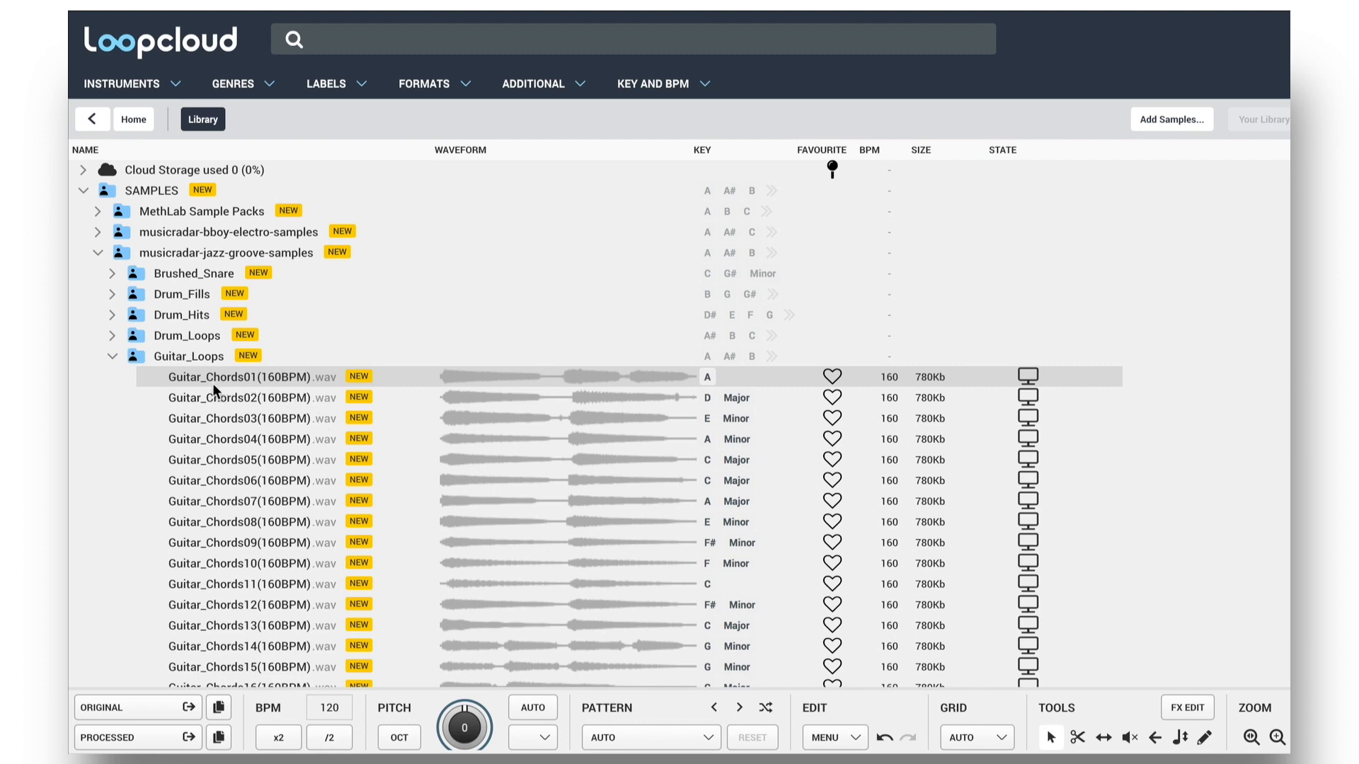
pyautogui.moveTo(896, 389)
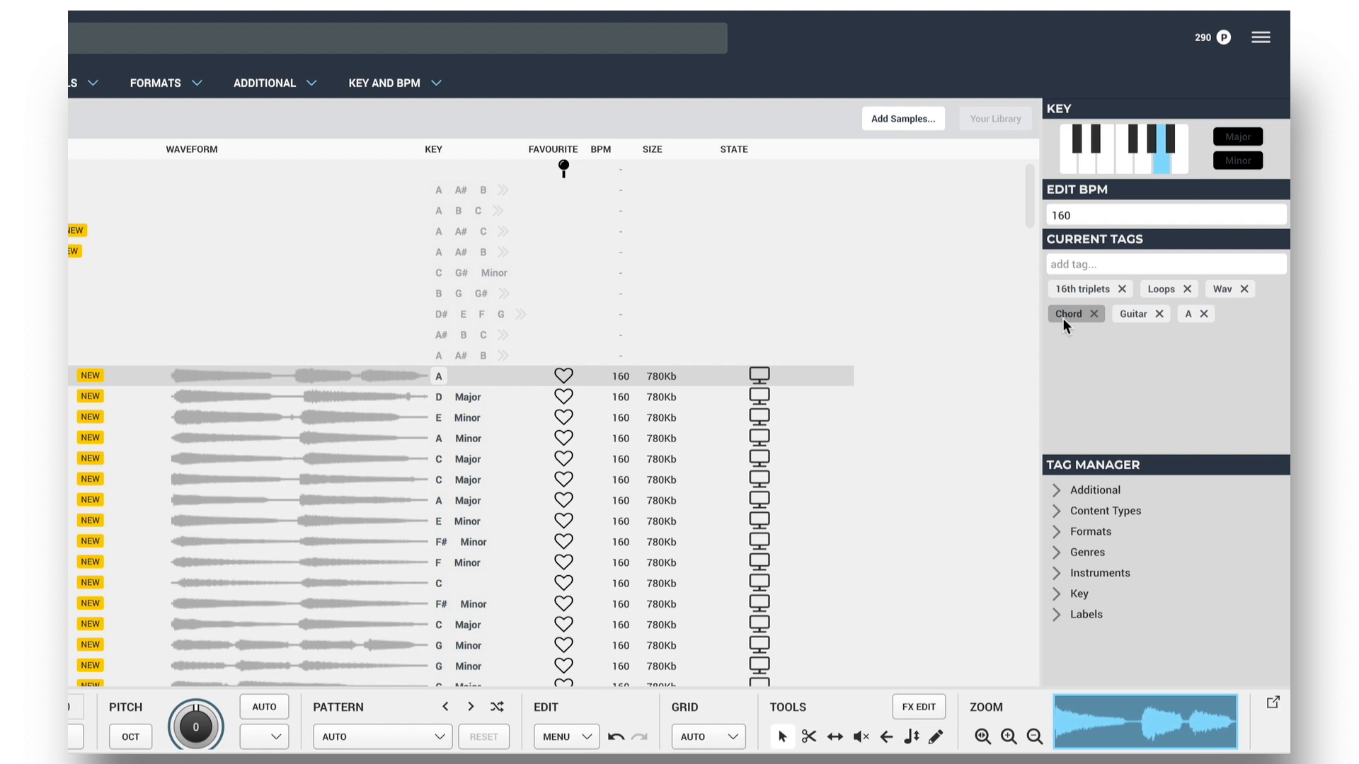
pyautogui.moveTo(1122, 327)
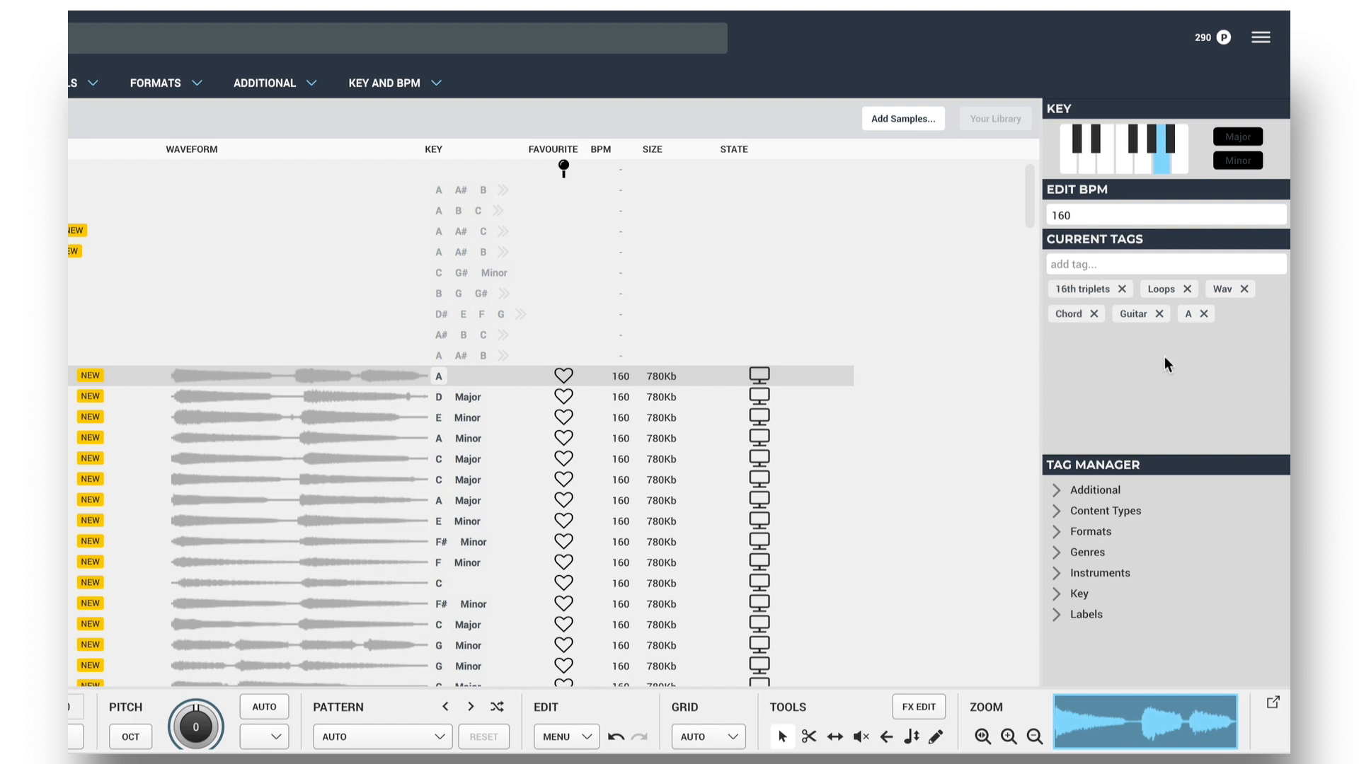
pyautogui.moveTo(1138, 373)
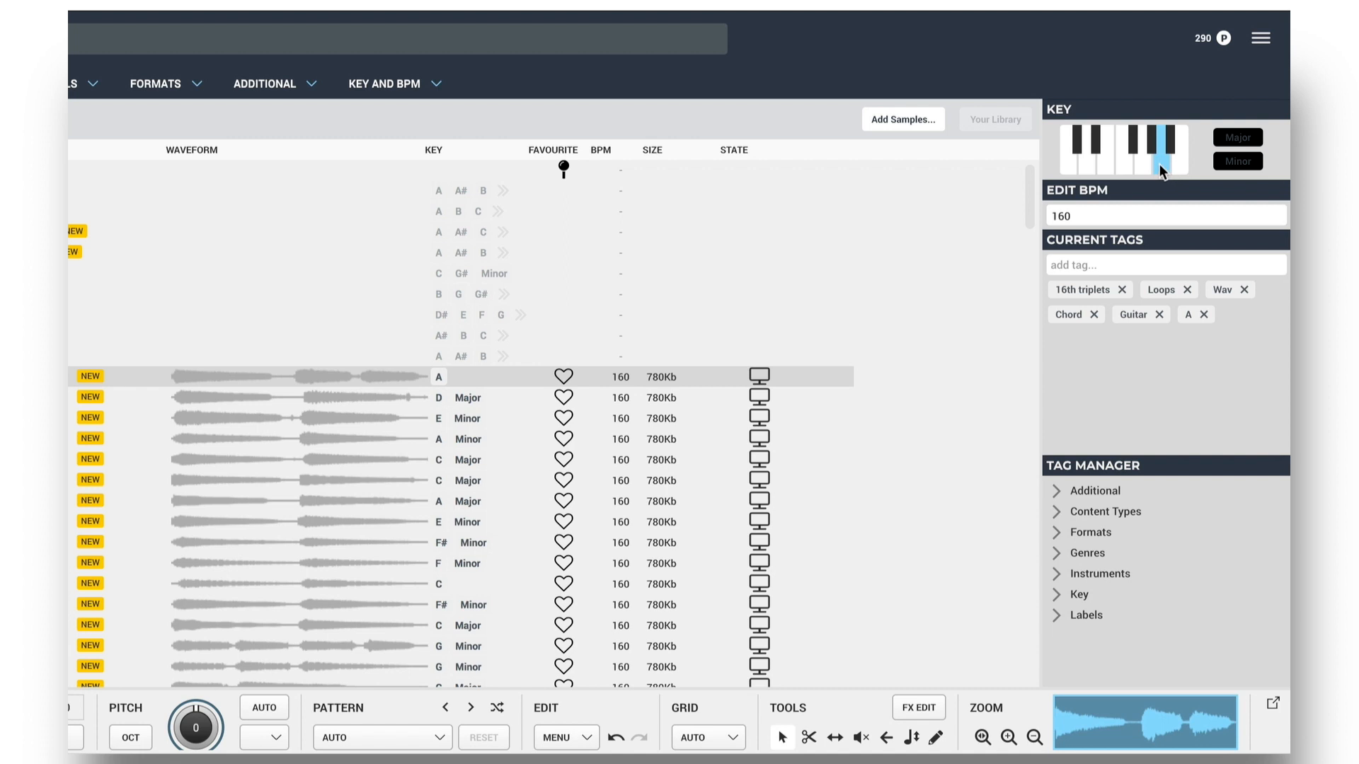
# - Set Guitar_Chords01's key to A, toggling Minor on and back off
pyautogui.click(1143, 155)
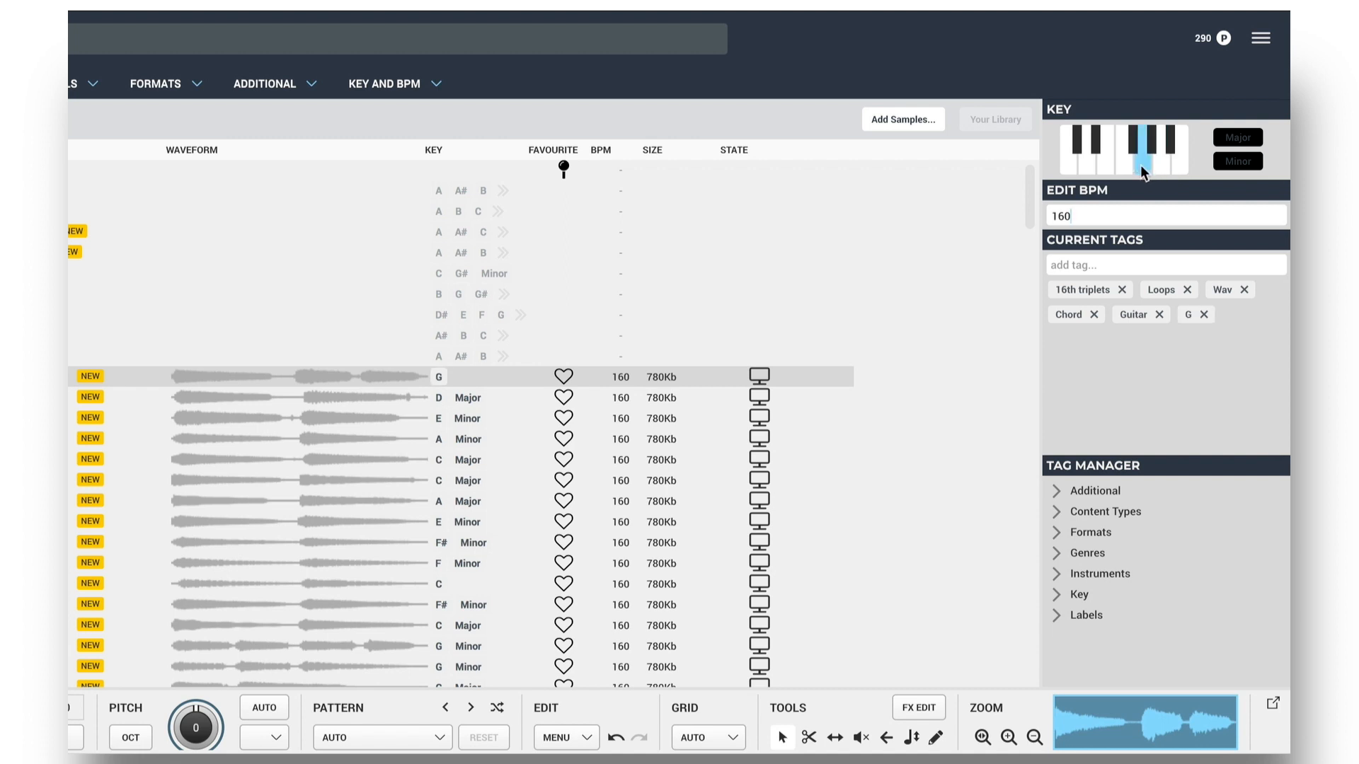
pyautogui.click(1151, 147)
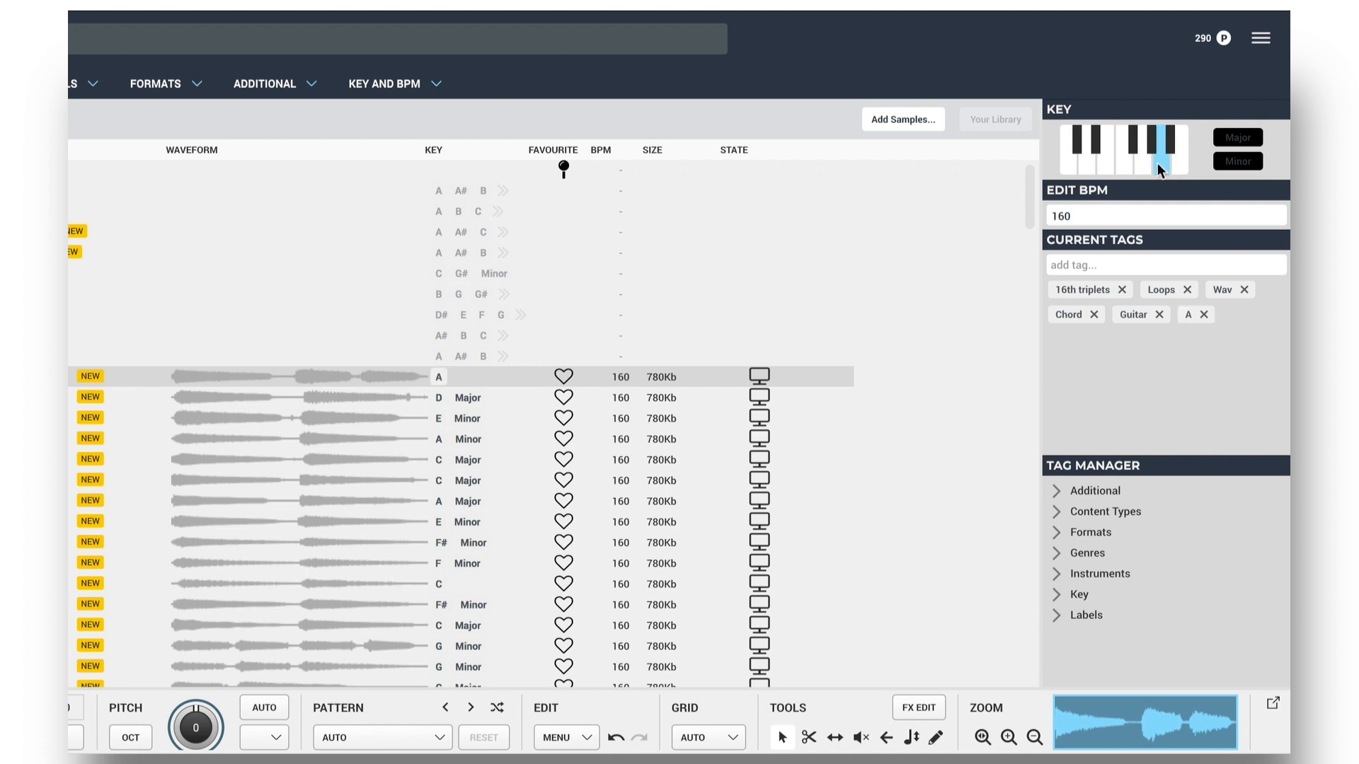
pyautogui.click(1237, 161)
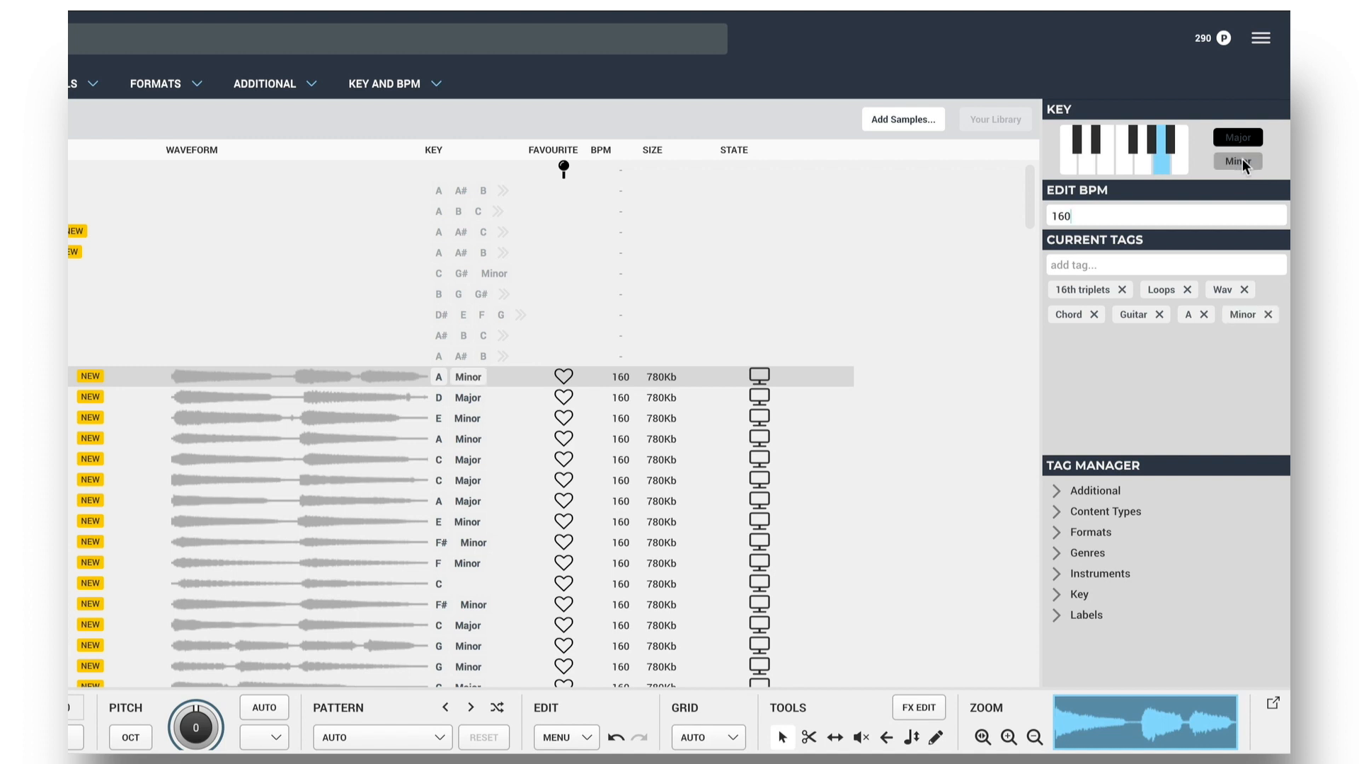
pyautogui.click(1267, 314)
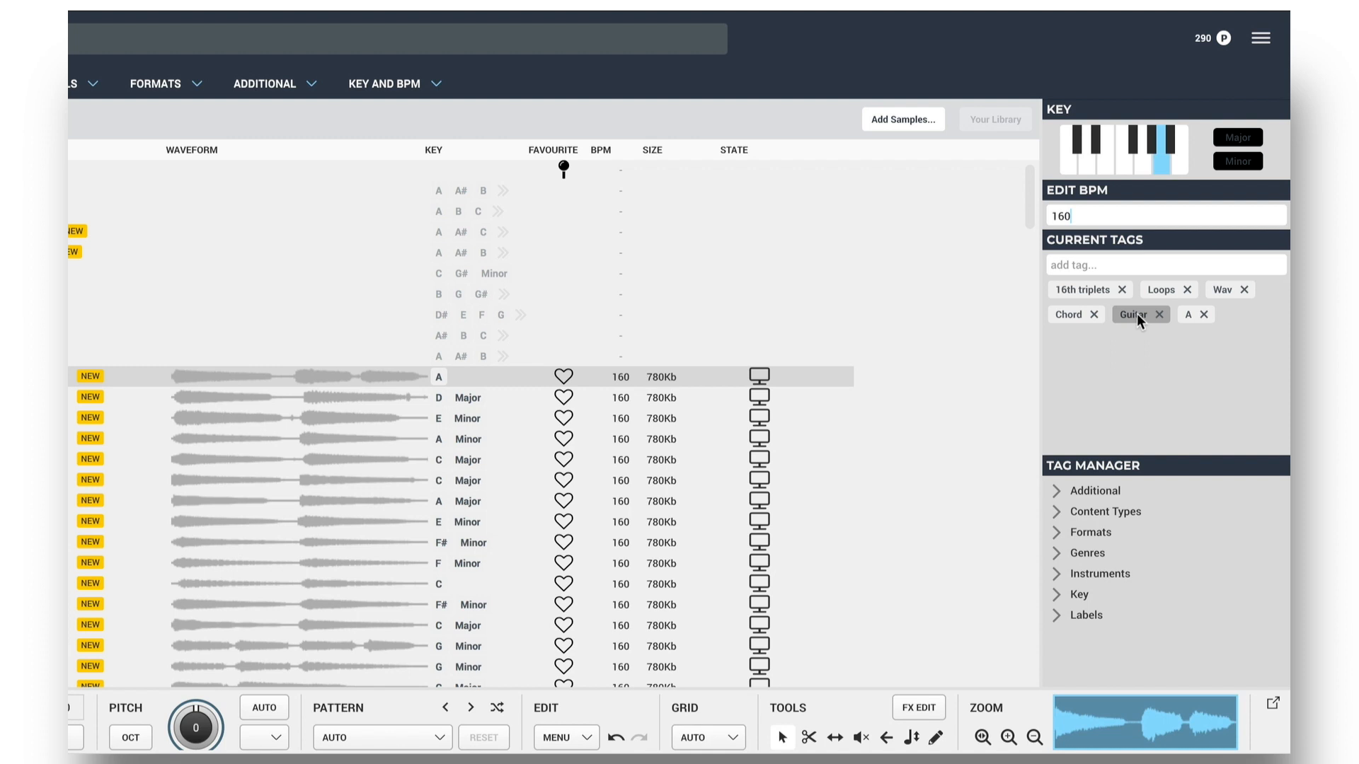
# - Edit the sample's tags in the Current Tags box to add Electric guitar
pyautogui.click(1159, 315)
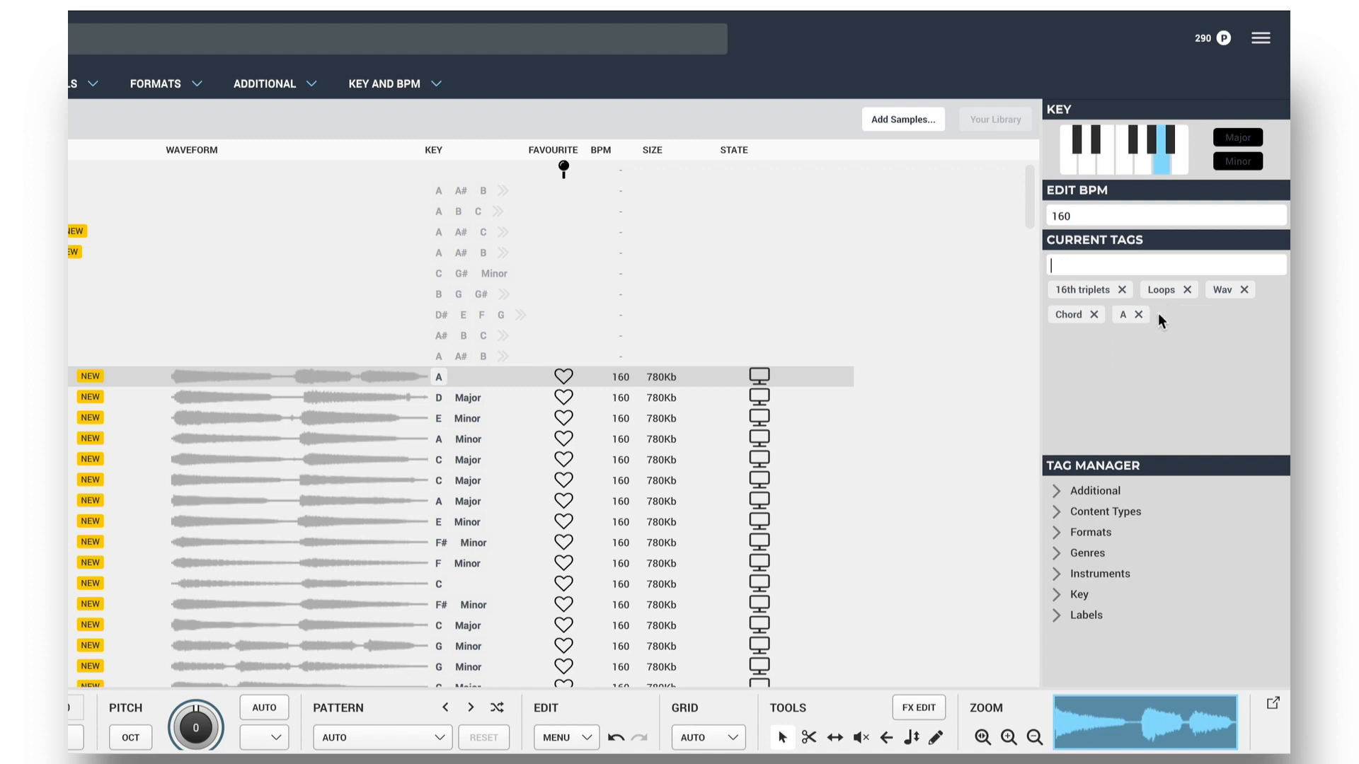
pyautogui.write('guit')
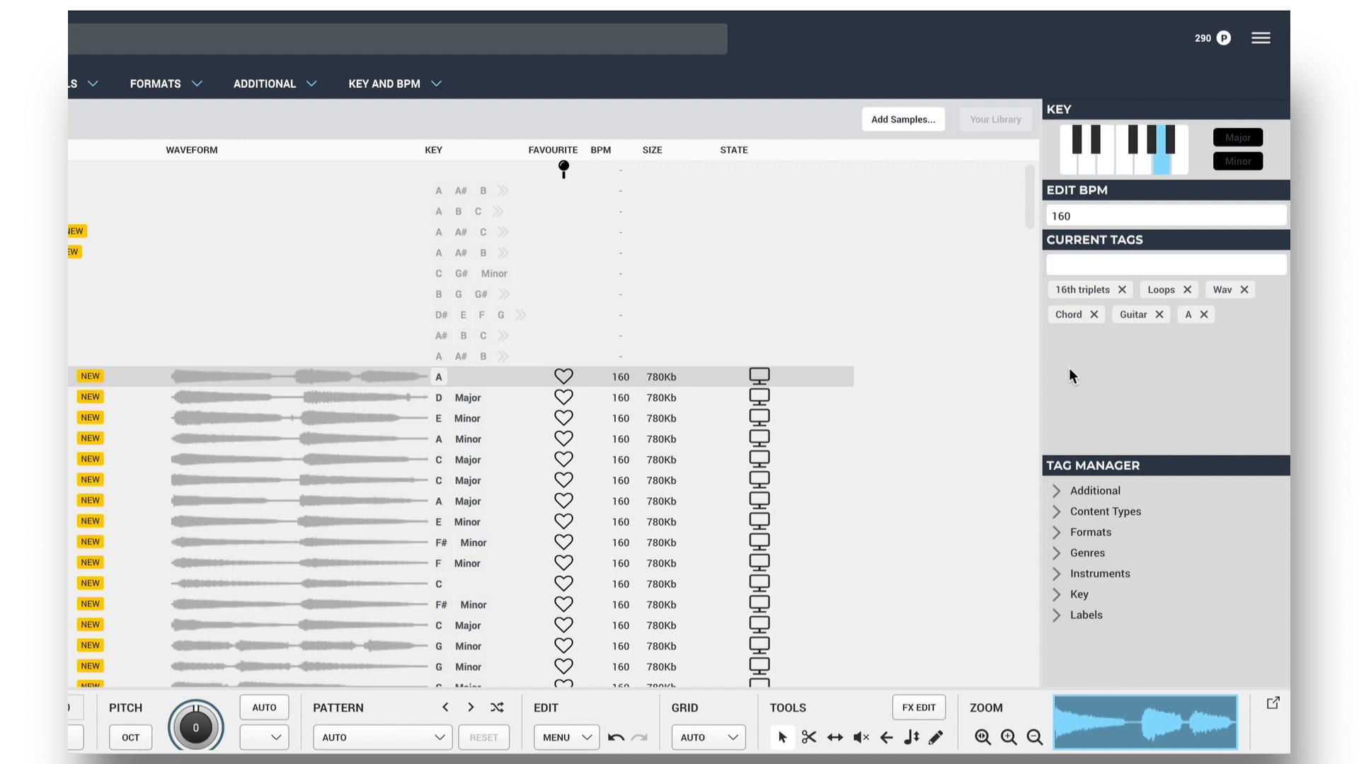
pyautogui.write('guit')
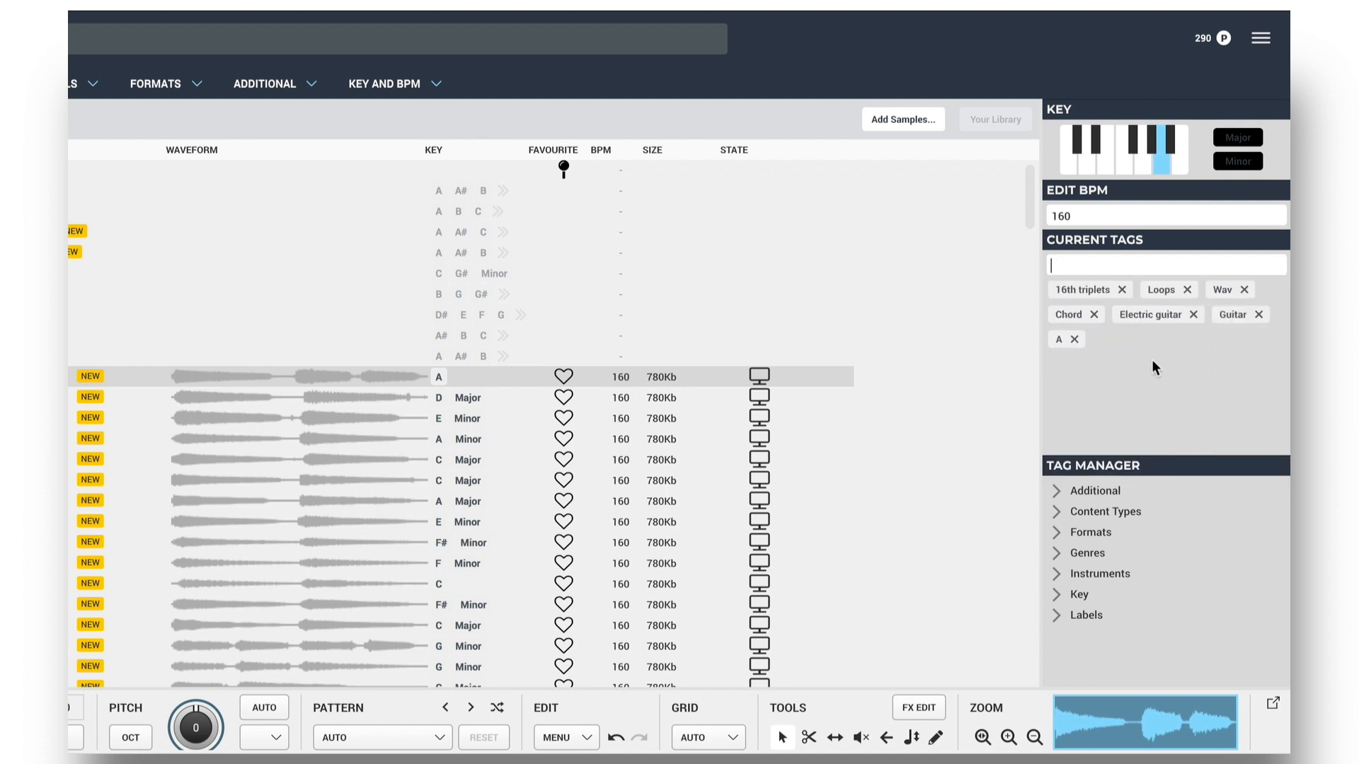
pyautogui.write('ja')
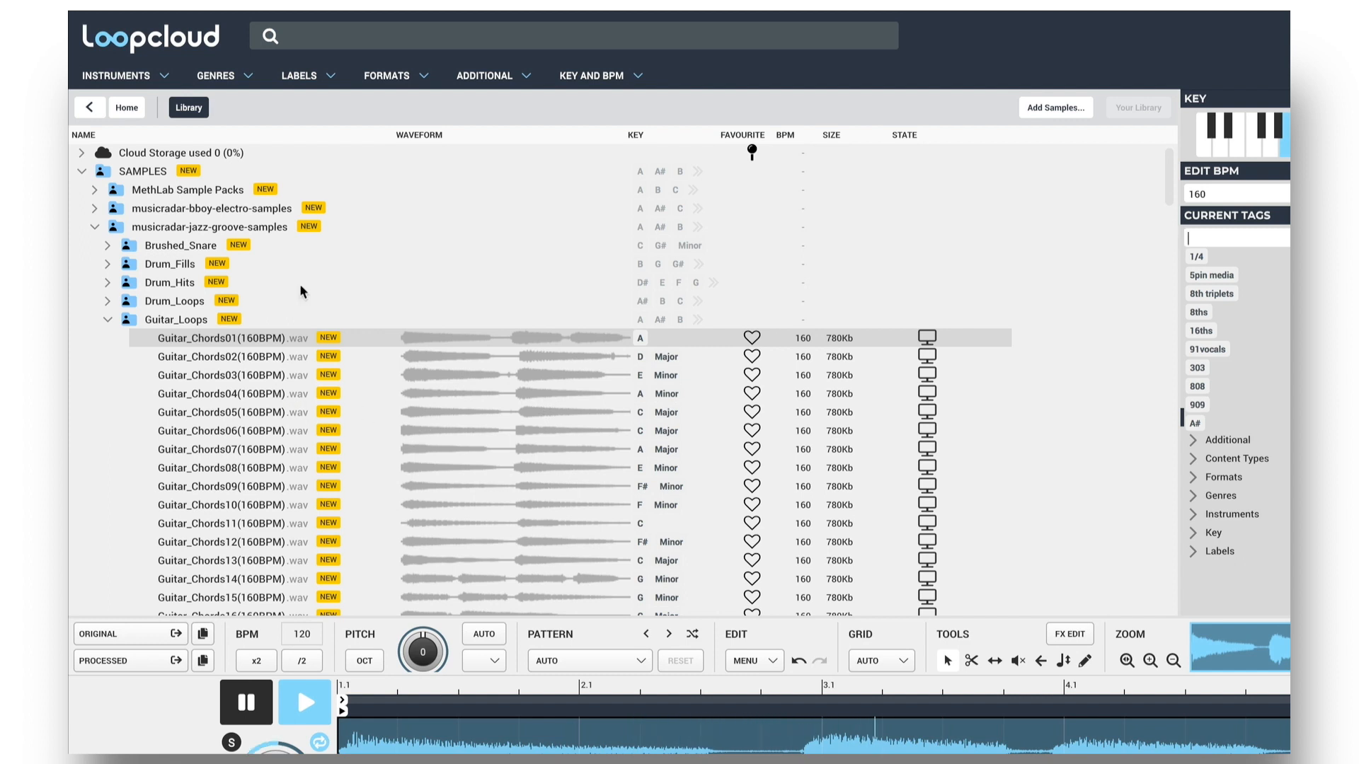
# - Tag all 627 items in musicradar-jazz-groove-samples with Jazz
pyautogui.click(208, 226)
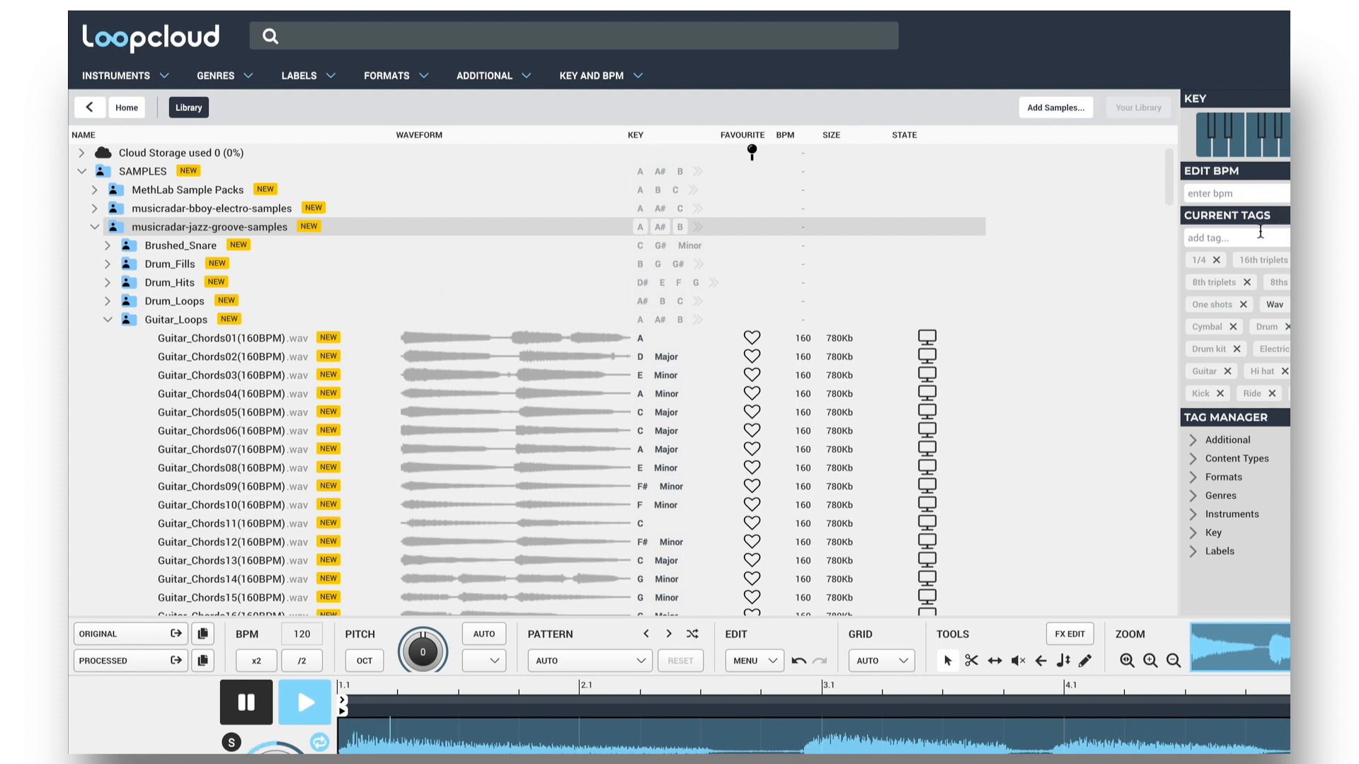
pyautogui.write('jaz')
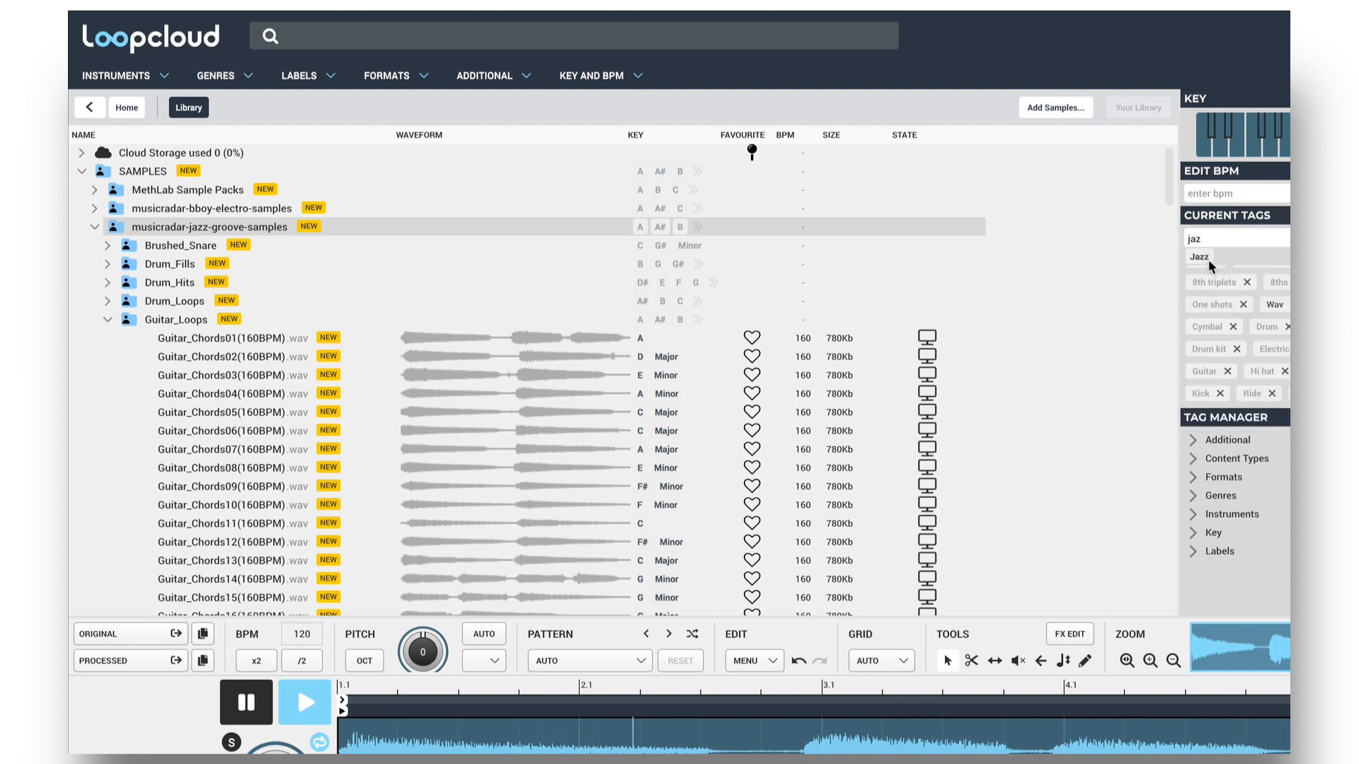
pyautogui.click(1199, 256)
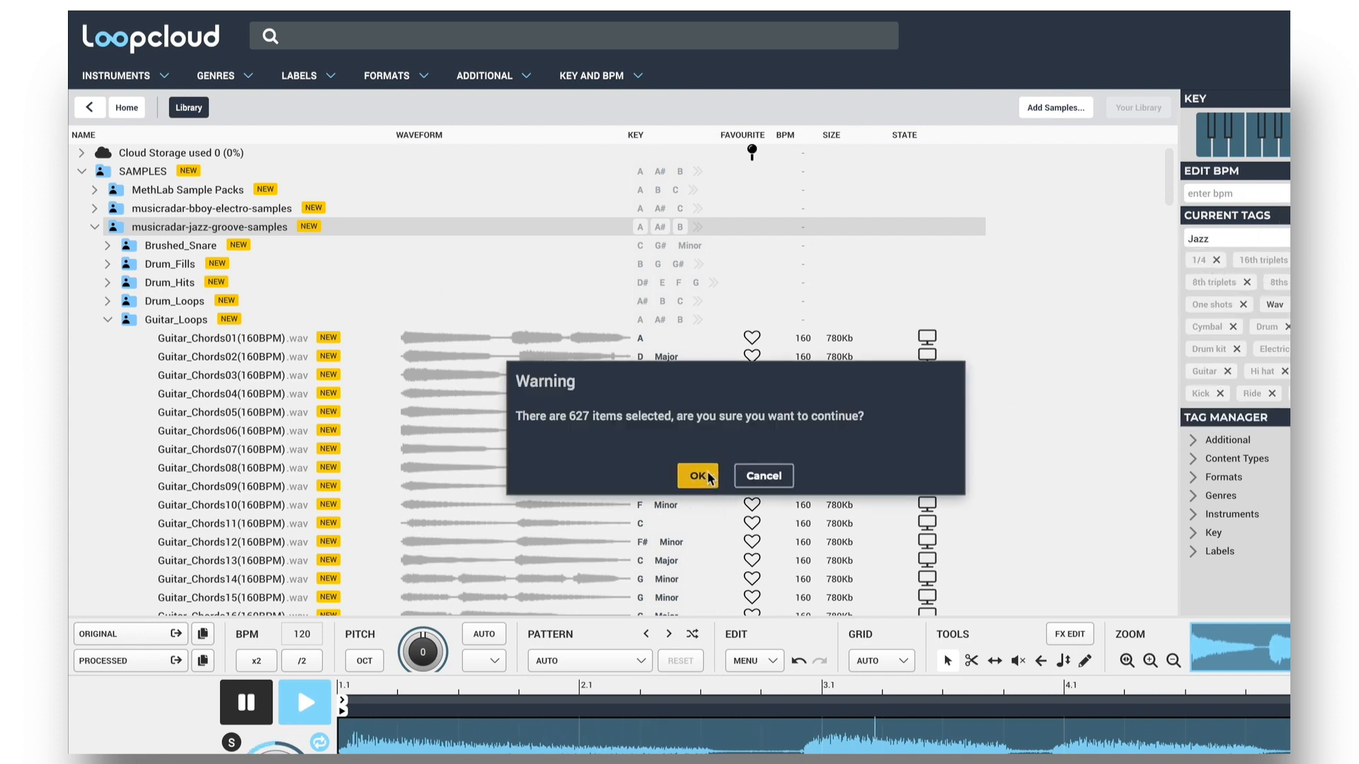
pyautogui.click(697, 476)
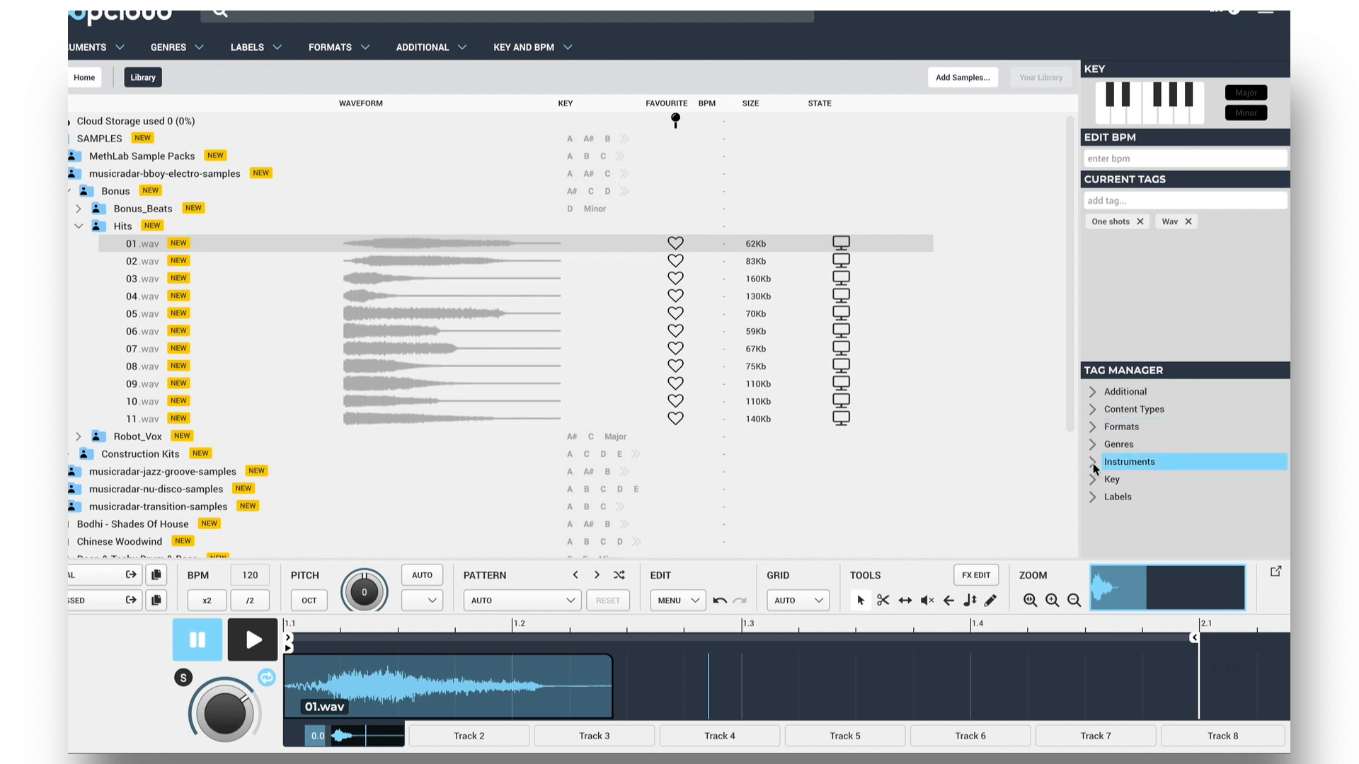
pyautogui.moveTo(1105, 458)
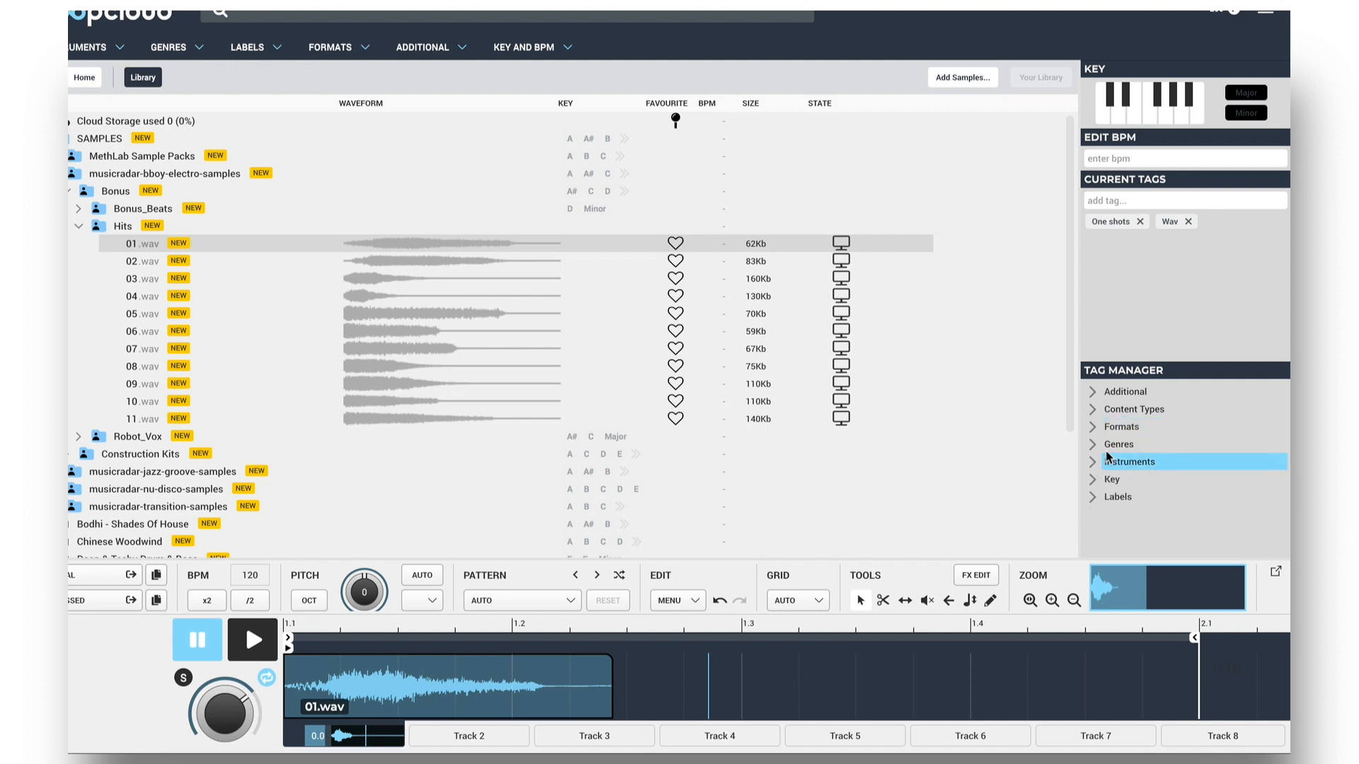
# - Expand the genre tag list and audition two of the hit samples
pyautogui.click(1118, 444)
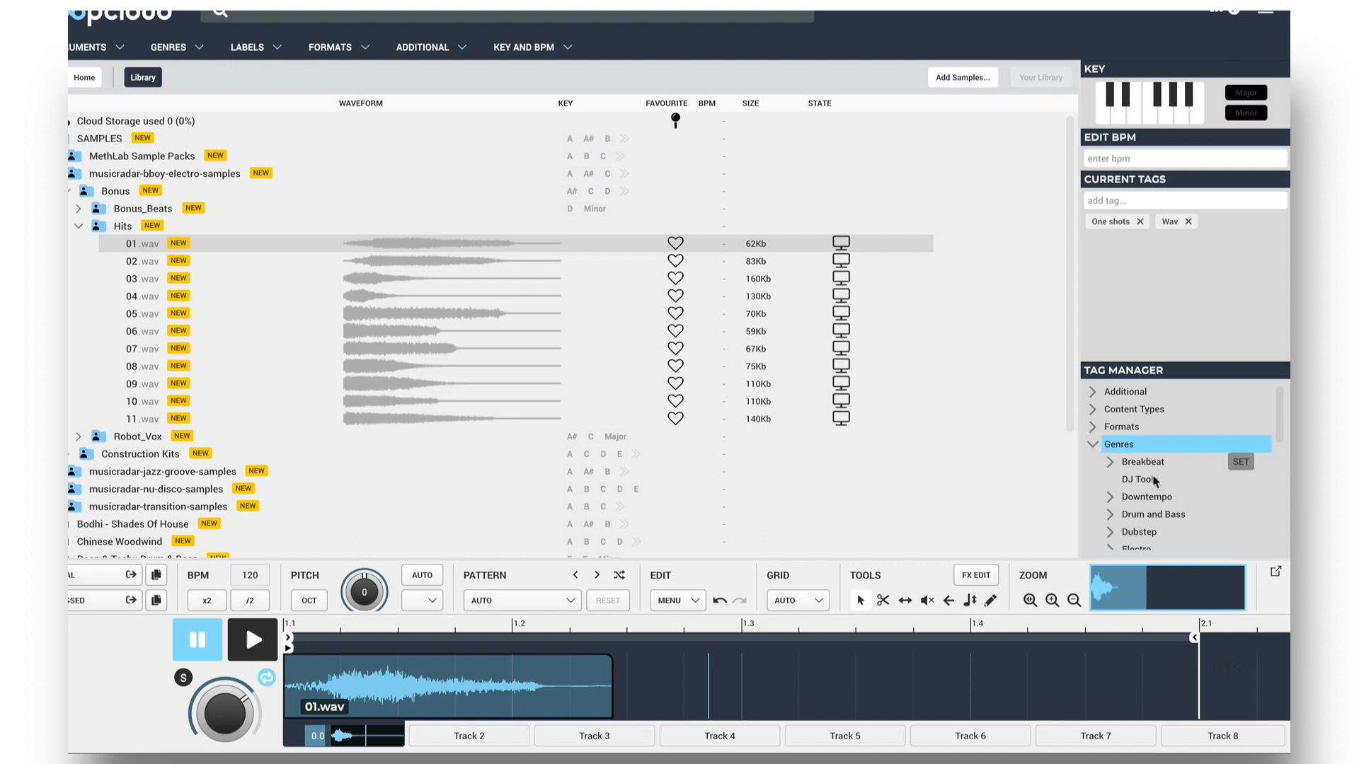
pyautogui.scroll(-3)
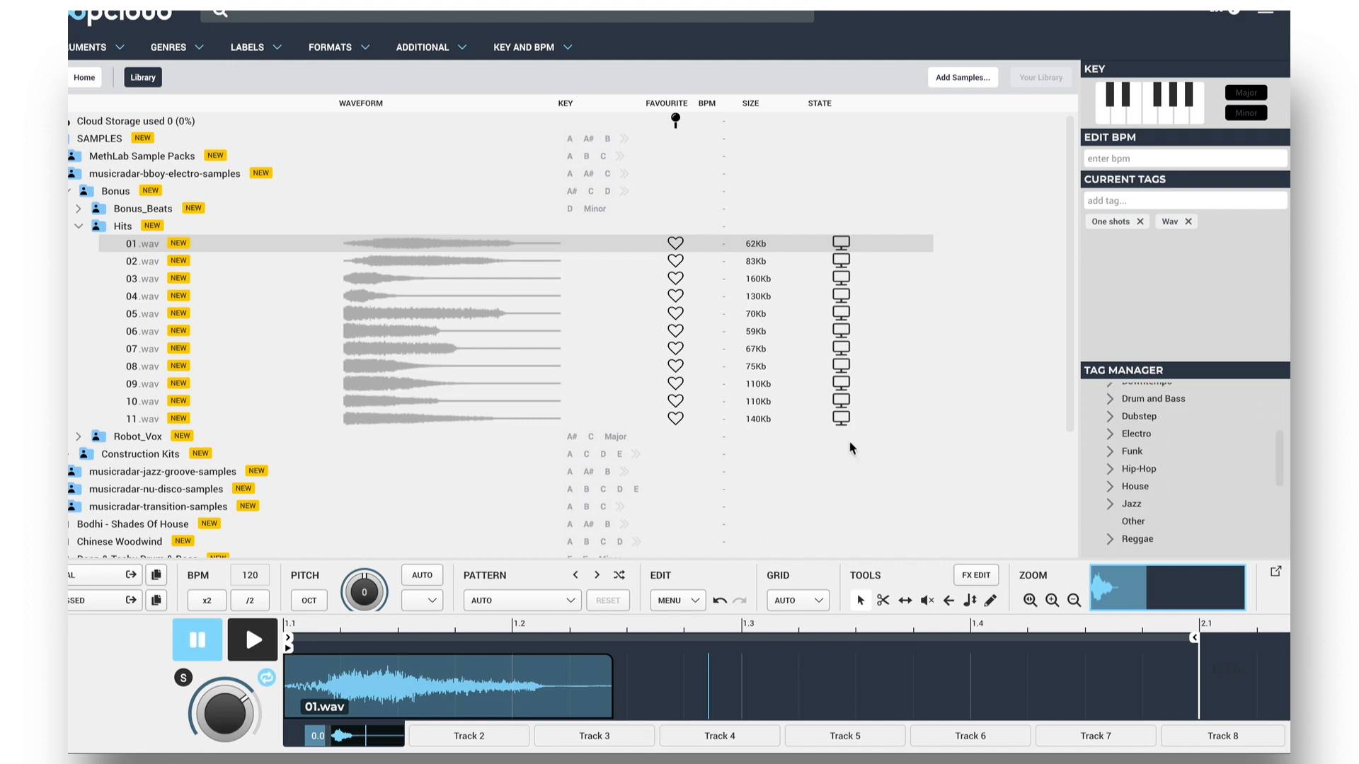
pyautogui.click(143, 261)
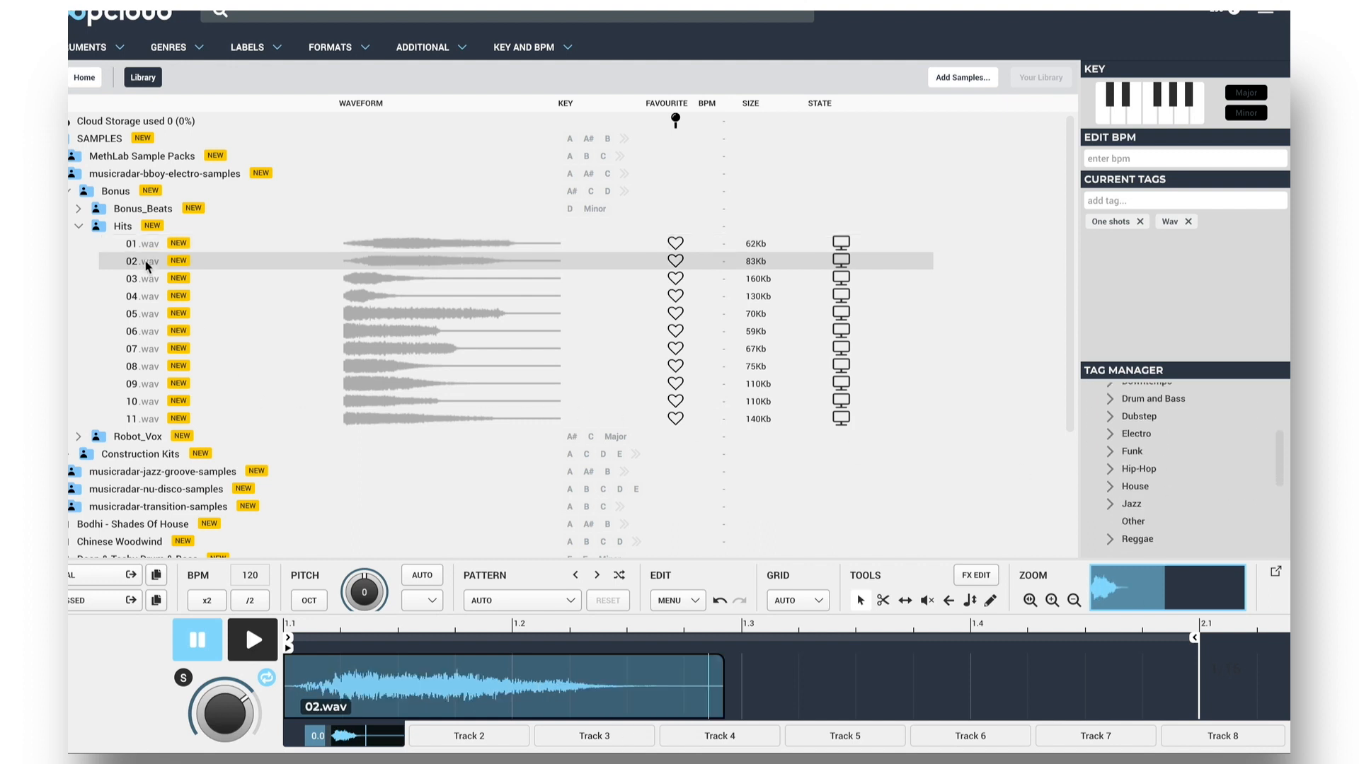
pyautogui.click(143, 278)
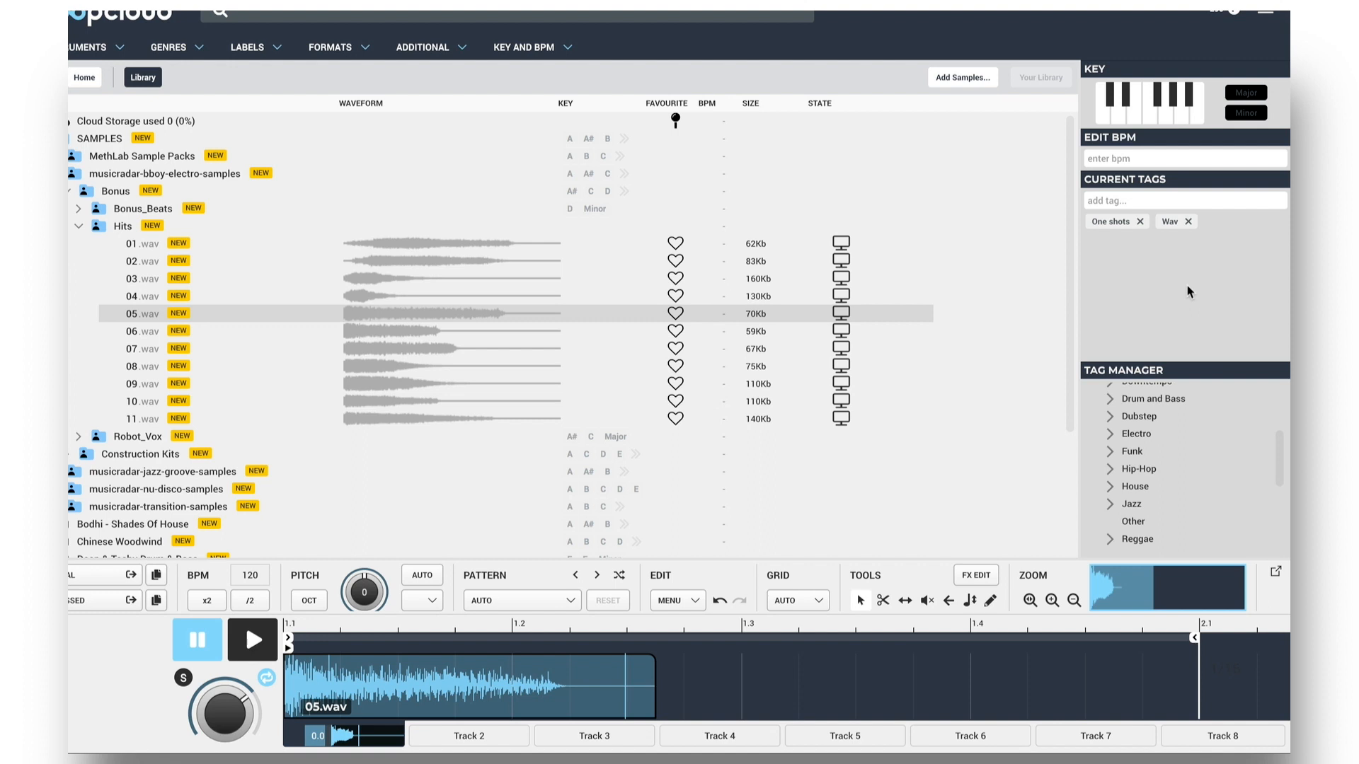
pyautogui.moveTo(1159, 252)
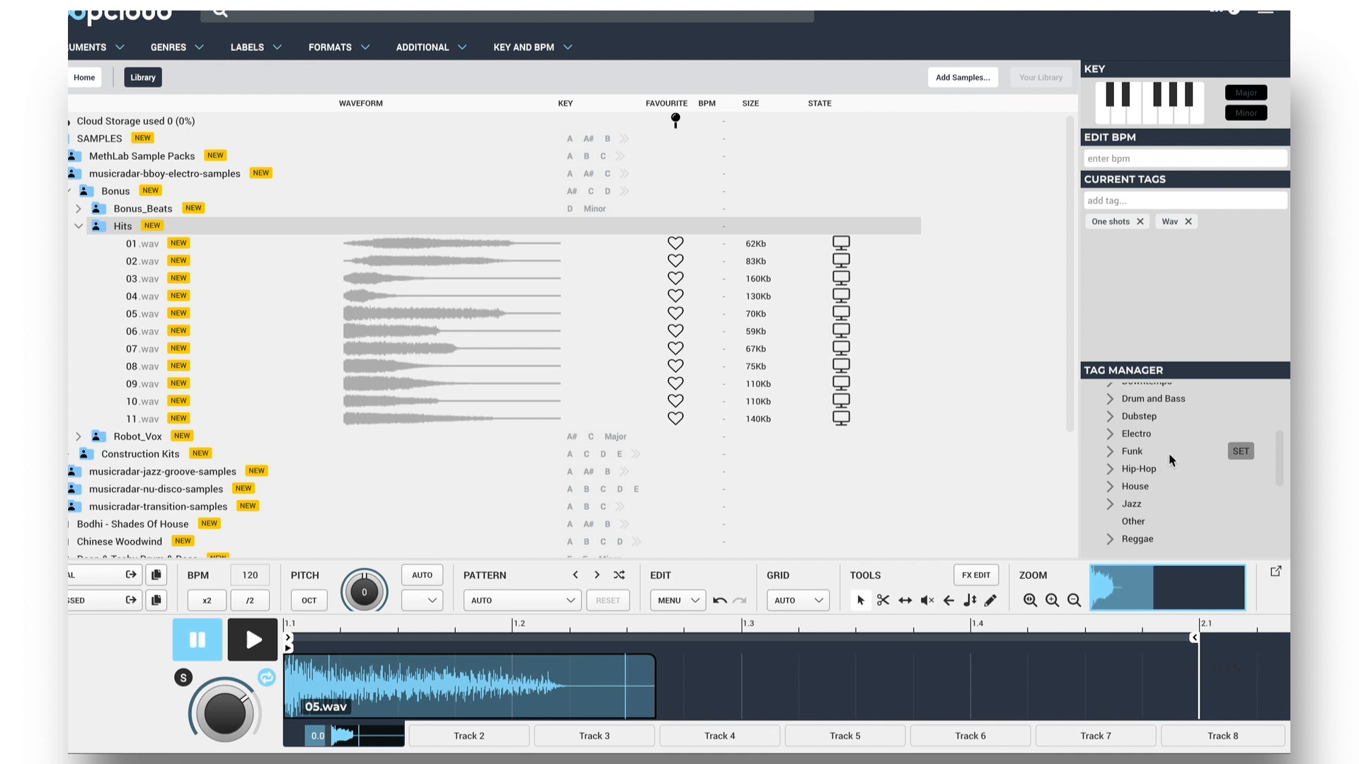
pyautogui.moveTo(1207, 438)
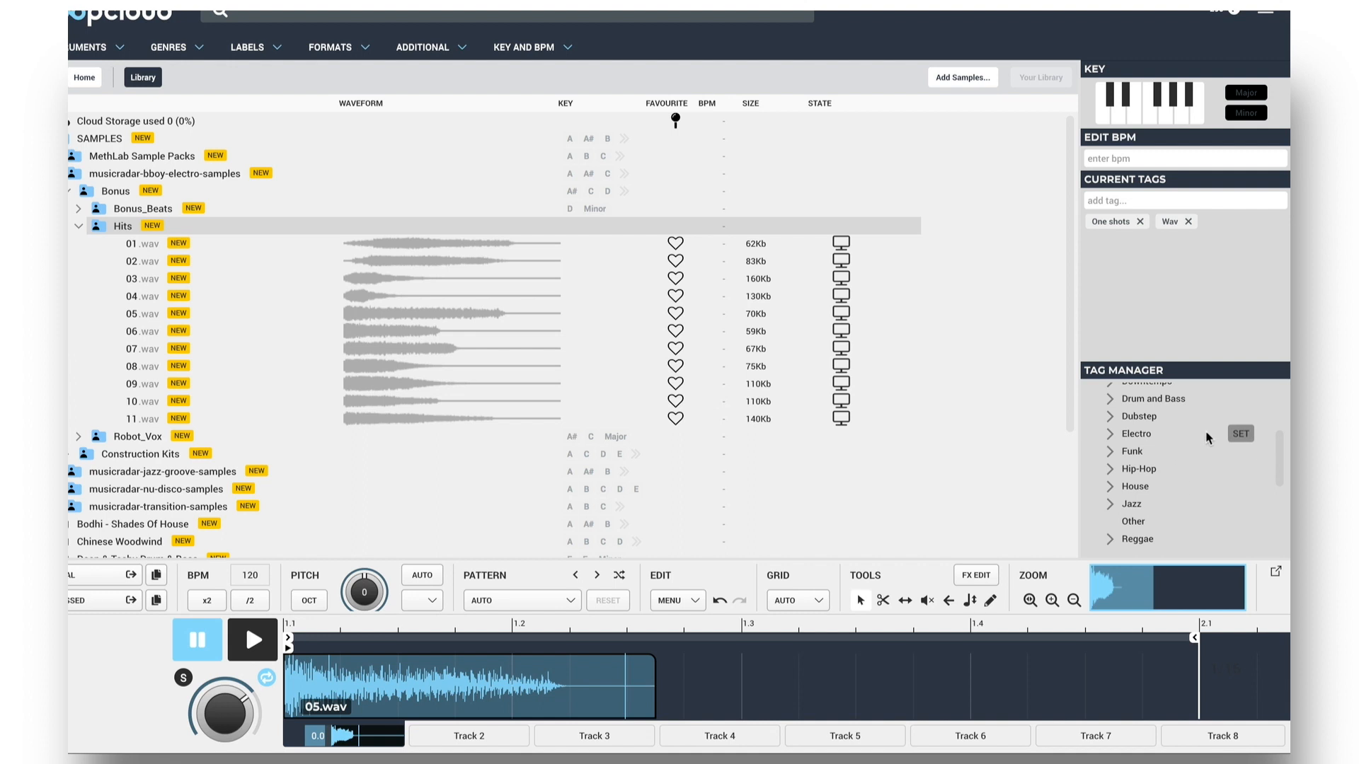
# - Tag the Hits folder Electro, Hip-hop and synth Stab, removing House again
pyautogui.click(1239, 433)
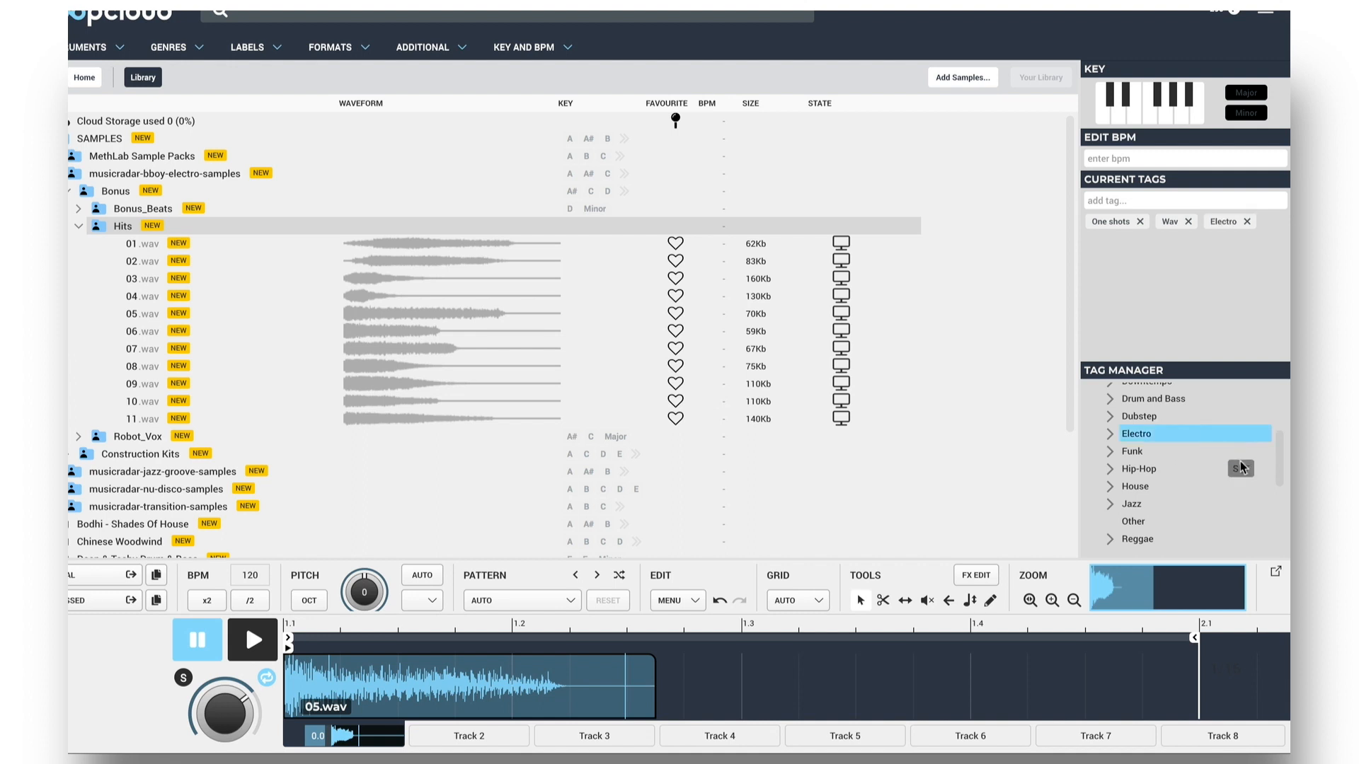
pyautogui.click(1241, 468)
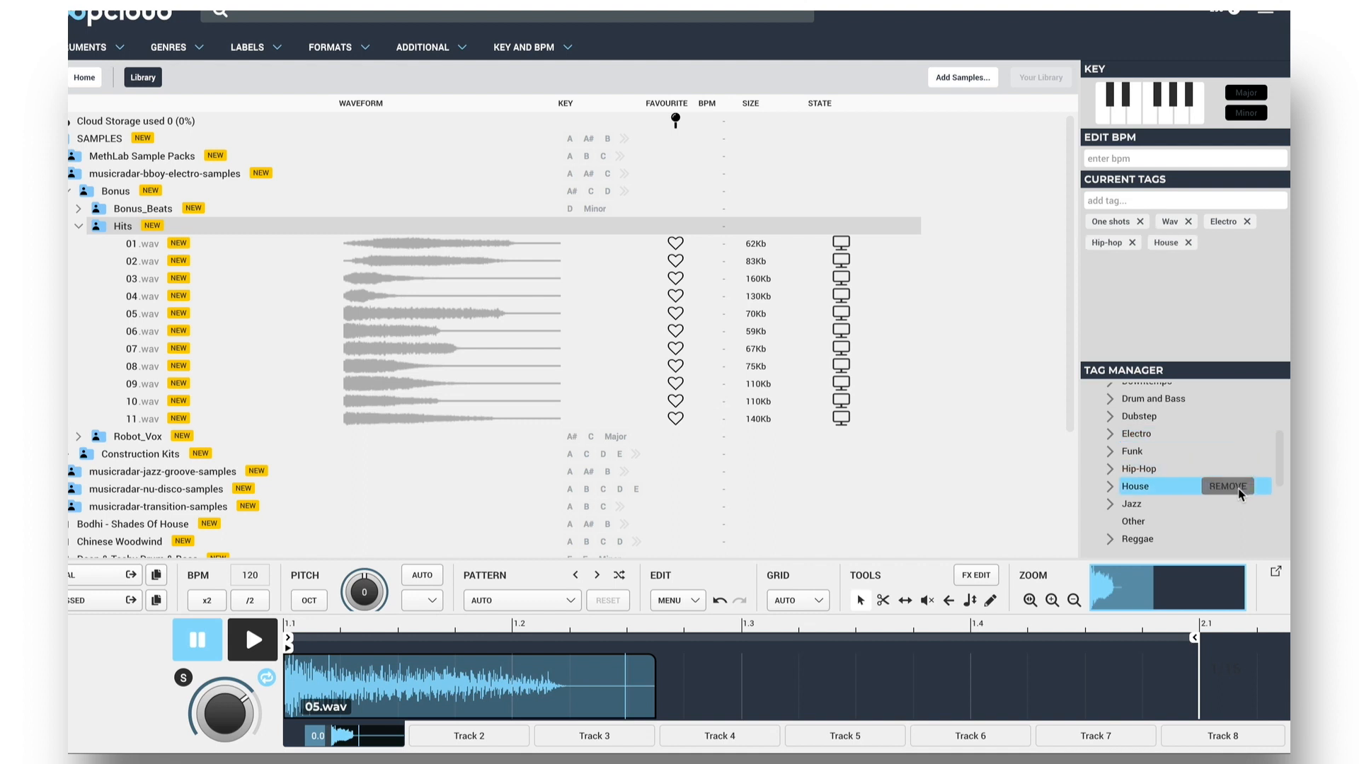
pyautogui.click(1228, 487)
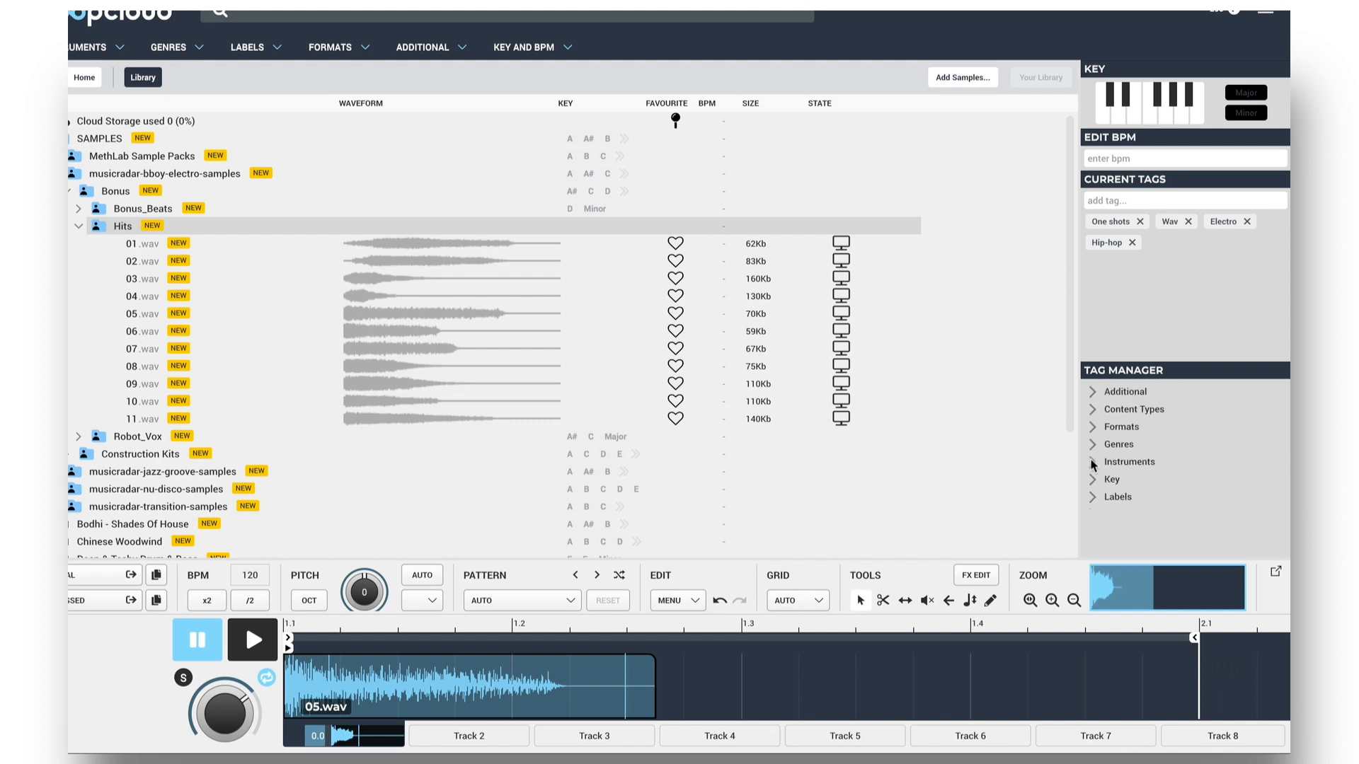
pyautogui.click(1094, 460)
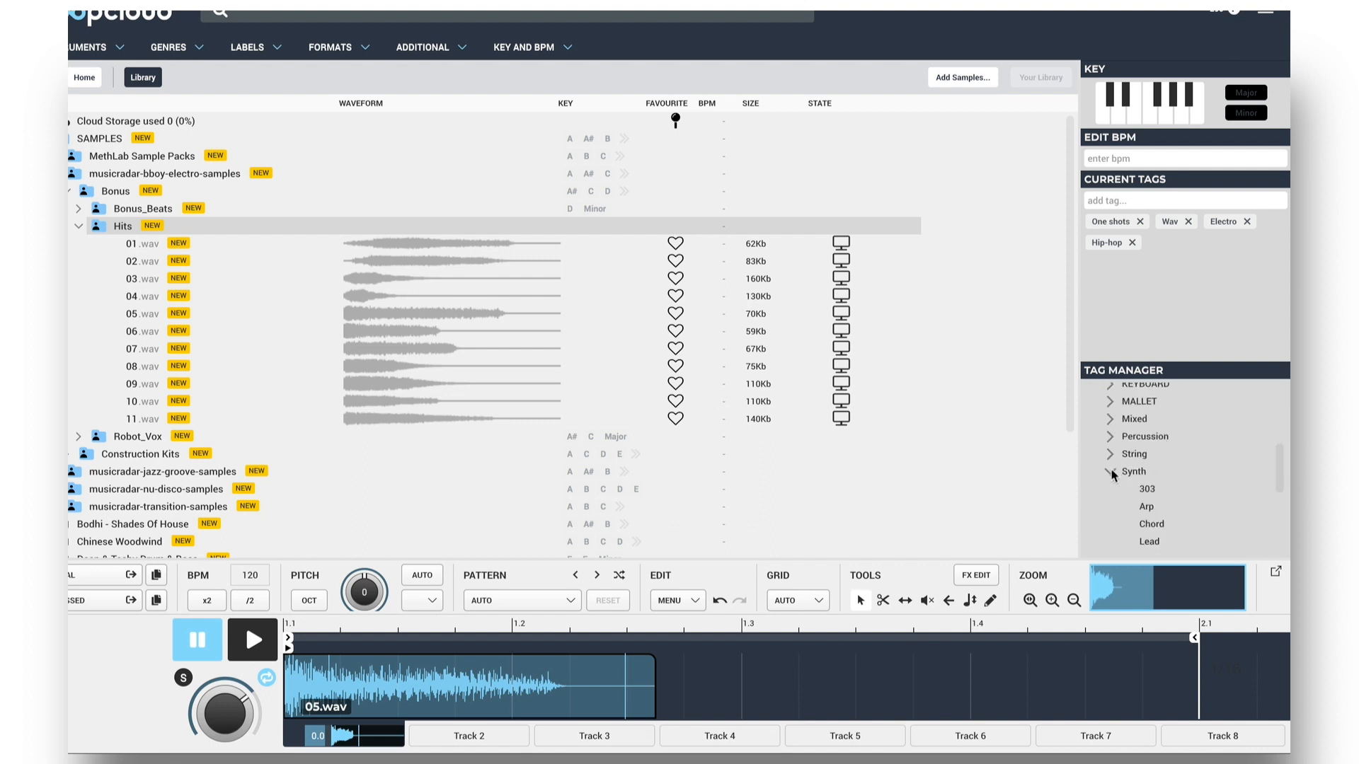
pyautogui.scroll(-3)
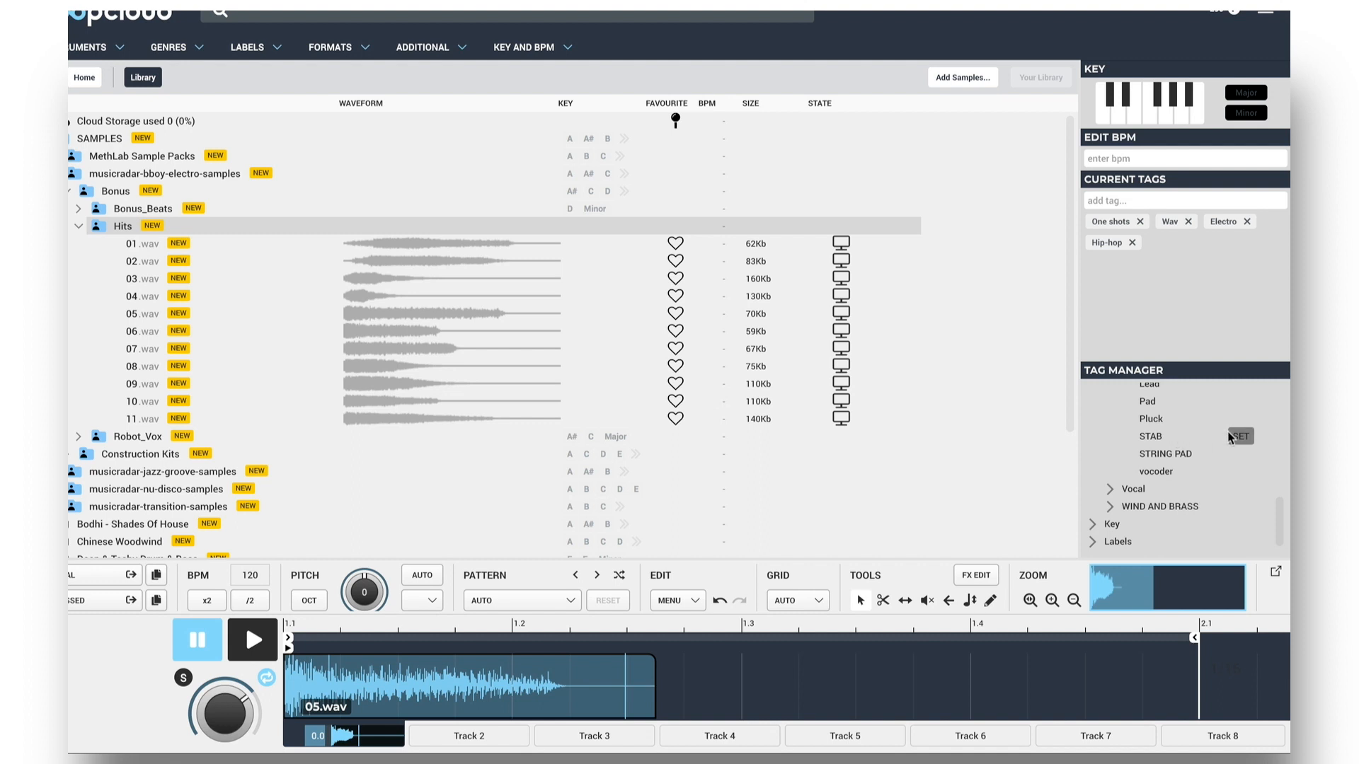
pyautogui.click(1240, 436)
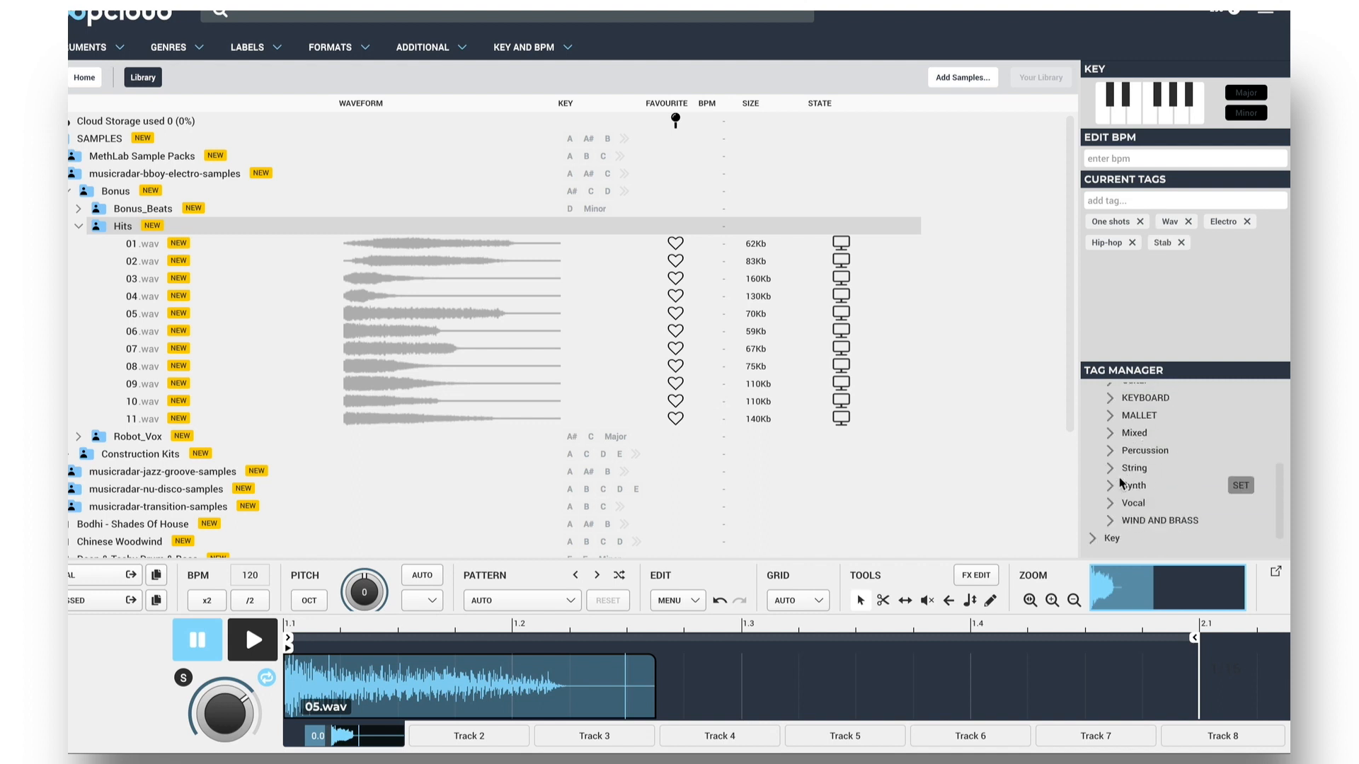
pyautogui.scroll(-3)
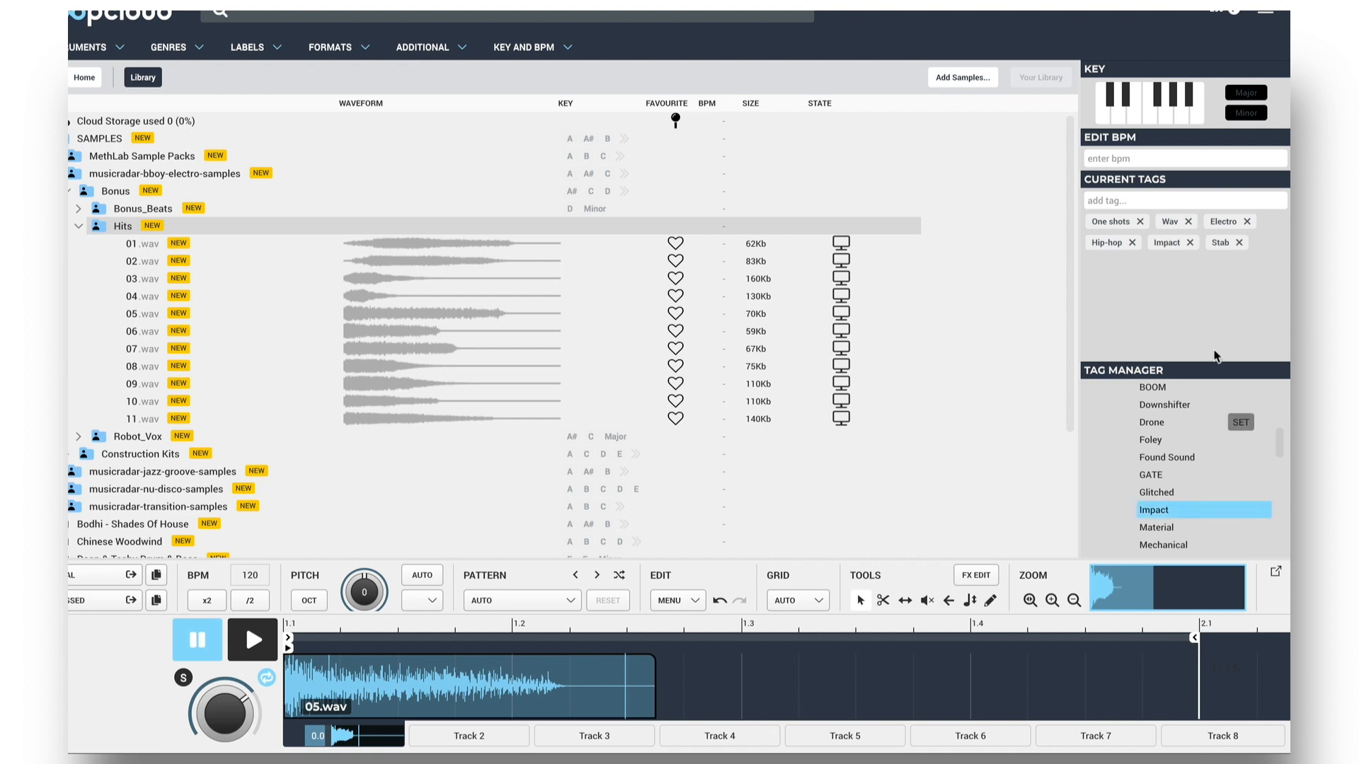
pyautogui.moveTo(693, 117)
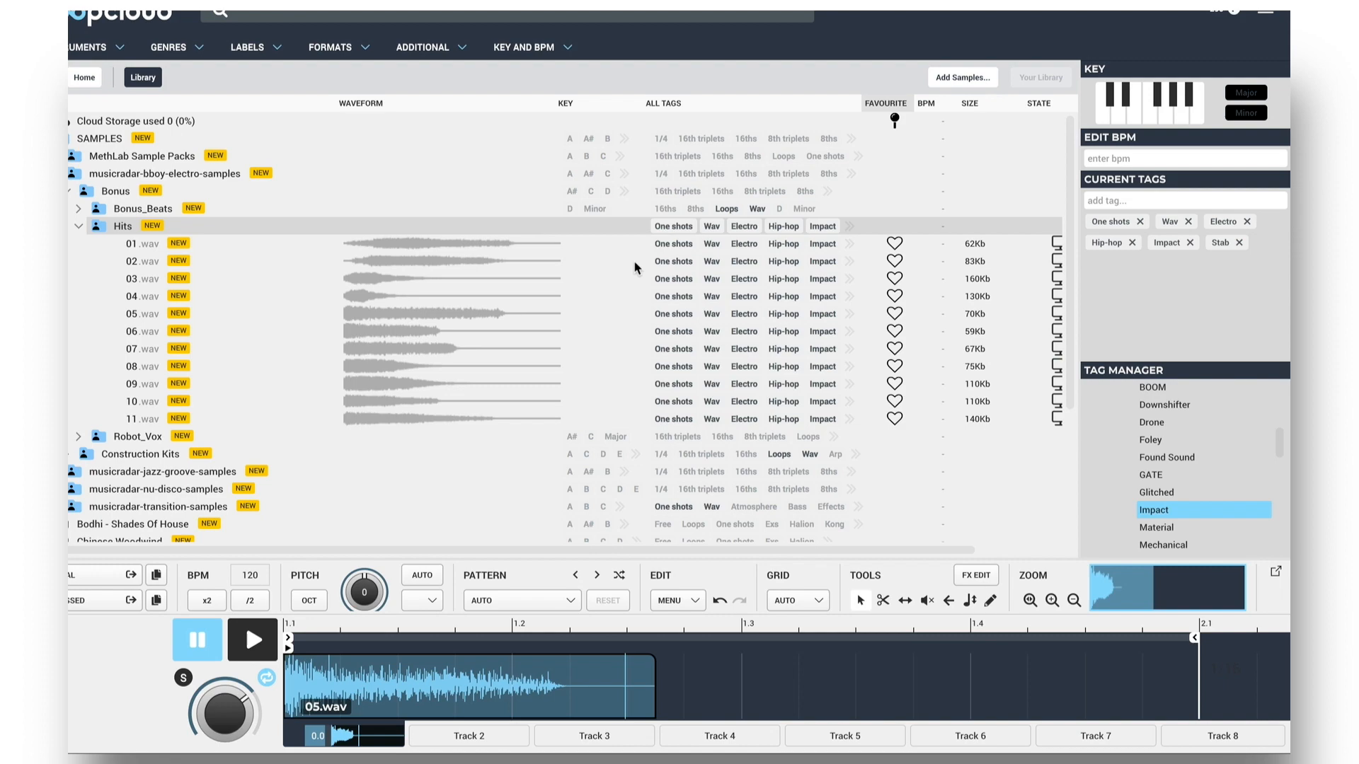
pyautogui.moveTo(854, 235)
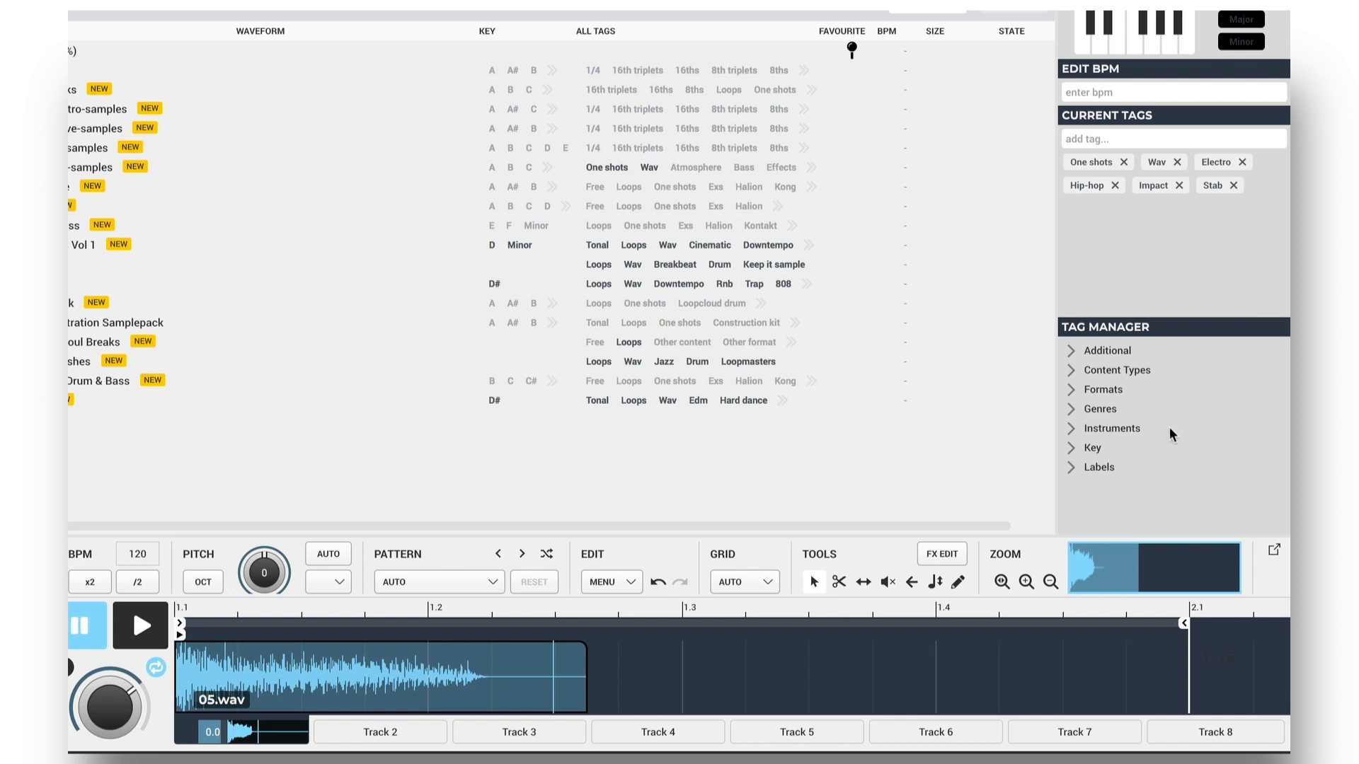
pyautogui.moveTo(1147, 367)
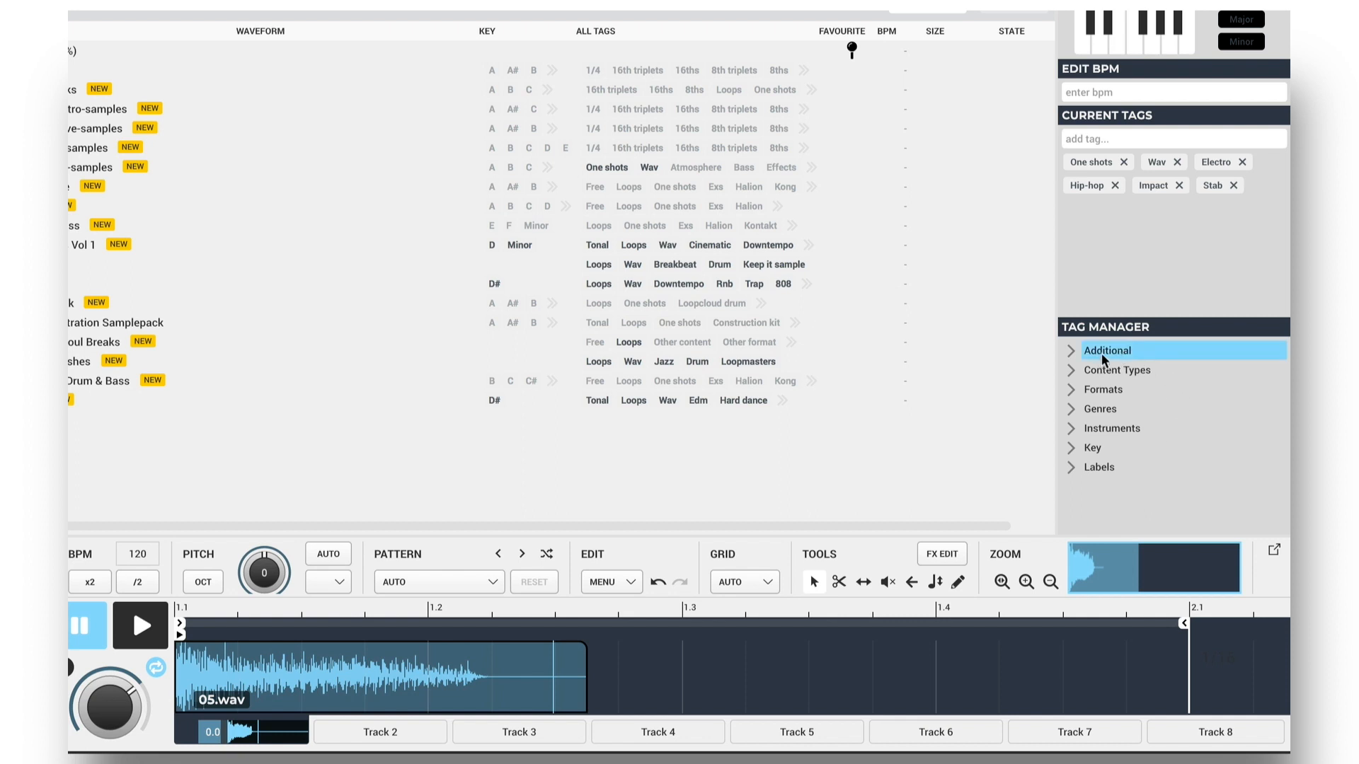
# - Create and save a new subtag named Personal under the Additional tag category
pyautogui.rightClick(1107, 350)
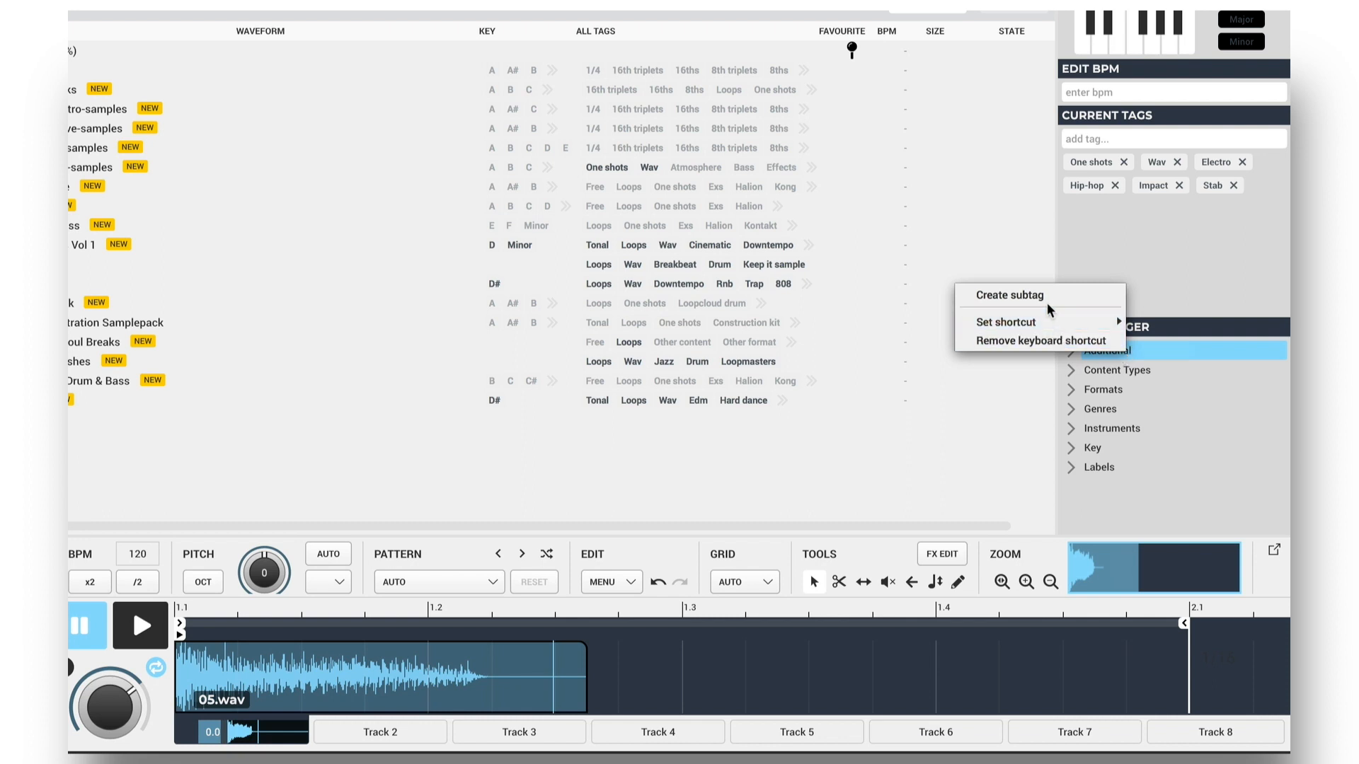
pyautogui.click(1008, 294)
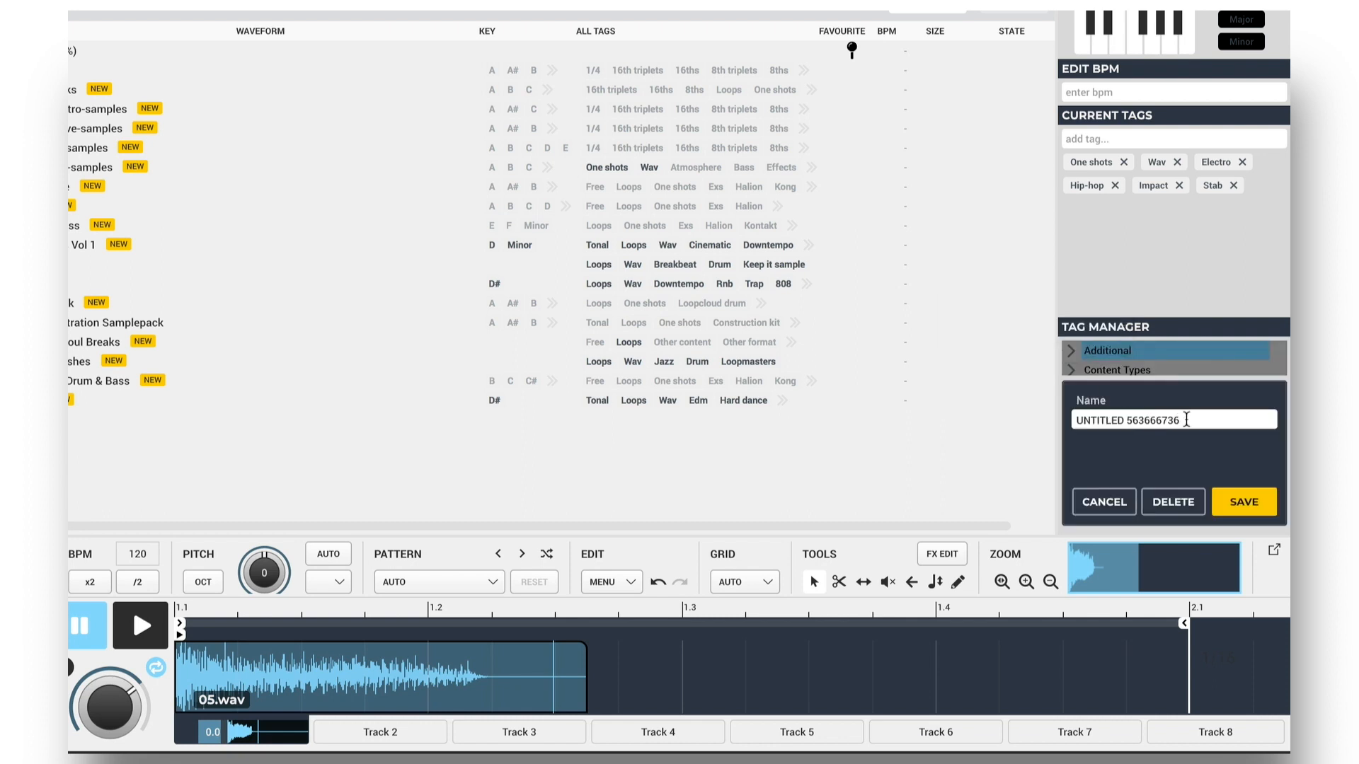
pyautogui.write('Perso')
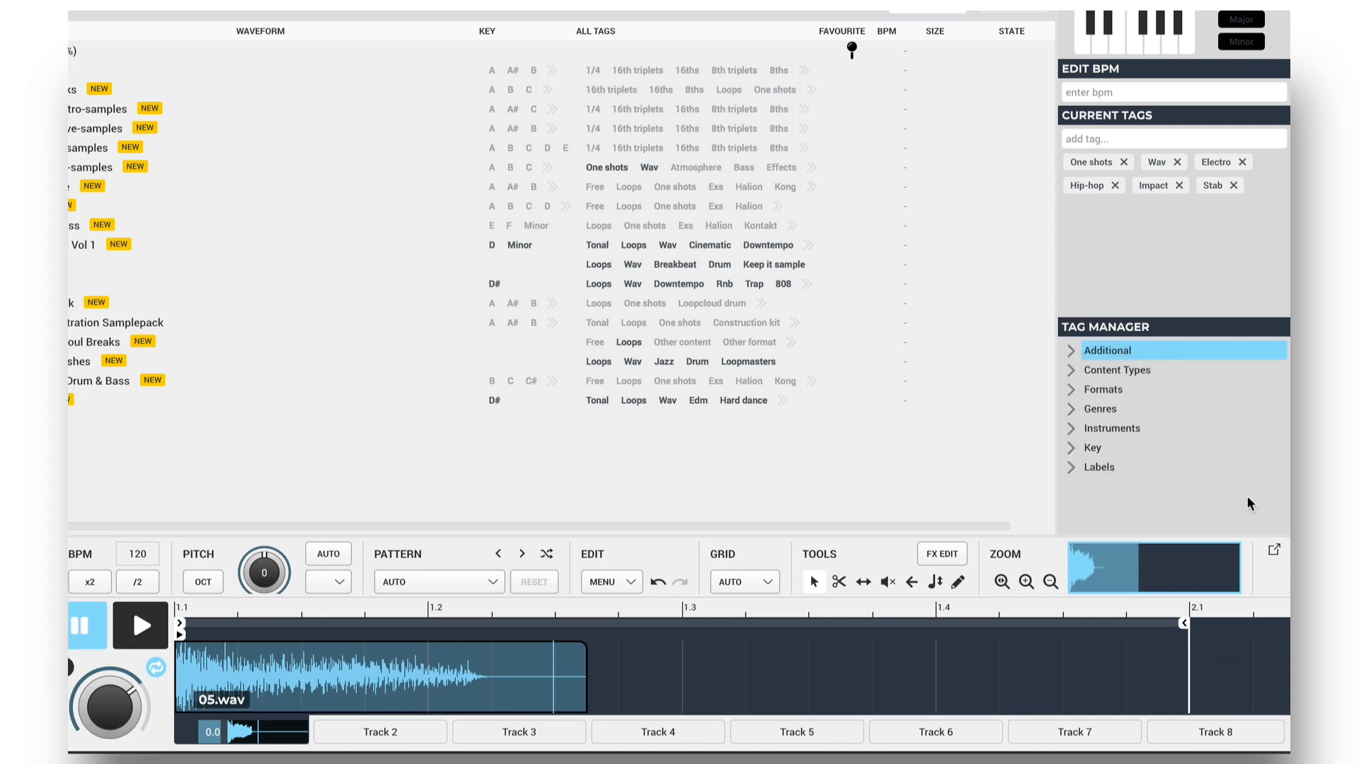
pyautogui.click(1071, 350)
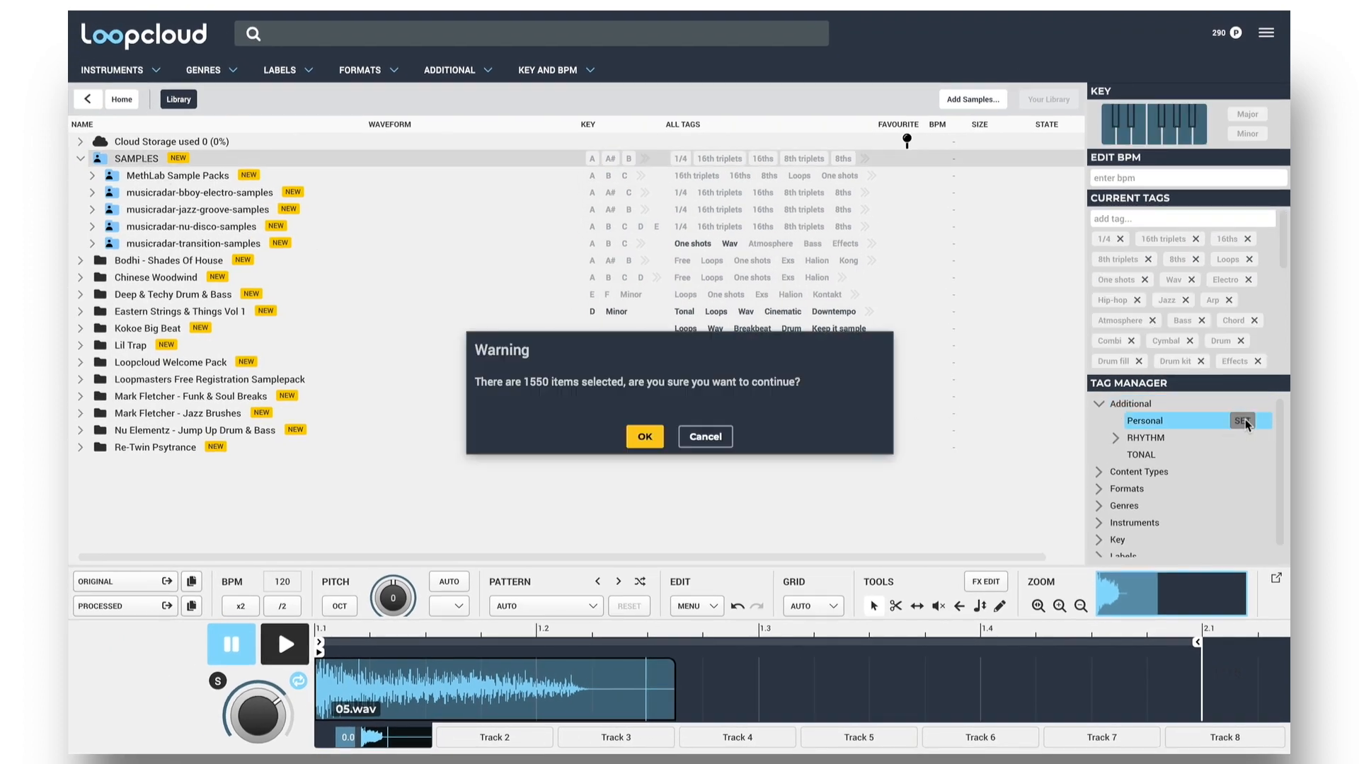
# - Confirm tagging all 1550 SAMPLES items Personal, then filter results to Personal loops
pyautogui.click(644, 436)
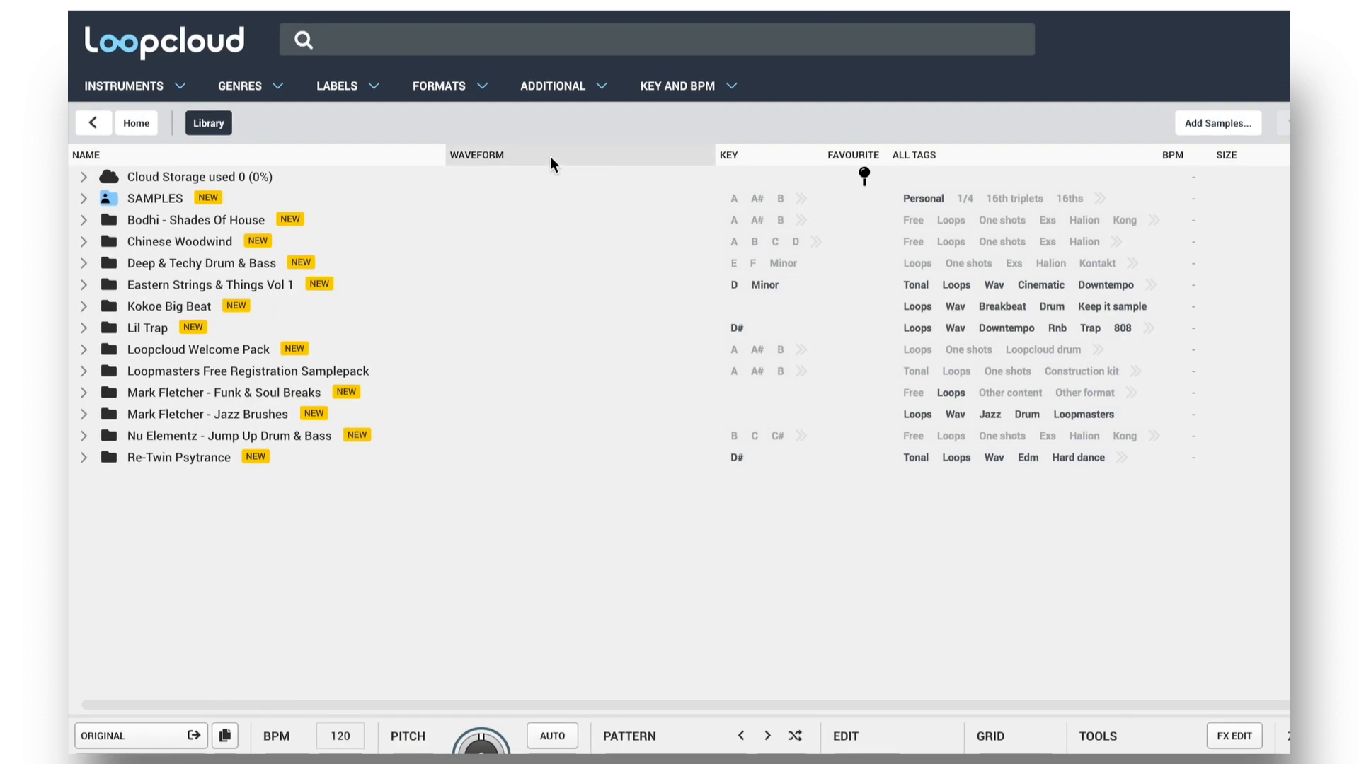
pyautogui.click(553, 86)
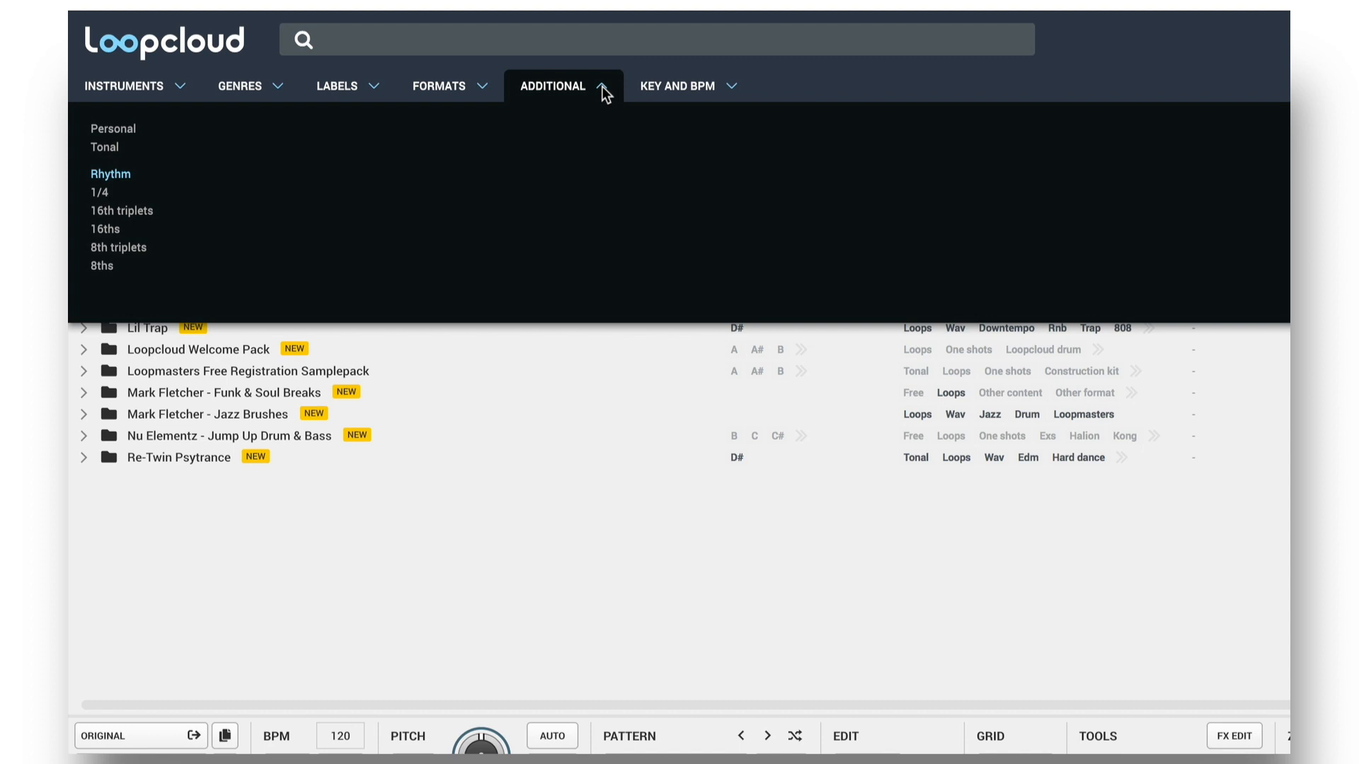
pyautogui.click(113, 128)
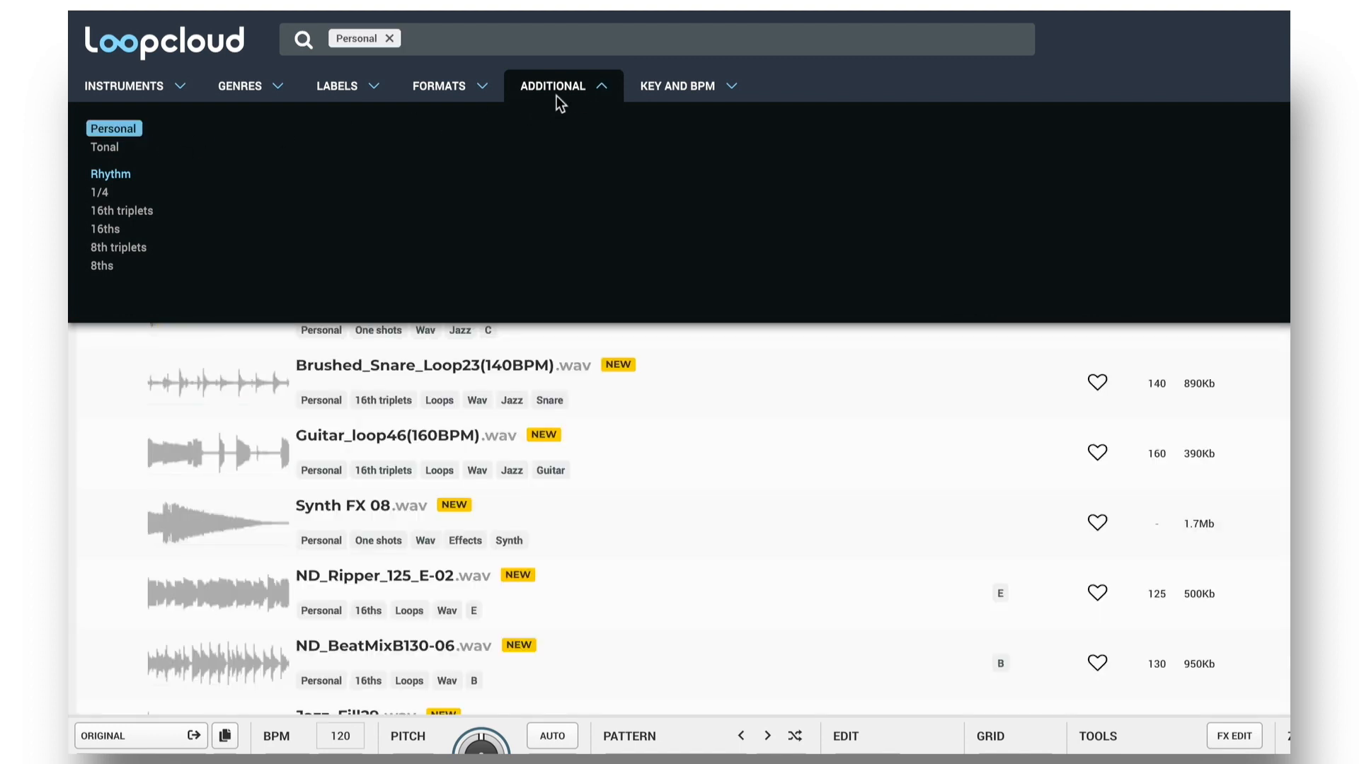
pyautogui.click(679, 165)
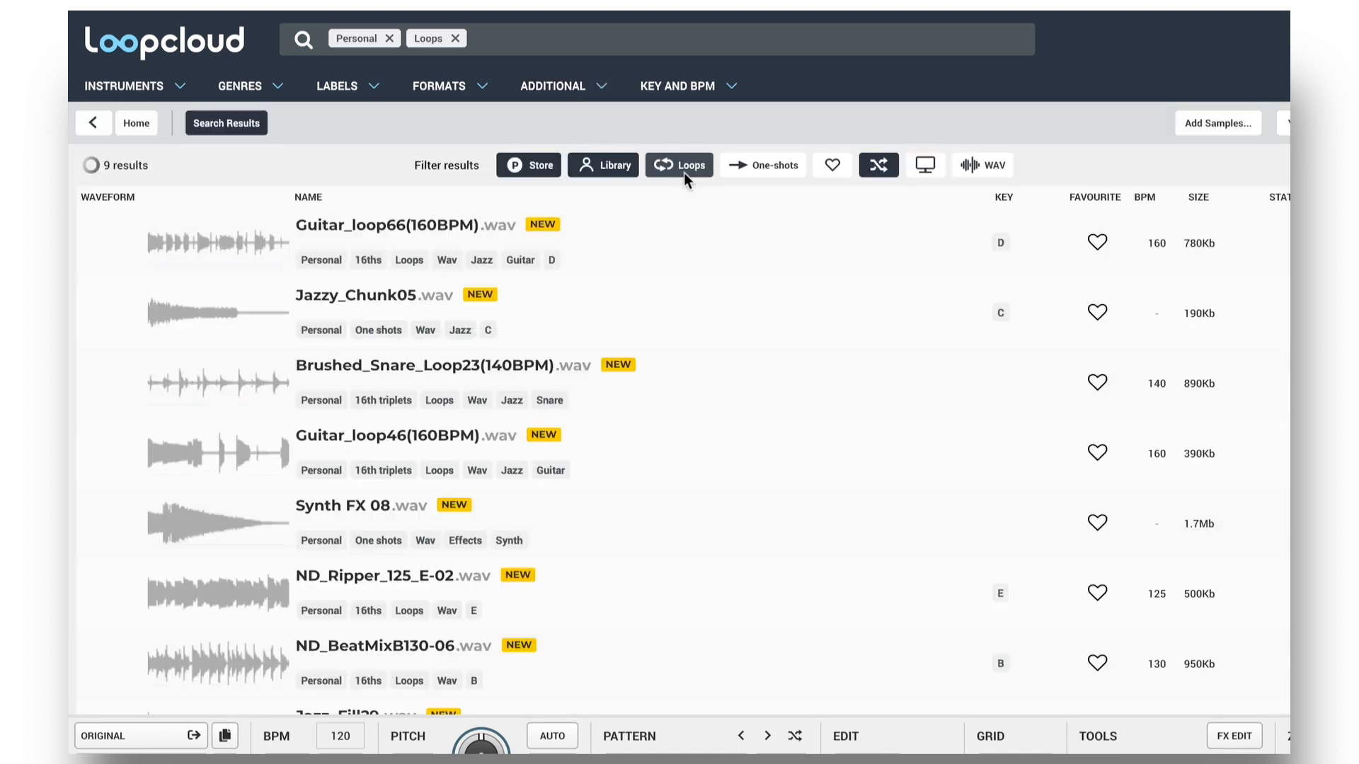
pyautogui.click(124, 84)
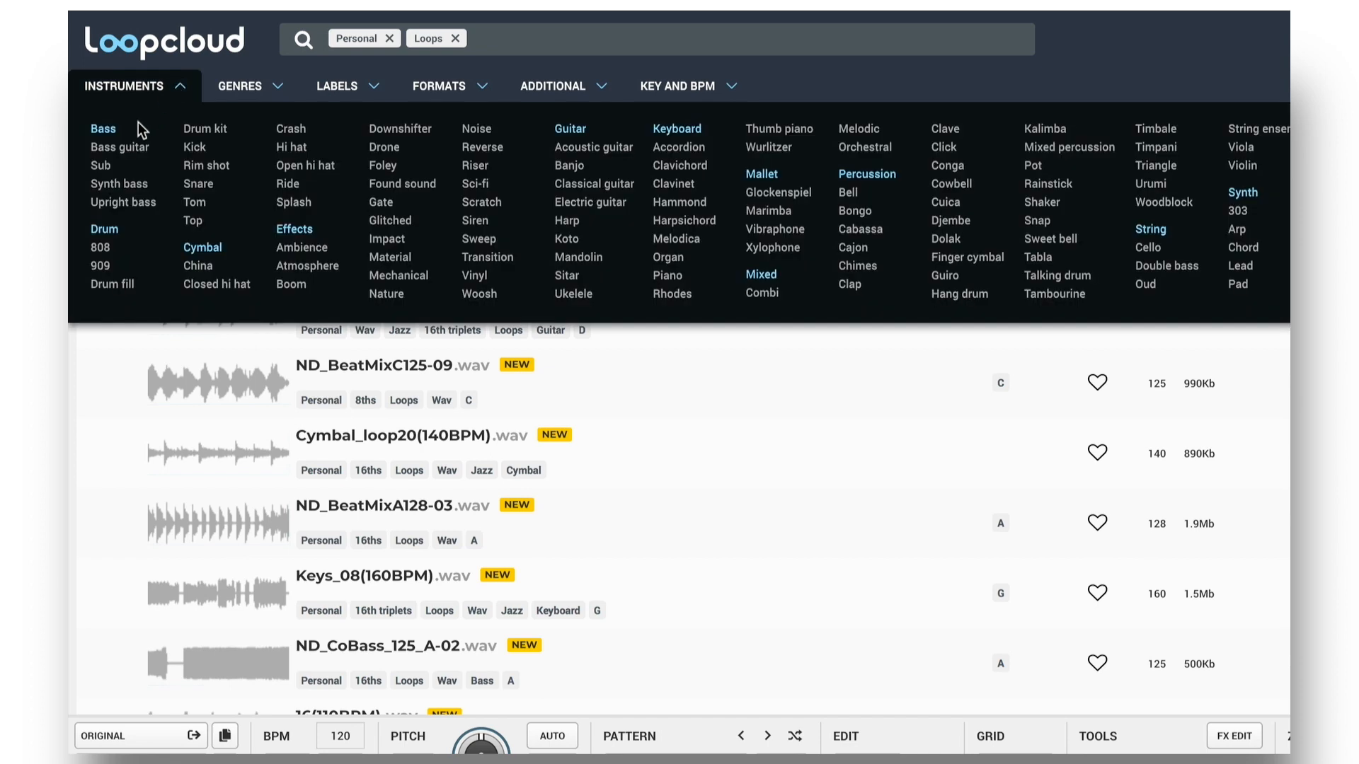
# - Add Drum to the Personal loop filters and expand the SAMPLES folder
pyautogui.click(103, 228)
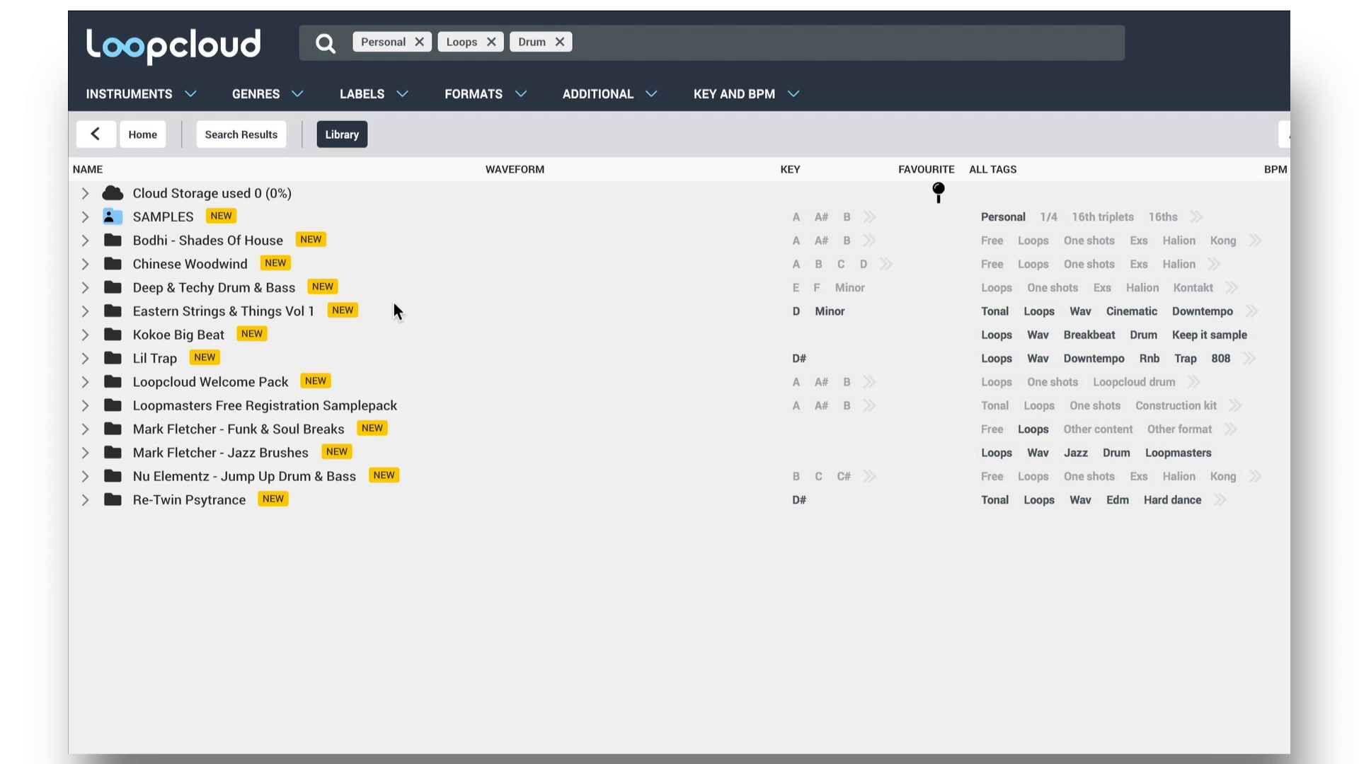
pyautogui.moveTo(86, 234)
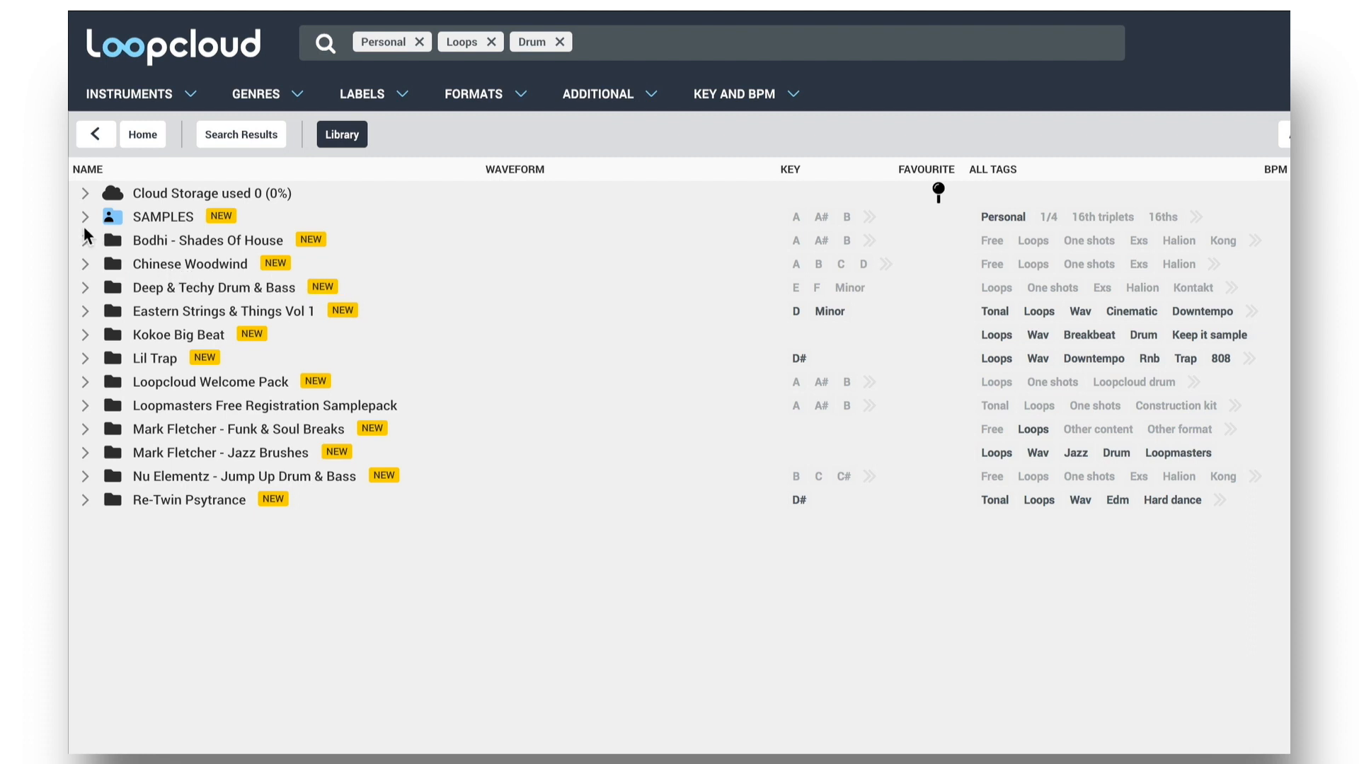
pyautogui.moveTo(189, 204)
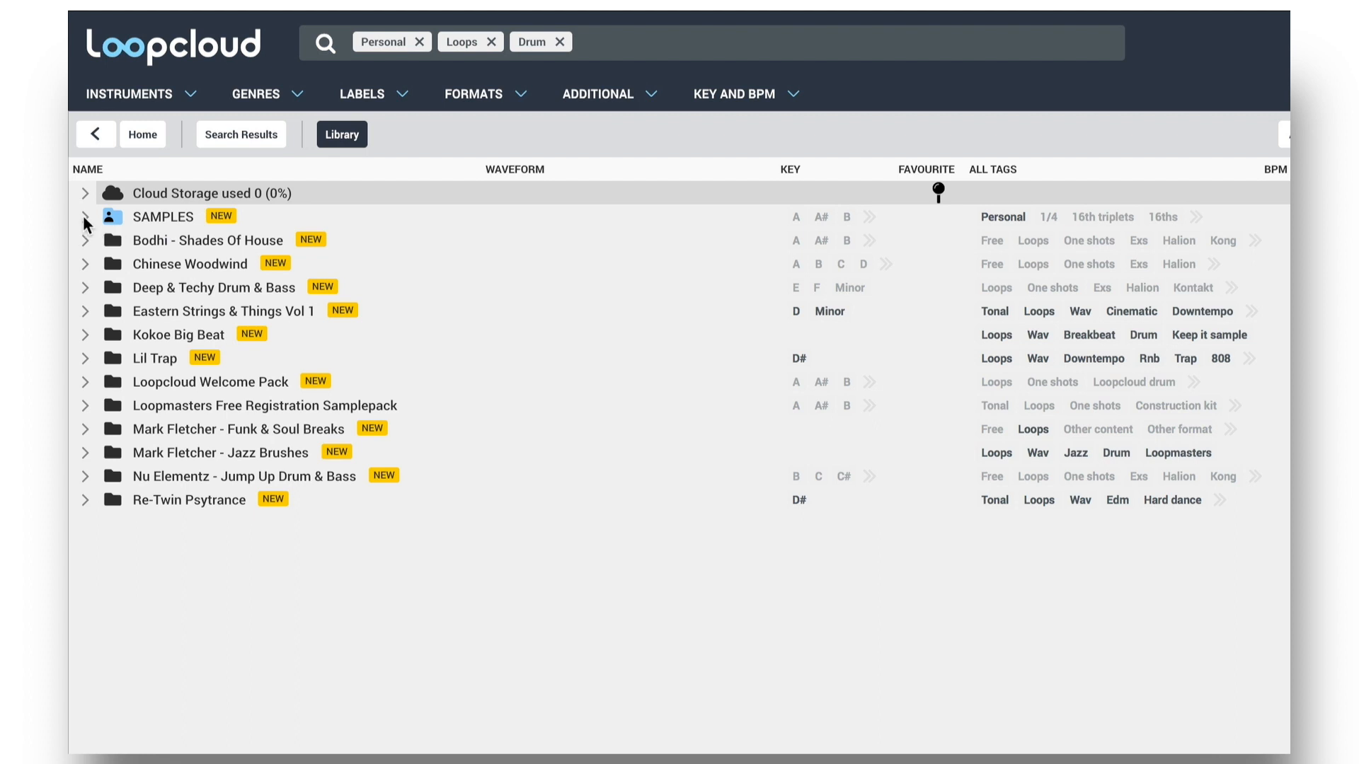
pyautogui.click(84, 216)
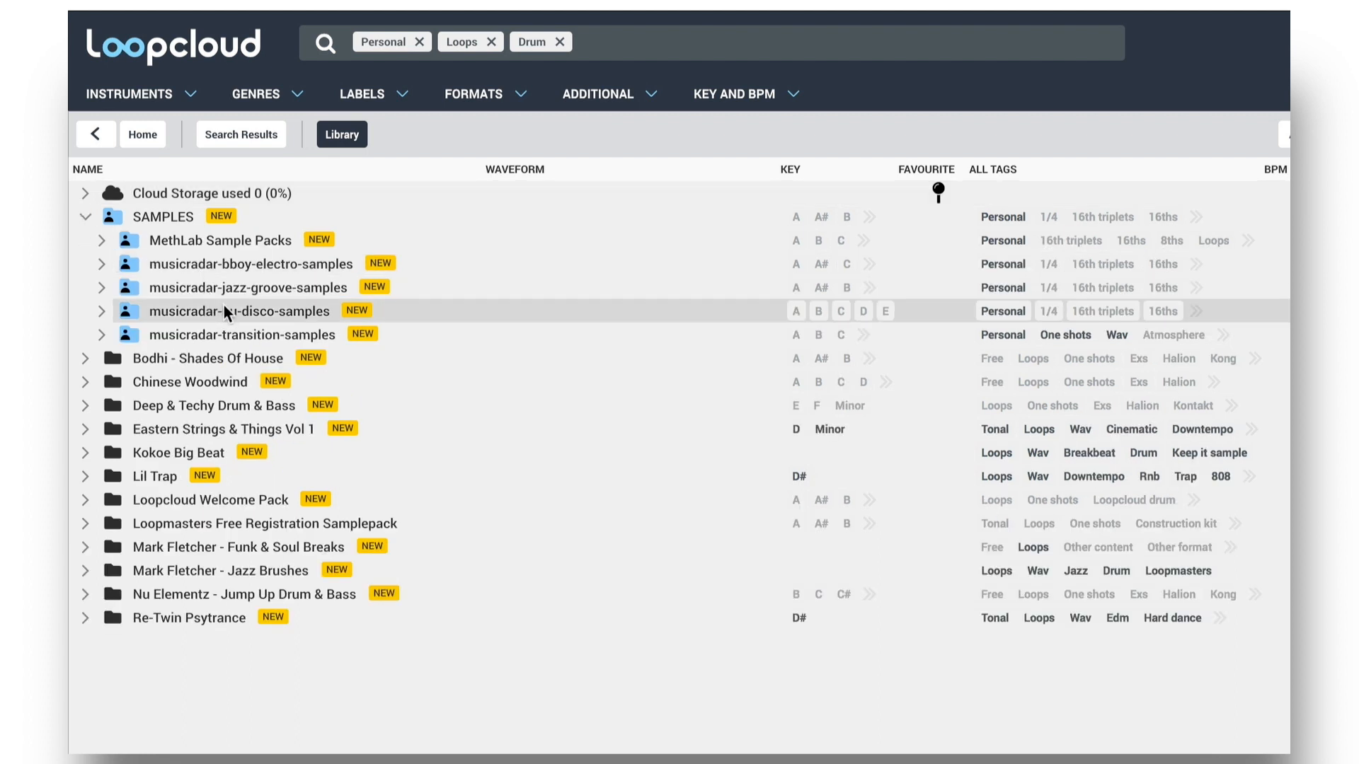
# - Copy musicradar-nu-disco-samples to cloud storage, bringing usage to 330Mb (1%)
pyautogui.rightClick(243, 310)
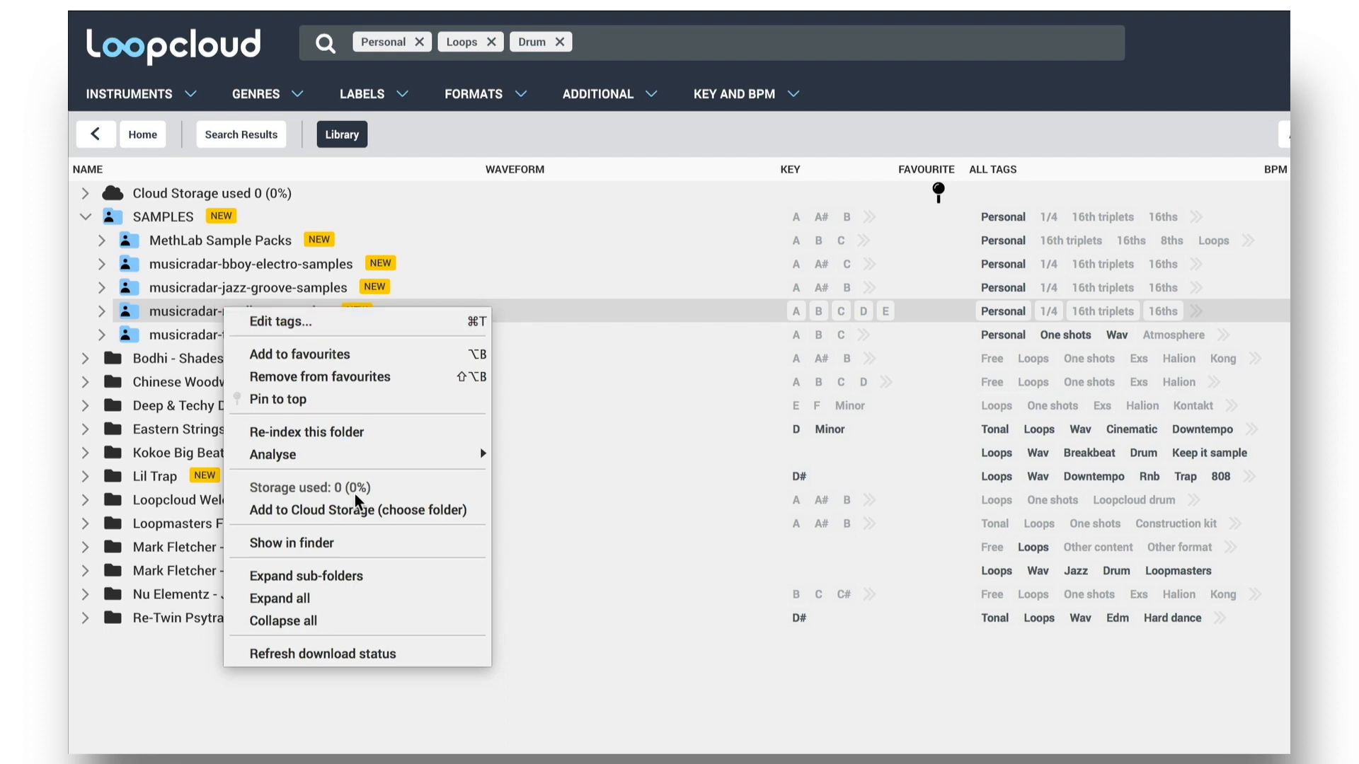
pyautogui.moveTo(194, 320)
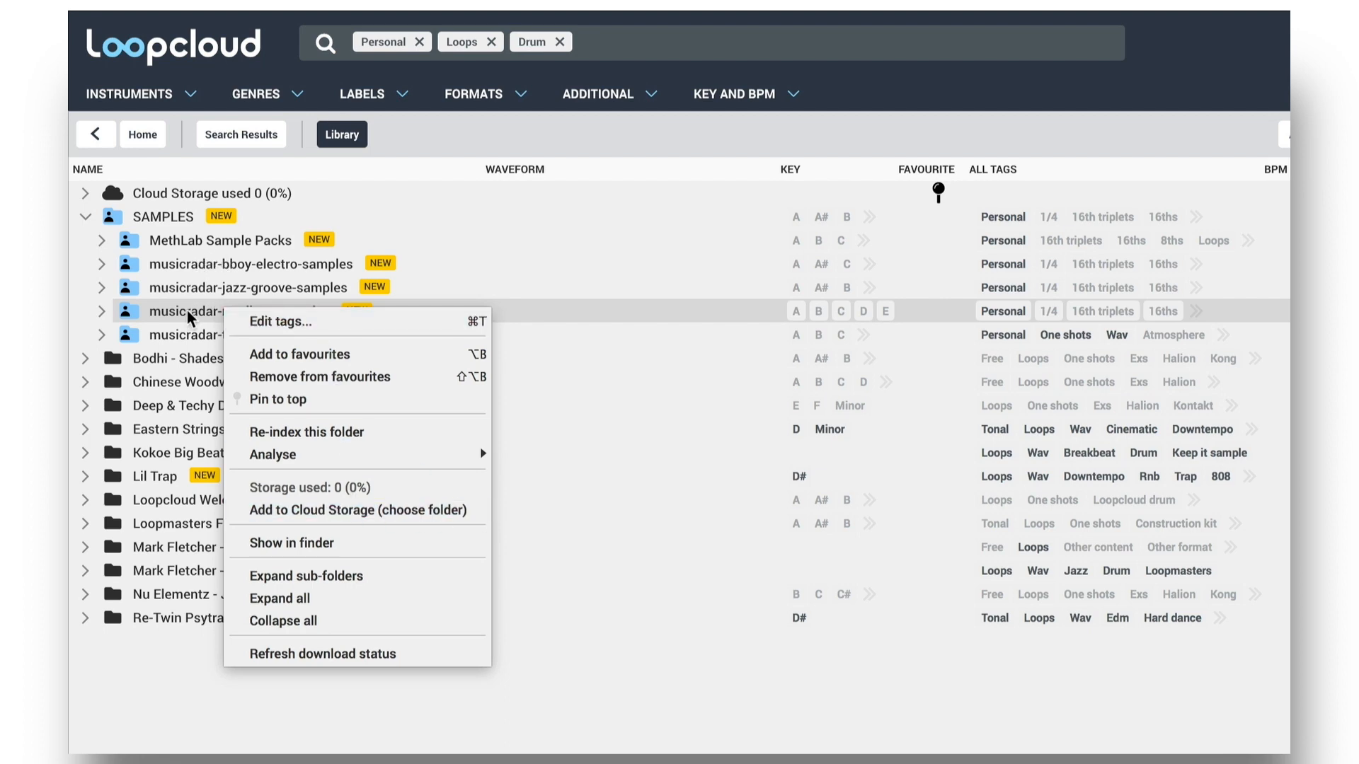
pyautogui.click(359, 510)
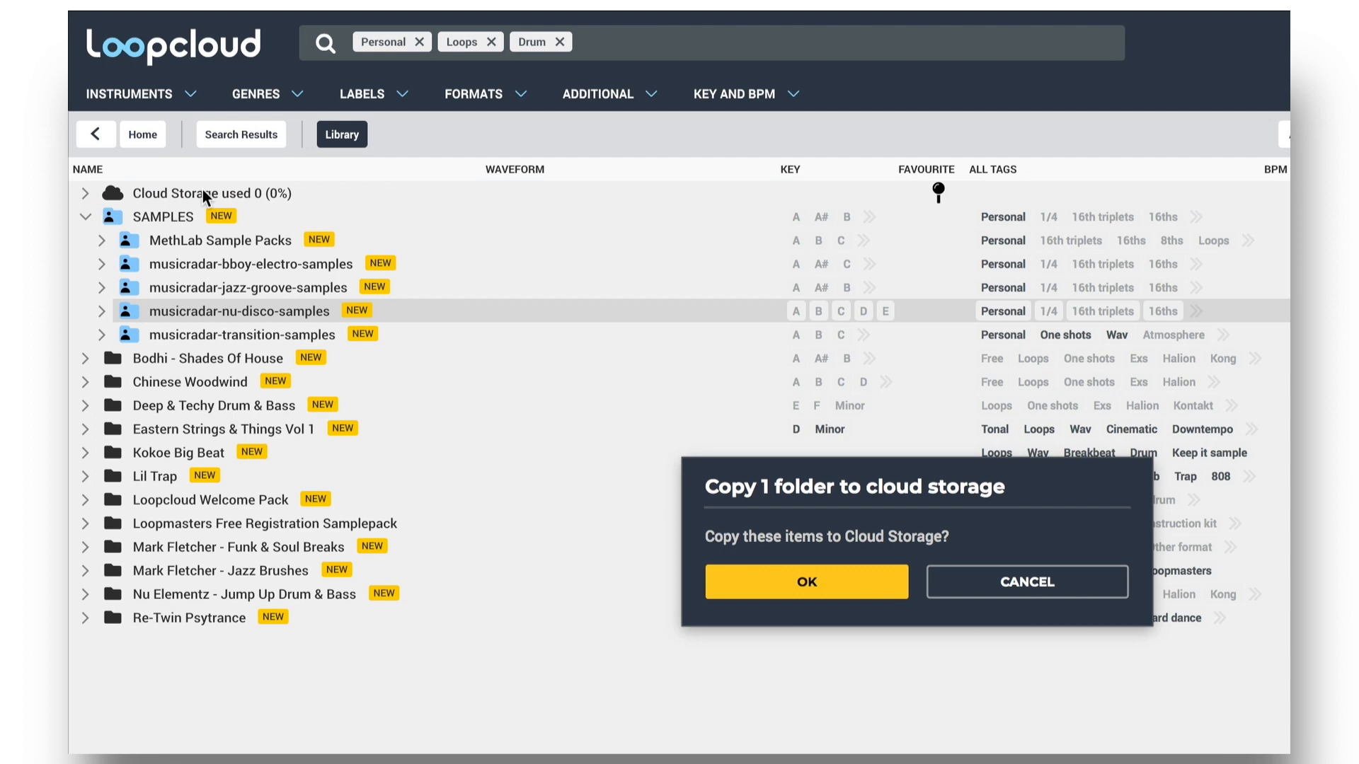
pyautogui.click(806, 581)
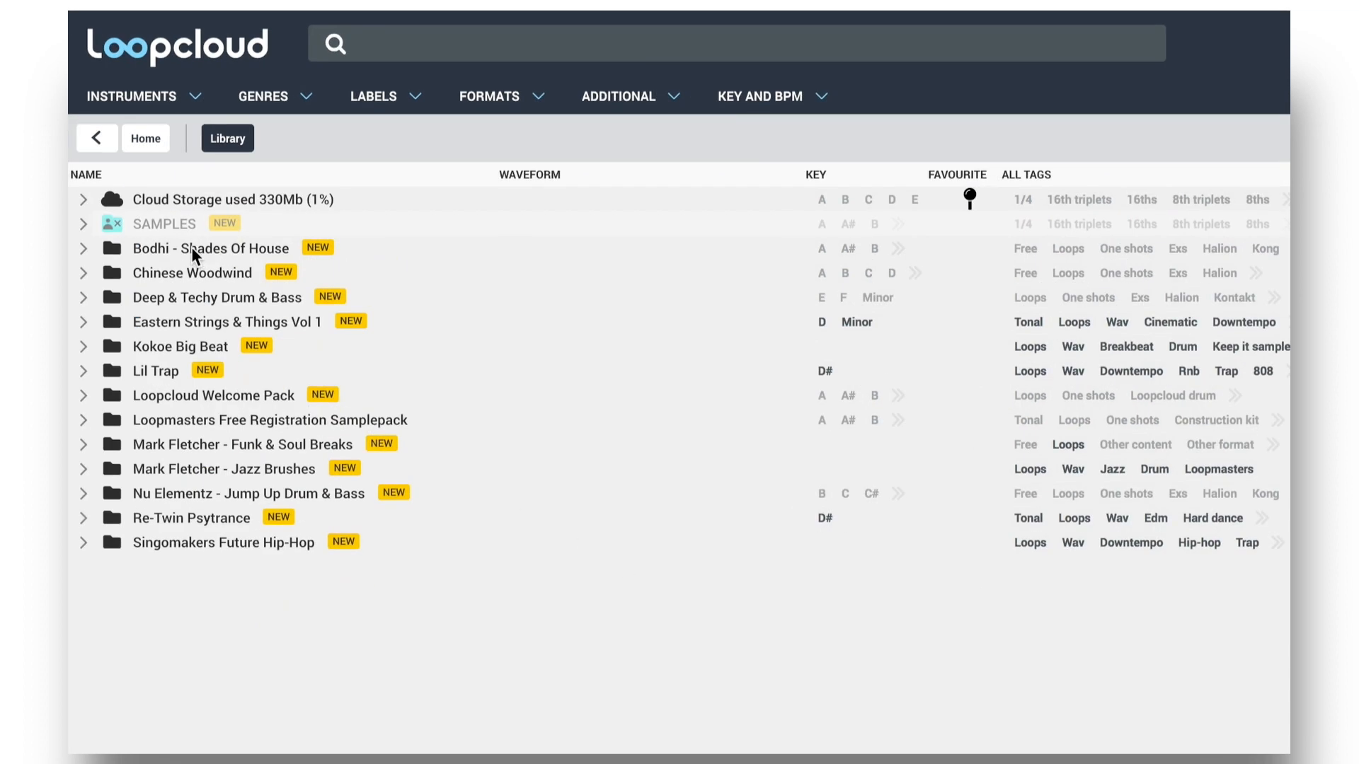
pyautogui.moveTo(154, 247)
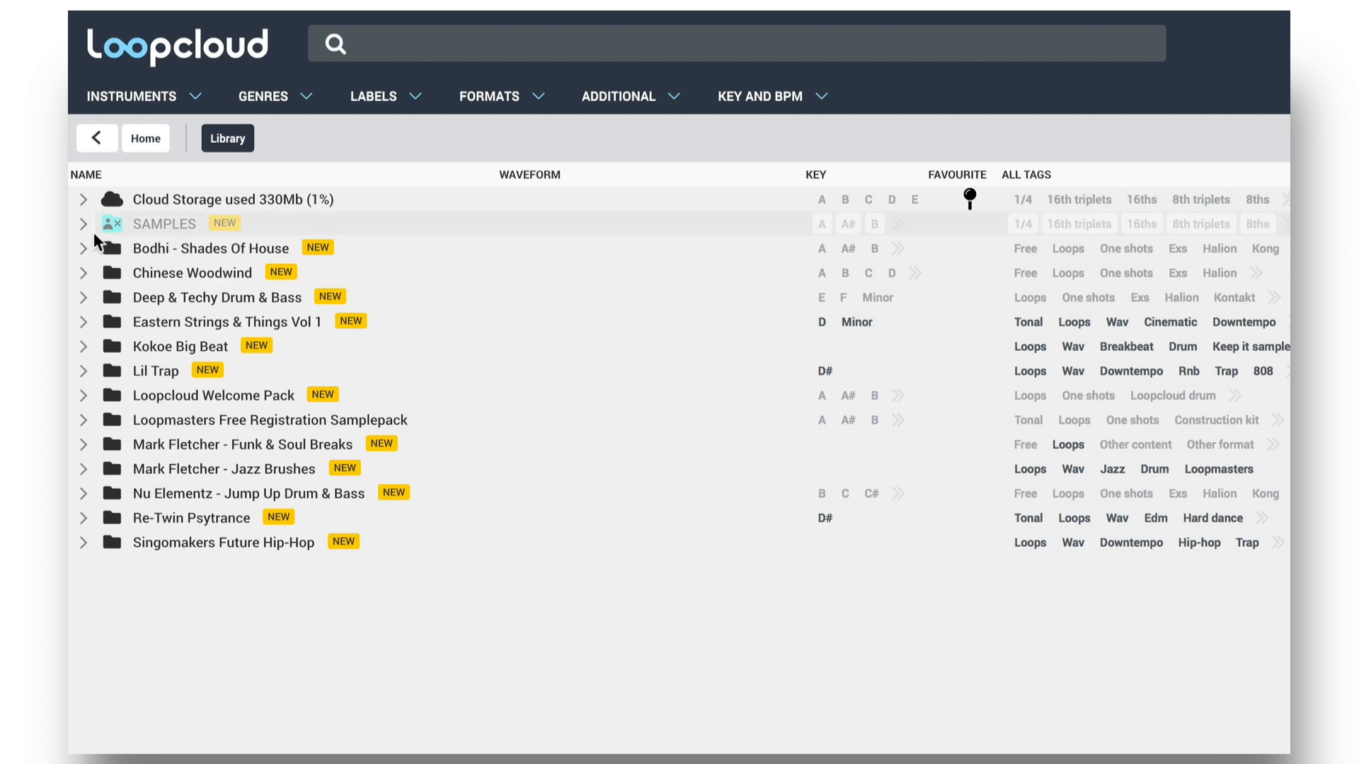
# - Expand Cloud Storage through musicradar-nu-disco-samples down to 125bpm Loops n Lines' Bass loops
pyautogui.click(83, 223)
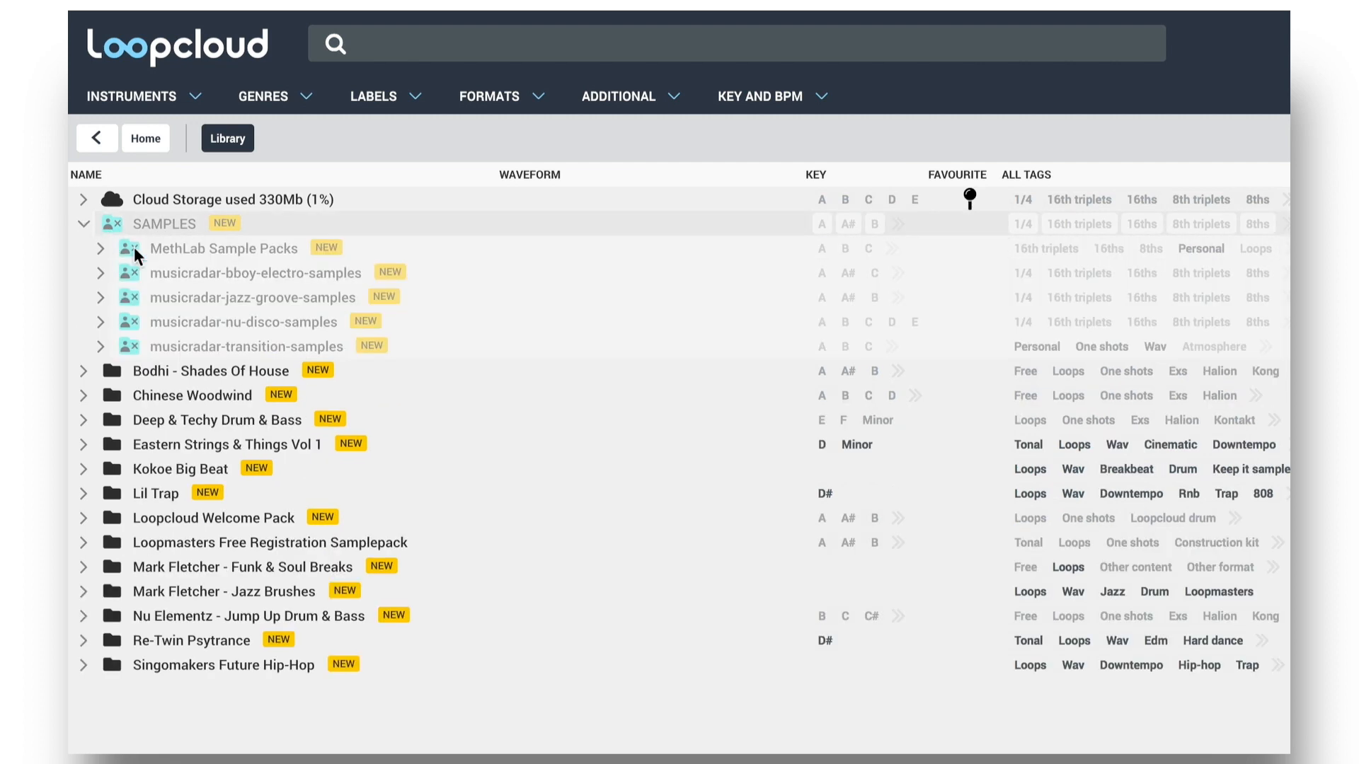
pyautogui.click(84, 223)
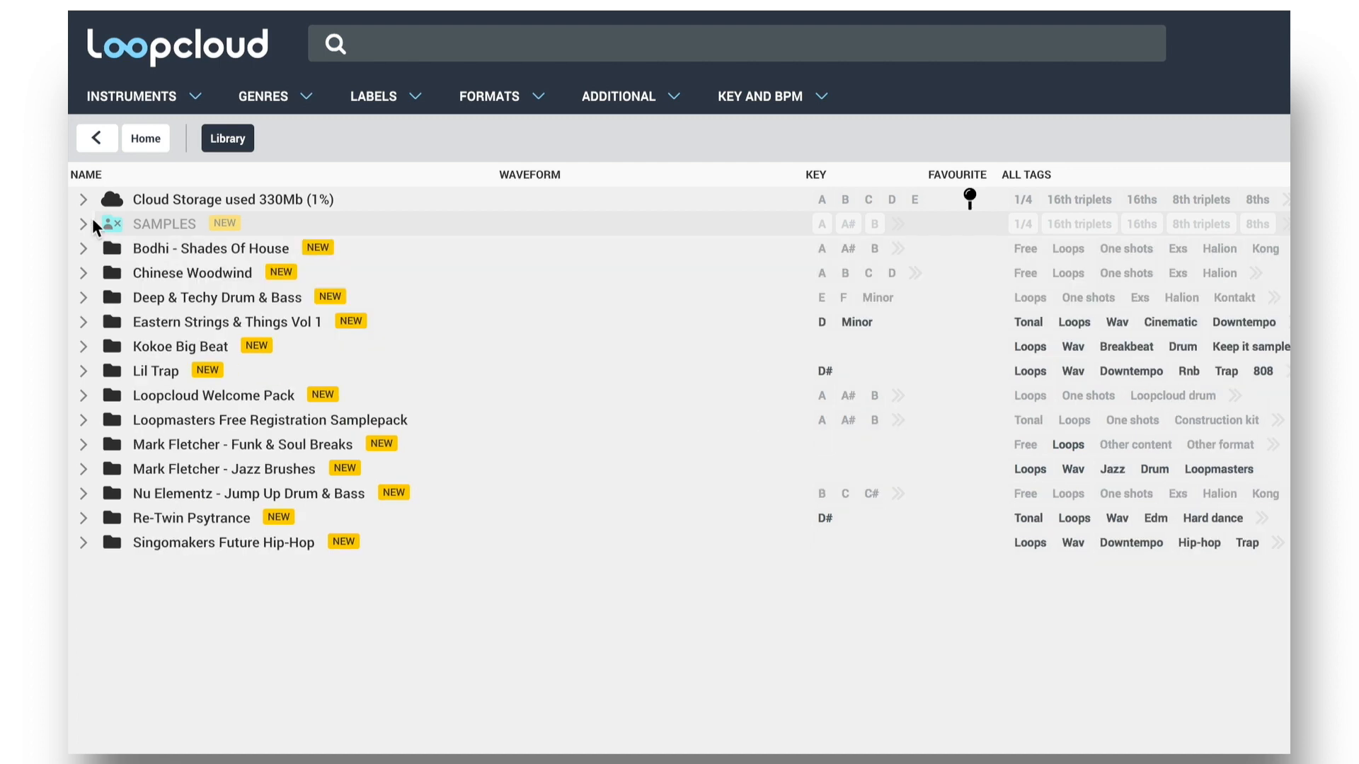
pyautogui.click(84, 199)
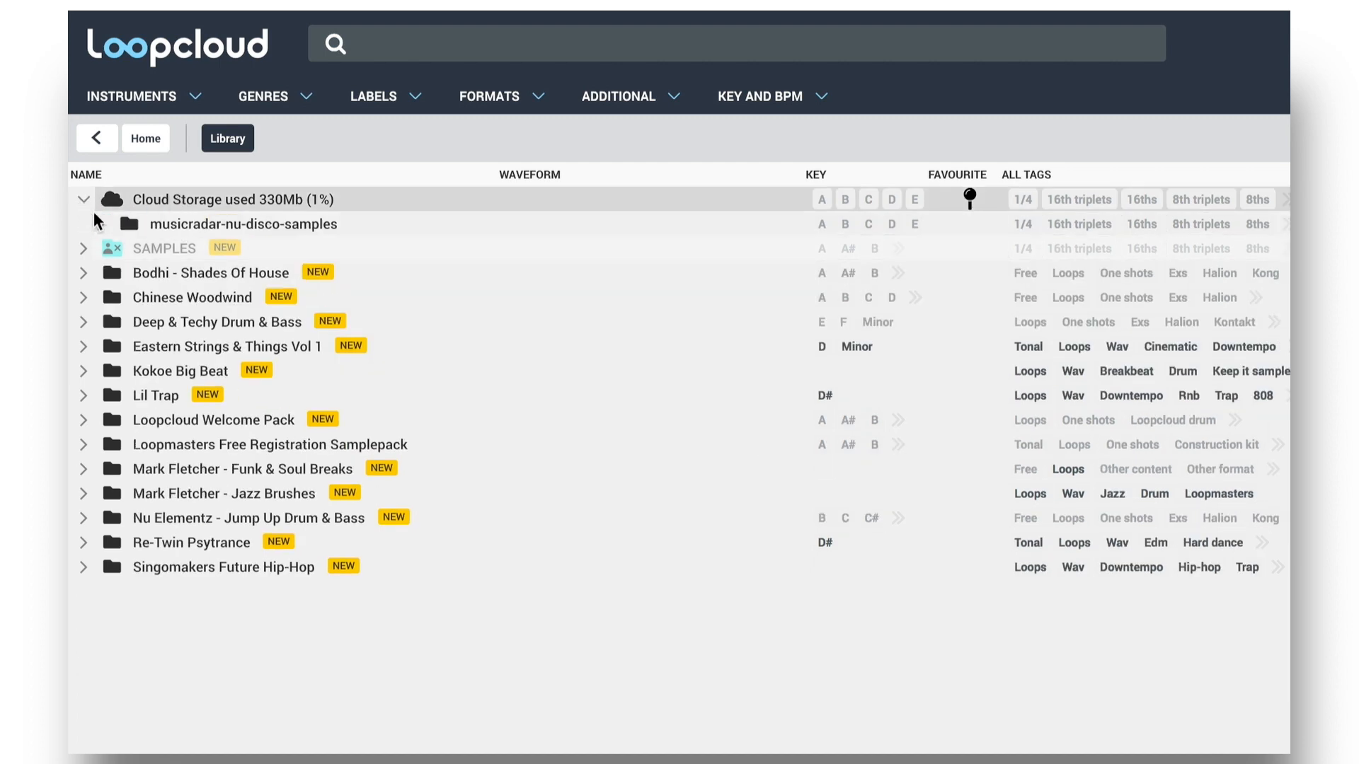
pyautogui.click(100, 223)
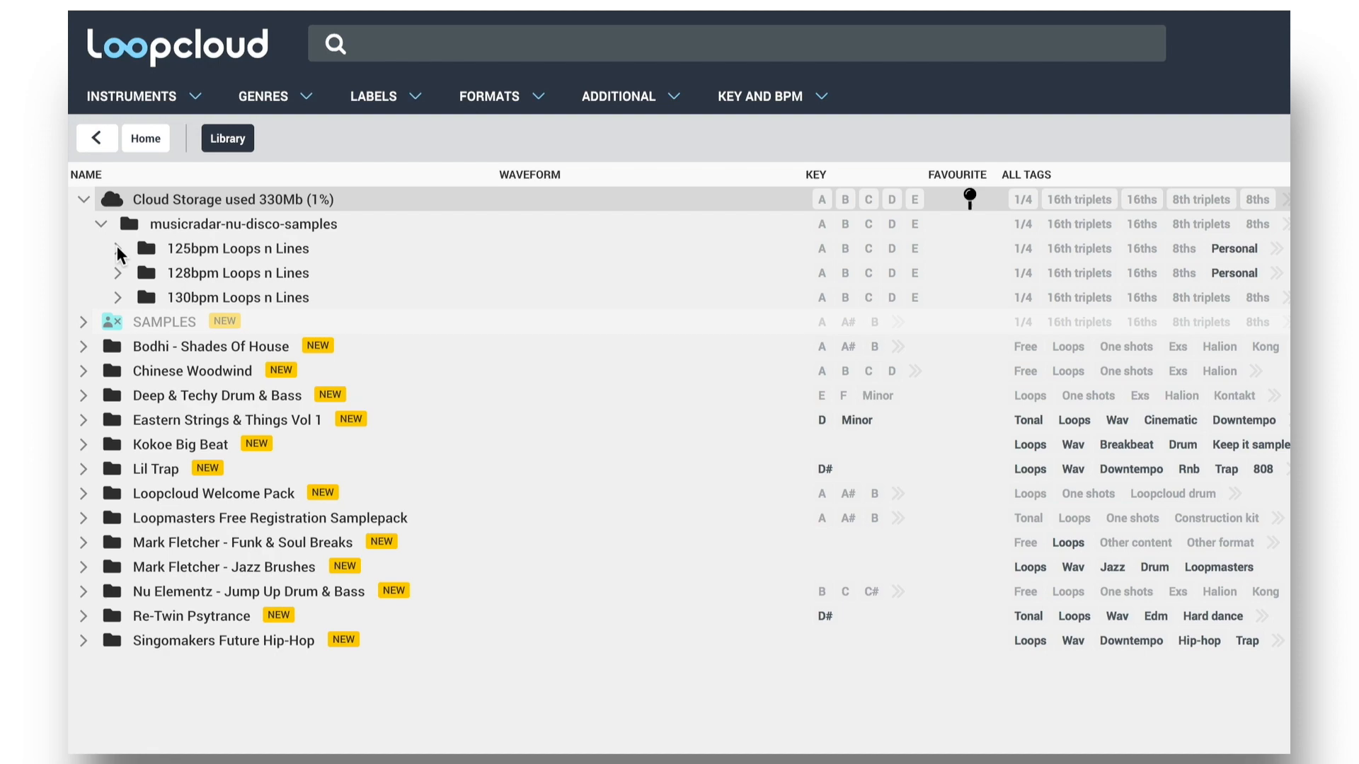
pyautogui.click(118, 248)
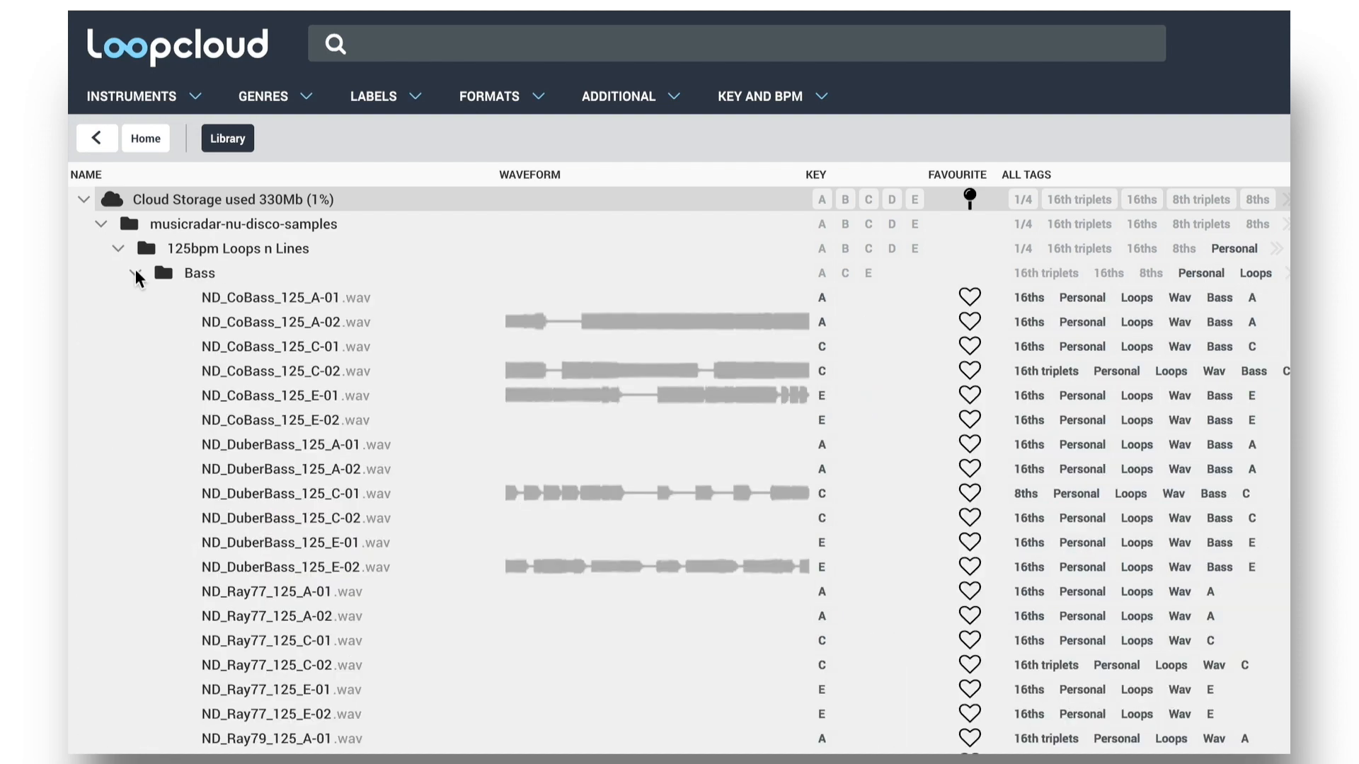